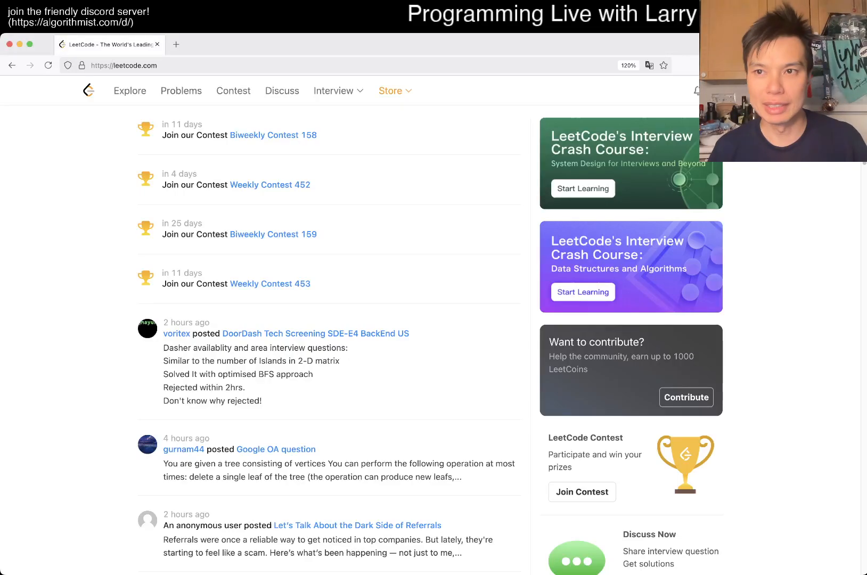
# Open daily problem 3372 from Problems and confirm resetting the editor to the default stub.
pyautogui.click(181, 91)
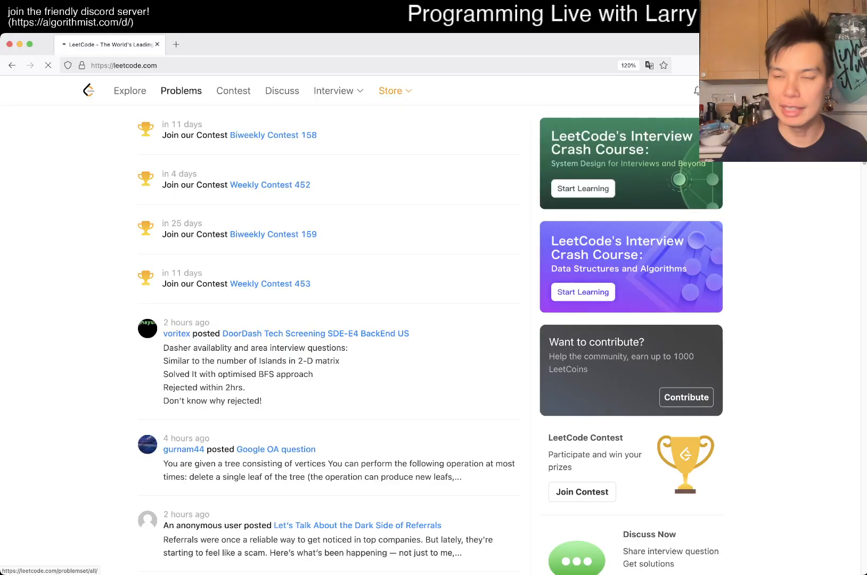
pyautogui.click(182, 91)
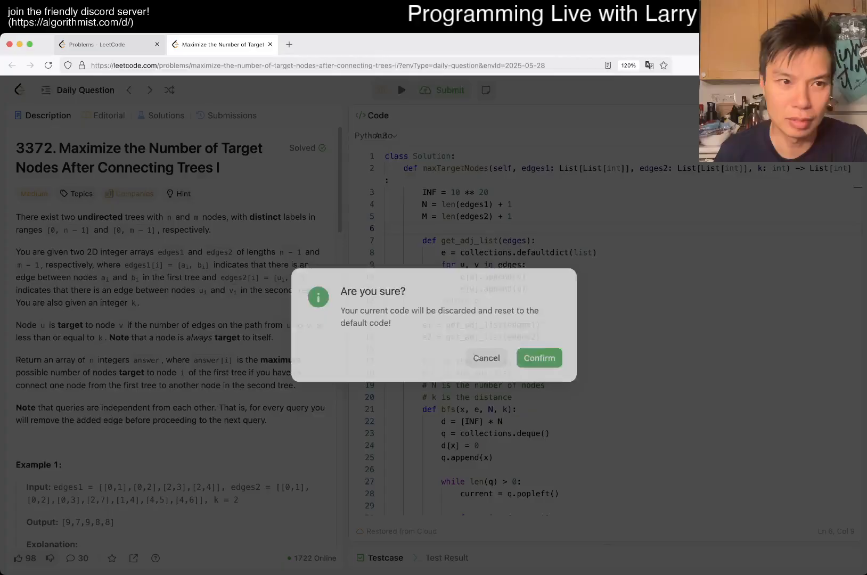
pyautogui.click(538, 358)
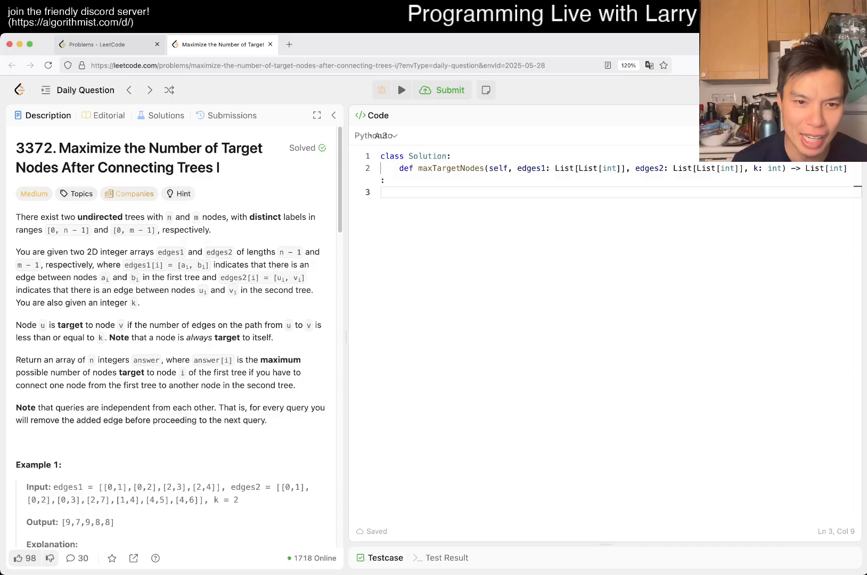
pyautogui.scroll(-3)
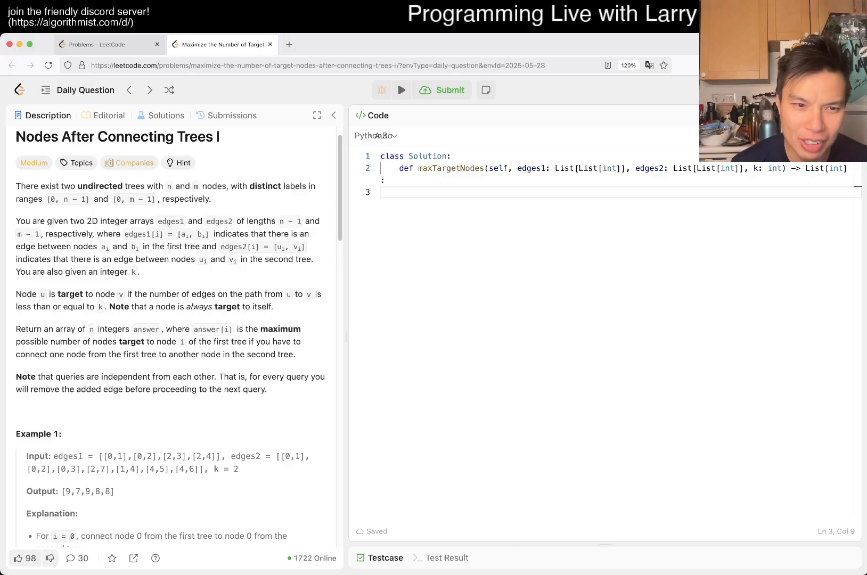
pyautogui.doubleClick(100, 307)
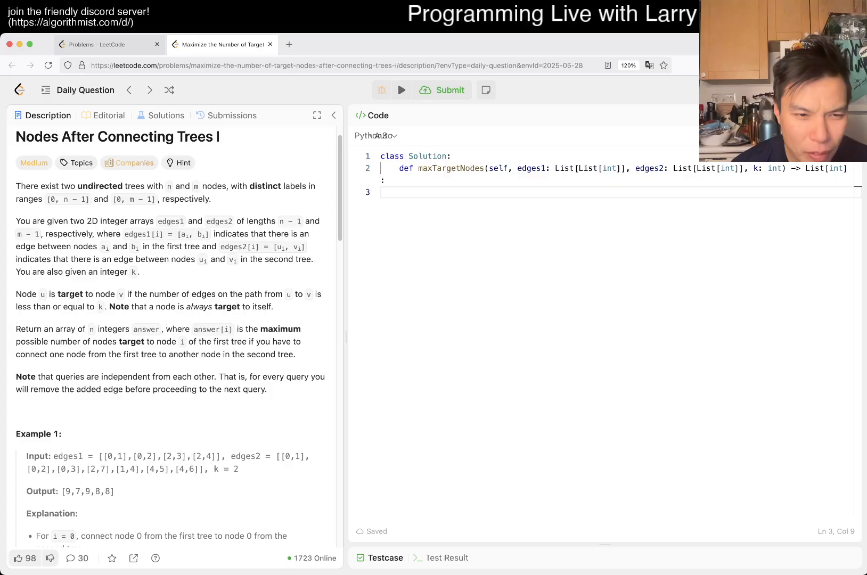
pyautogui.scroll(-3)
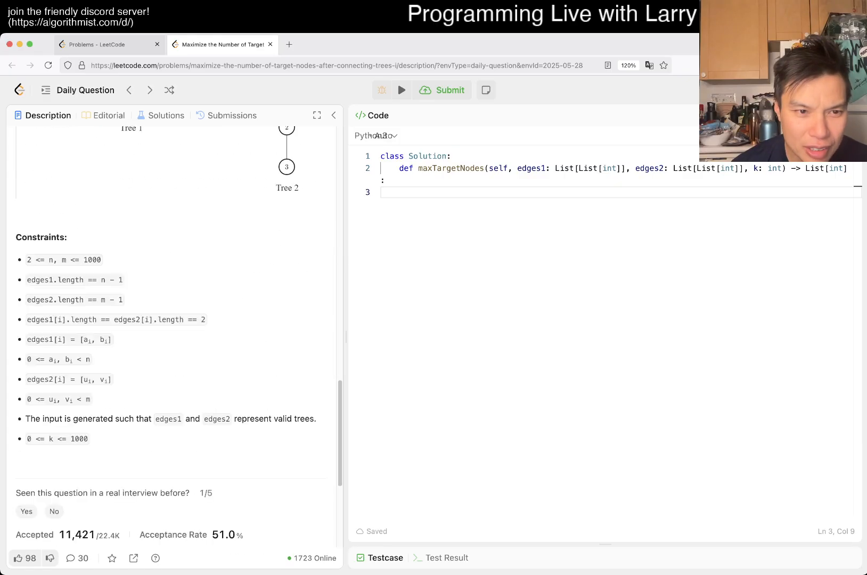
pyautogui.scroll(3)
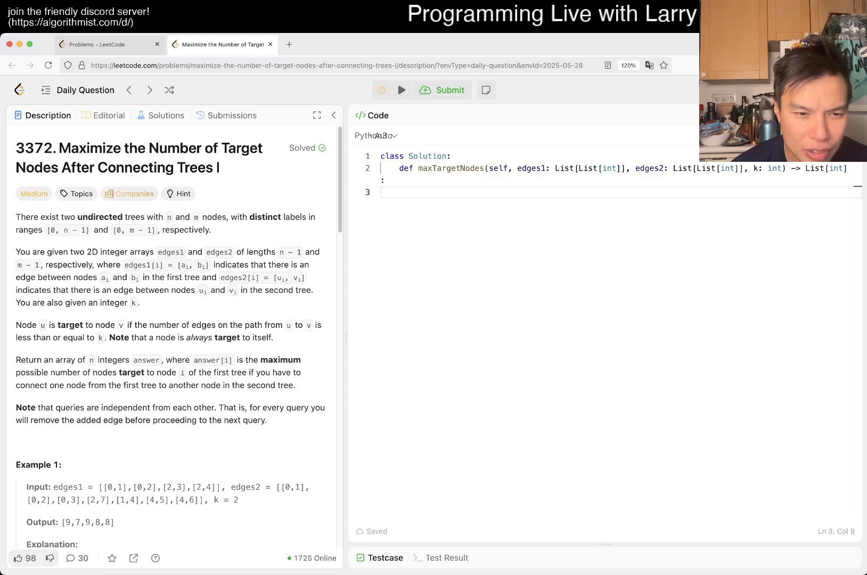
pyautogui.scroll(-3)
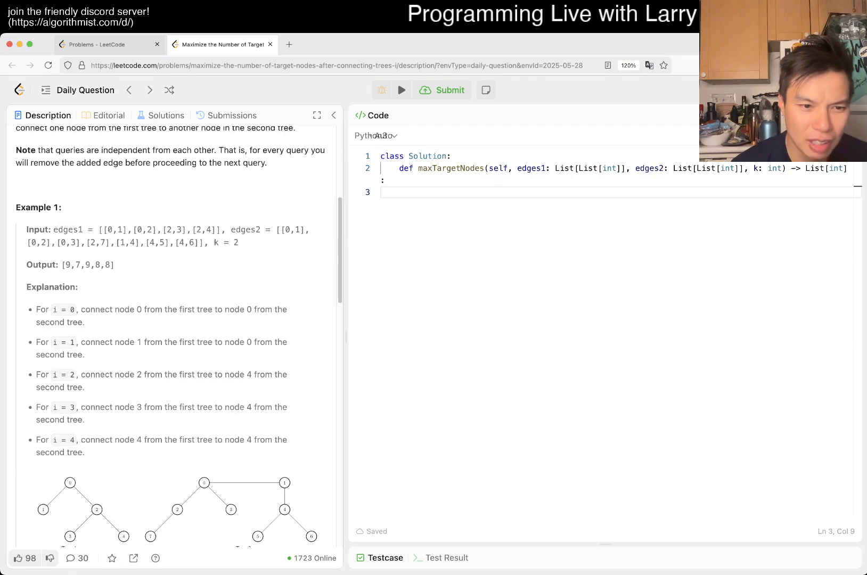
pyautogui.scroll(-3)
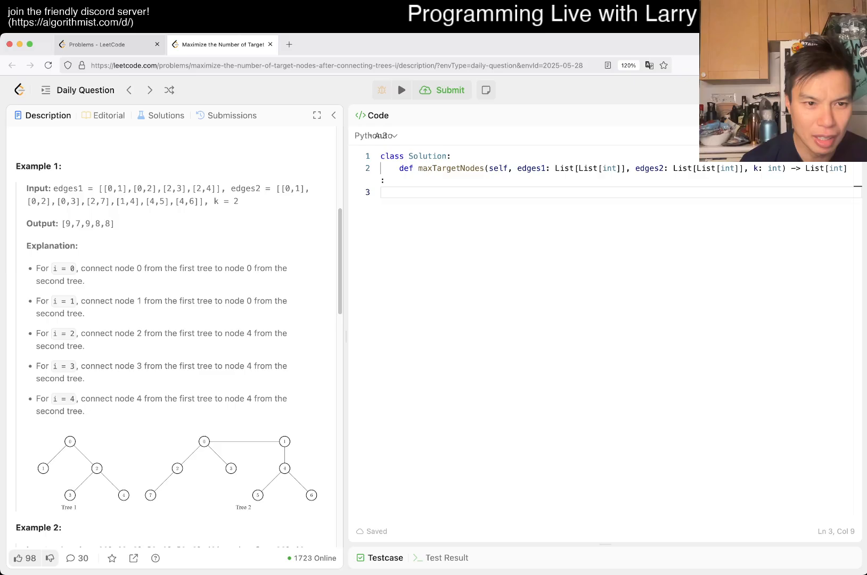
pyautogui.scroll(-3)
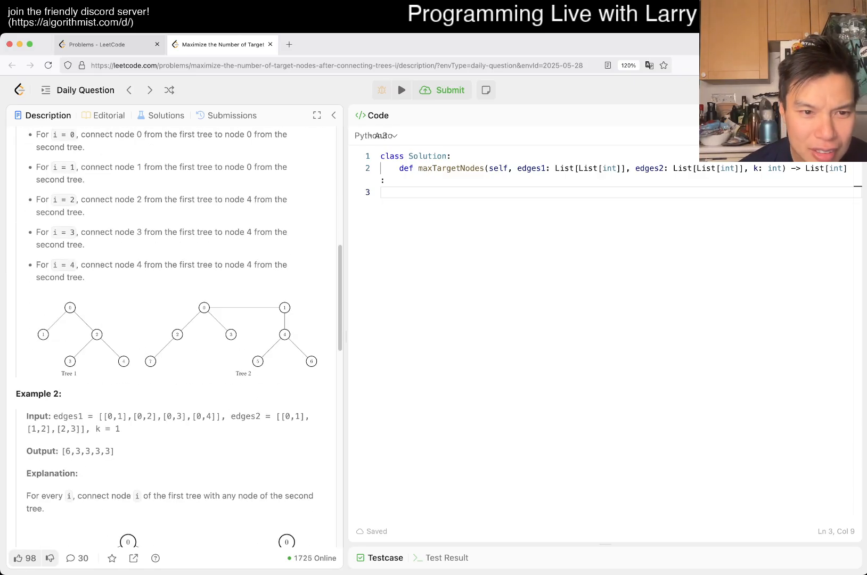
pyautogui.scroll(3)
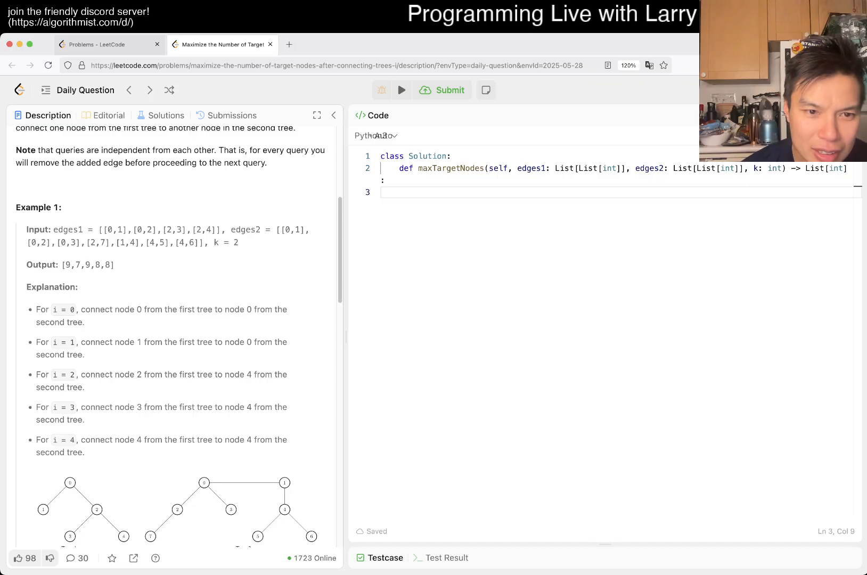
pyautogui.scroll(3)
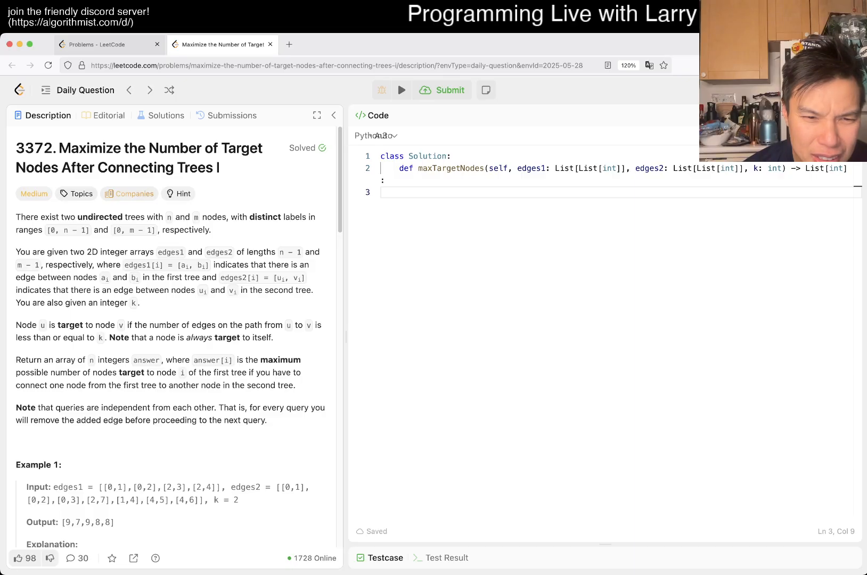
pyautogui.scroll(-3)
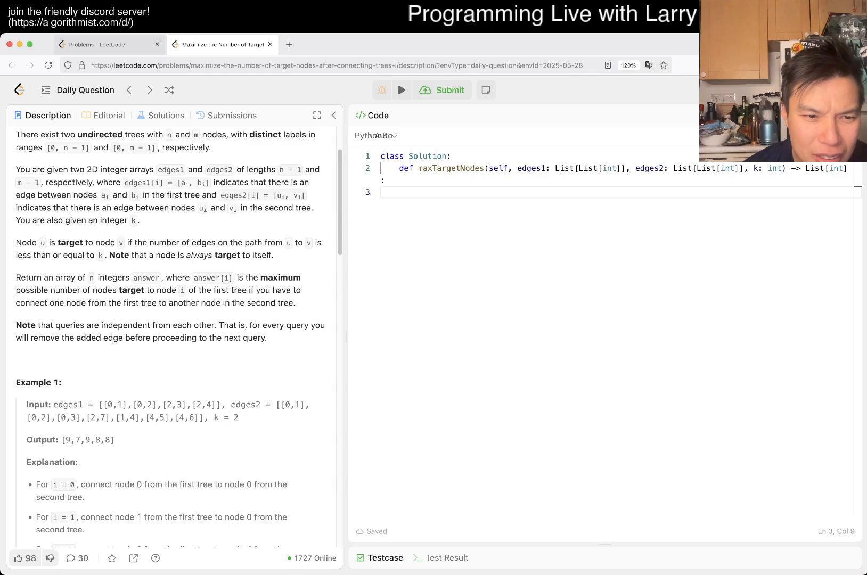
pyautogui.scroll(3)
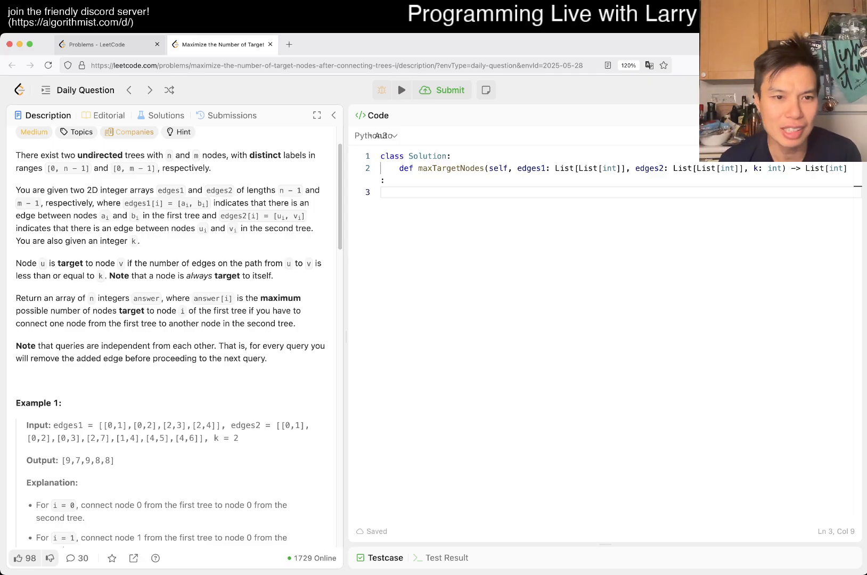
pyautogui.scroll(-3)
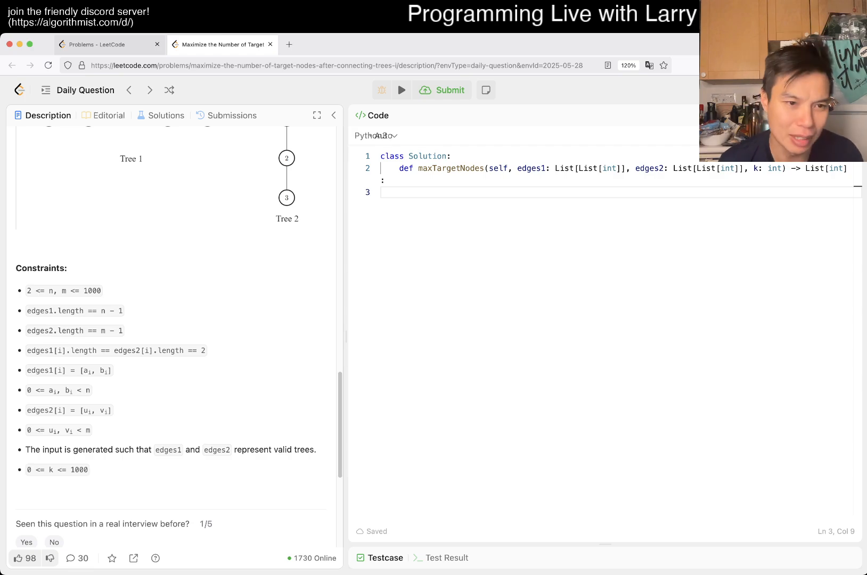
pyautogui.scroll(3)
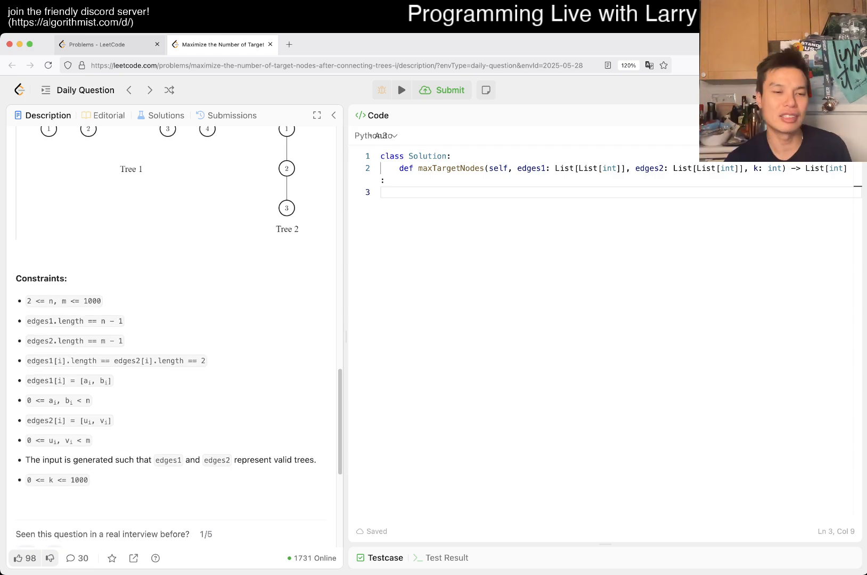
pyautogui.scroll(3)
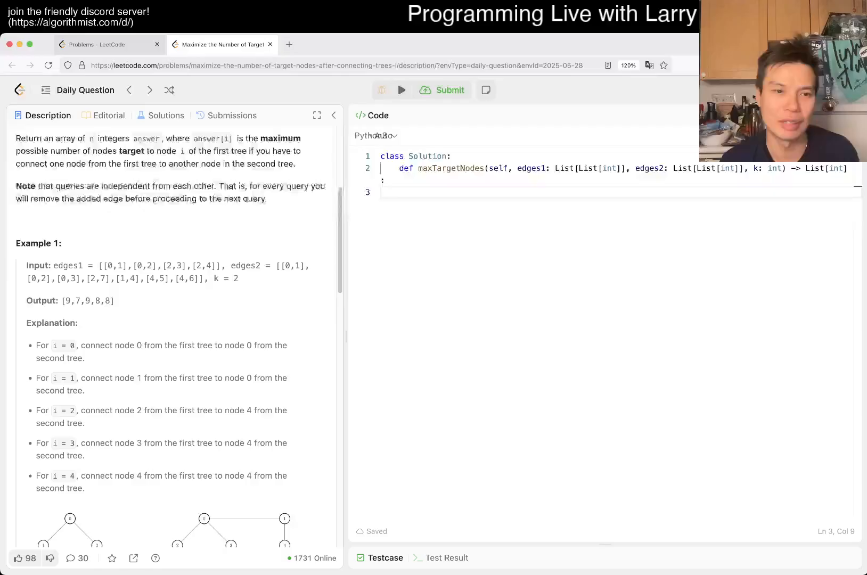
pyautogui.scroll(3)
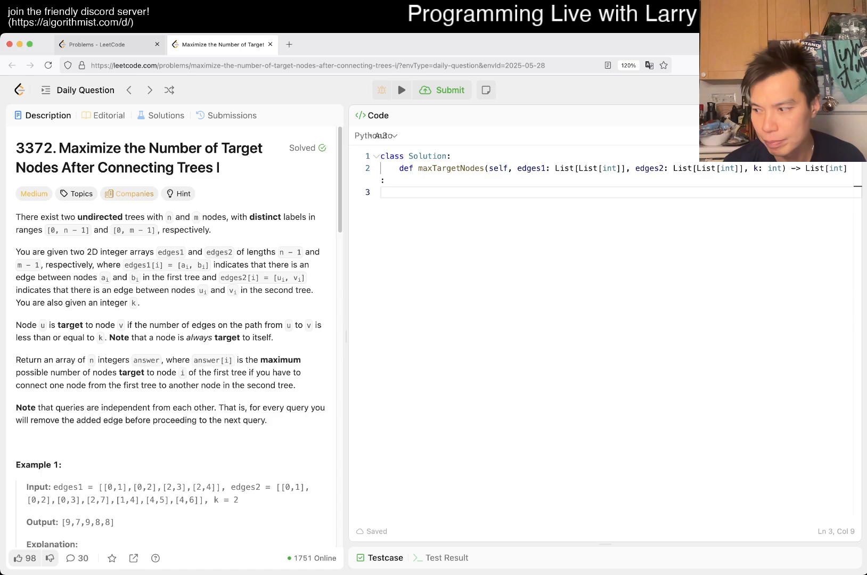
pyautogui.write('d')
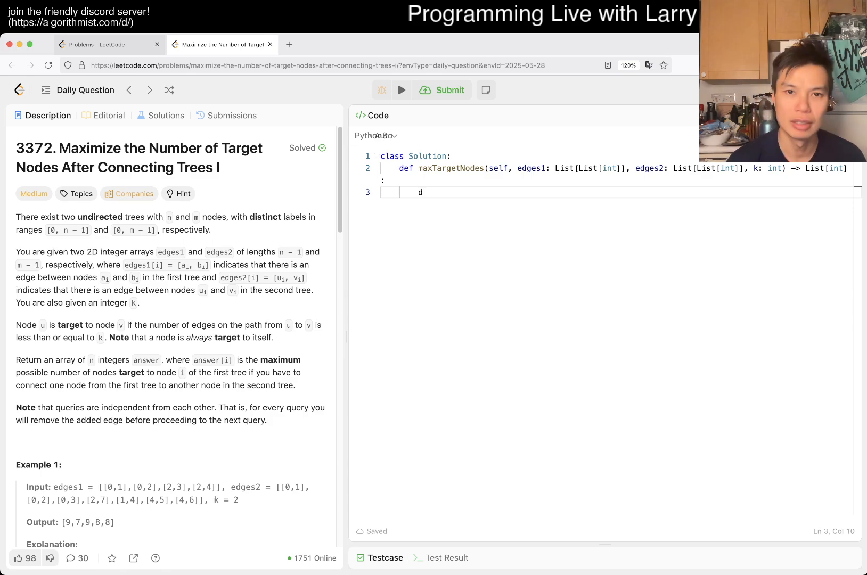
pyautogui.press('Backspace')
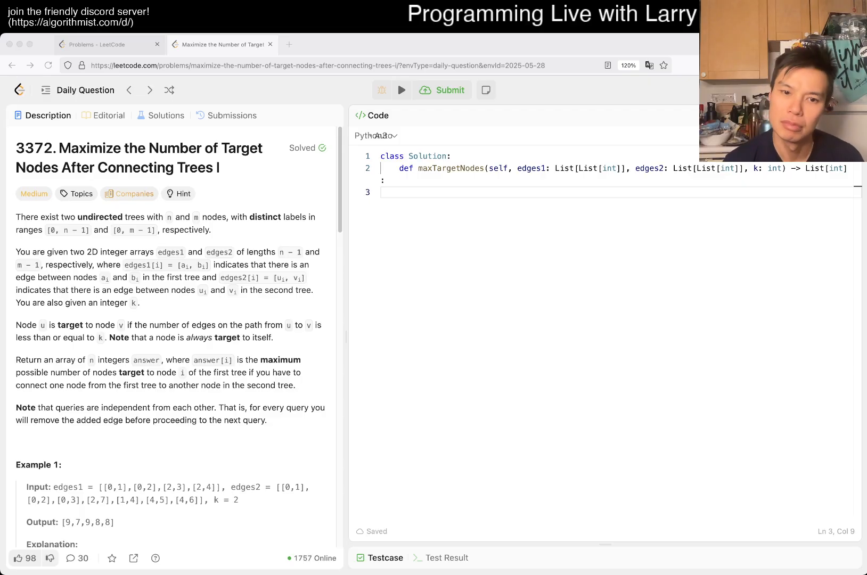
pyautogui.click(421, 193)
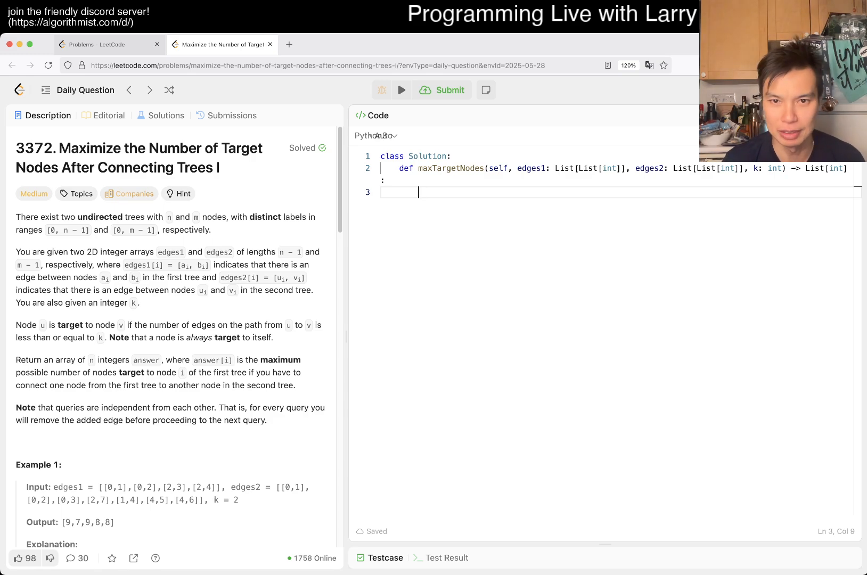
# Define N1 = len(edges1) and N2 = len(edges2) at the top of the solution.
pyautogui.write('N1')
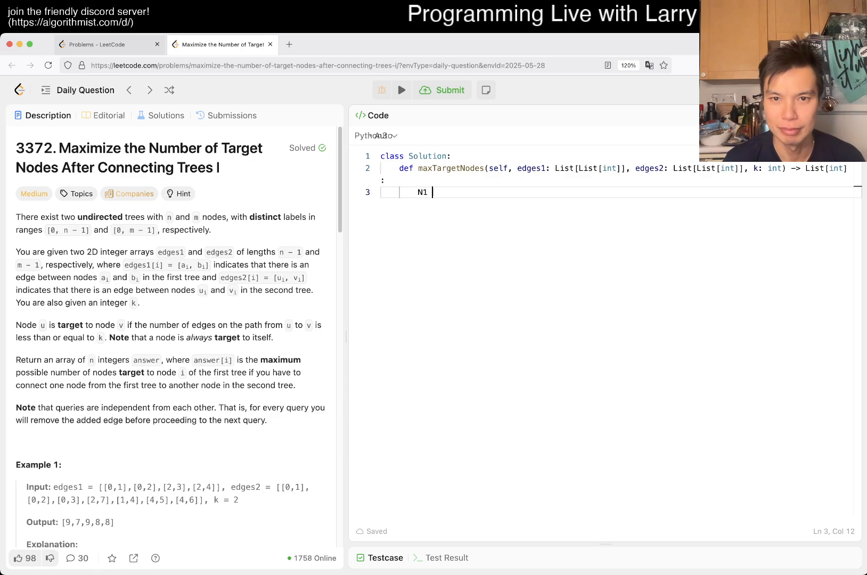
pyautogui.write('= en(edg)')
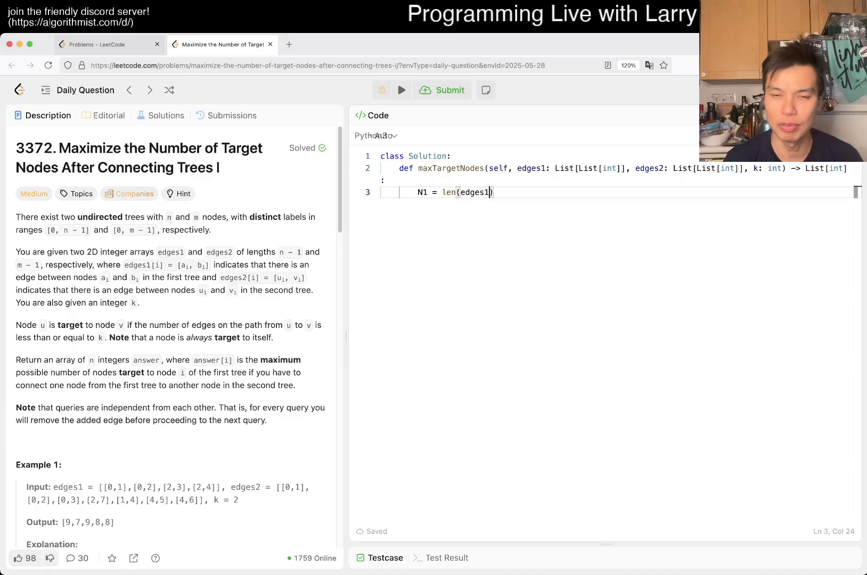
pyautogui.press('Enter')
pyautogui.write('N2 = len(edge')
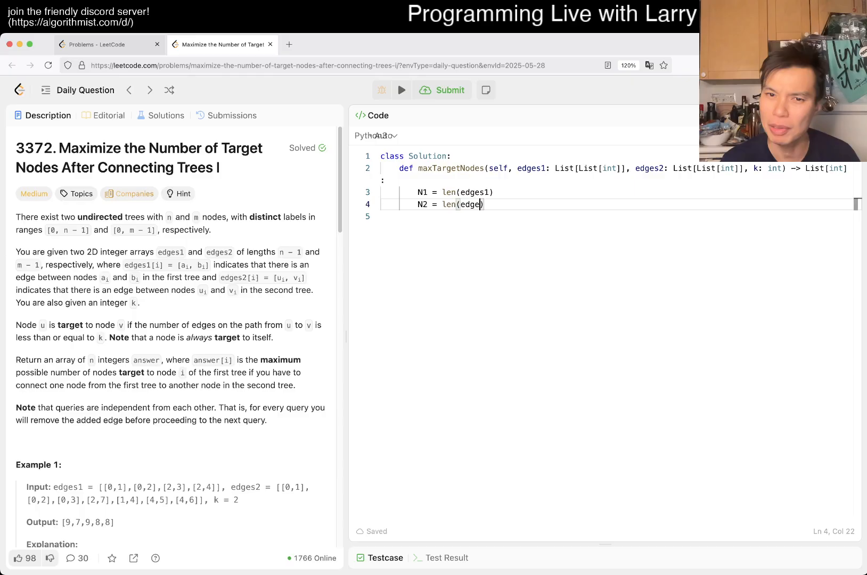
pyautogui.write('s2)')
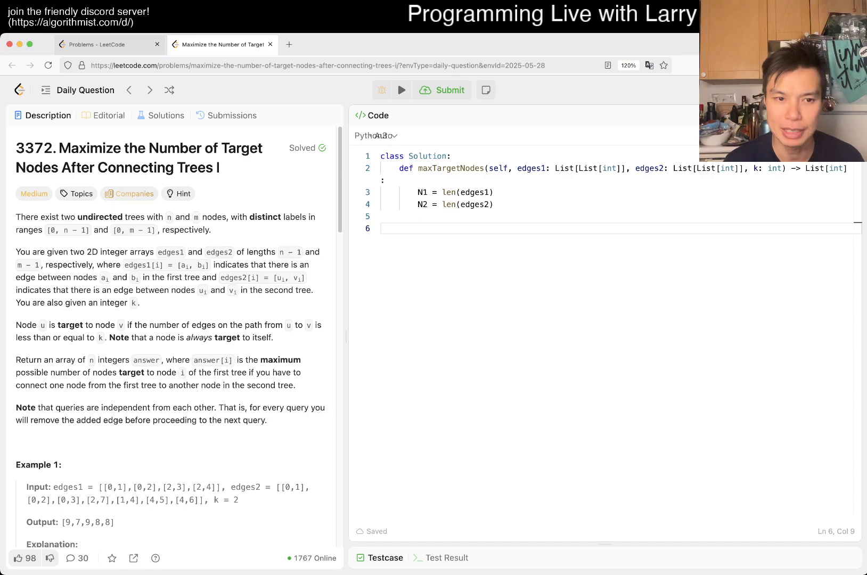
# Declare calculate(node, k) with a comment: how many nodes are within k distances of node.
pyautogui.write('def calc')
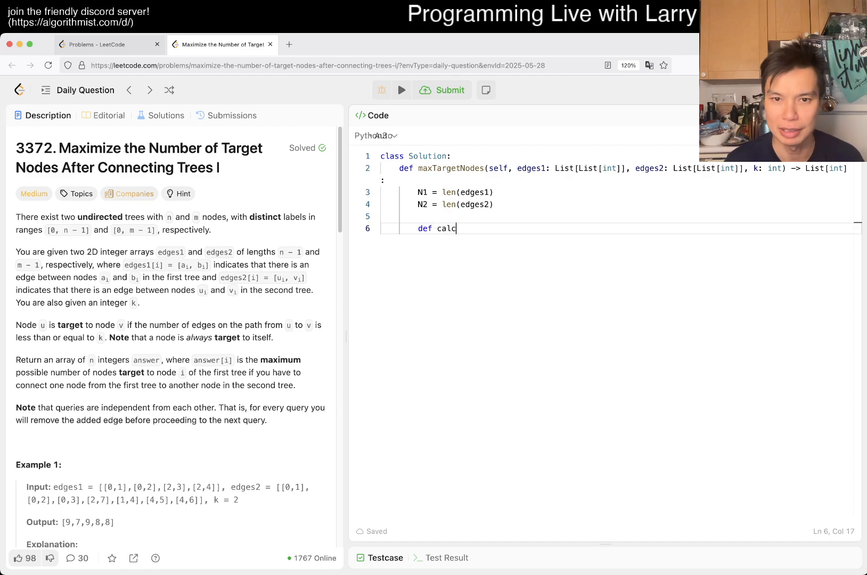
pyautogui.write('ulate()')
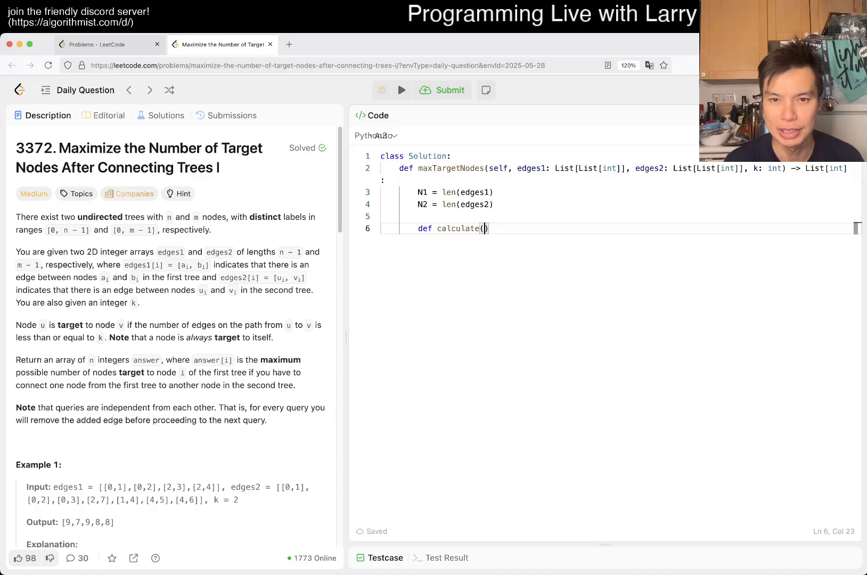
pyautogui.write('node')
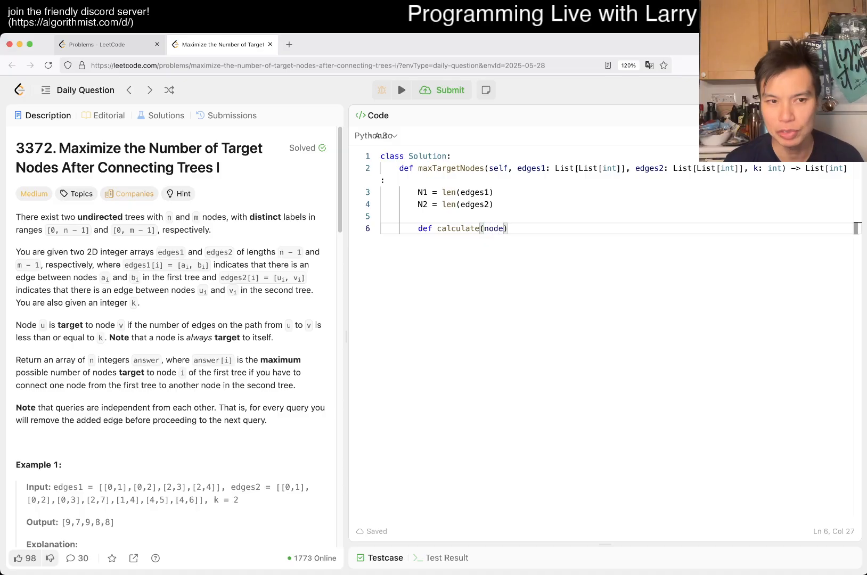
pyautogui.write(', k')
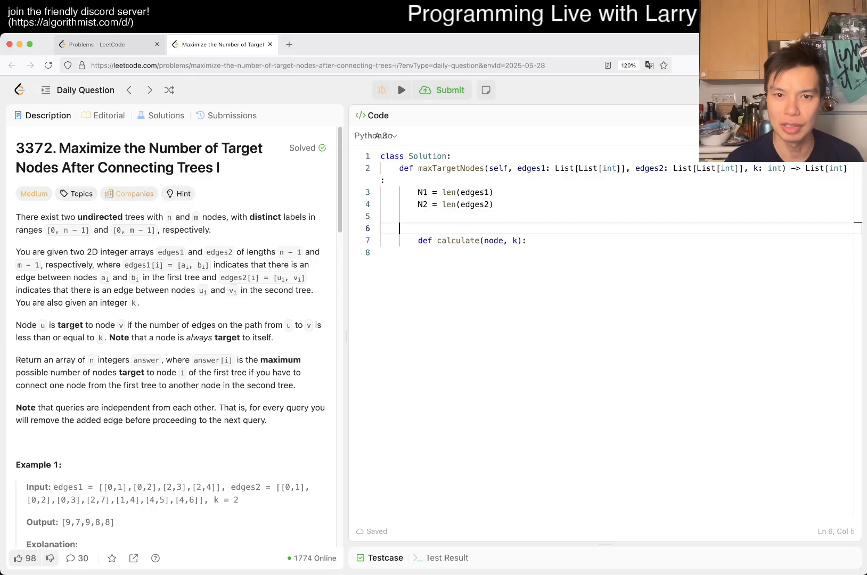
pyautogui.write('# how many nodes')
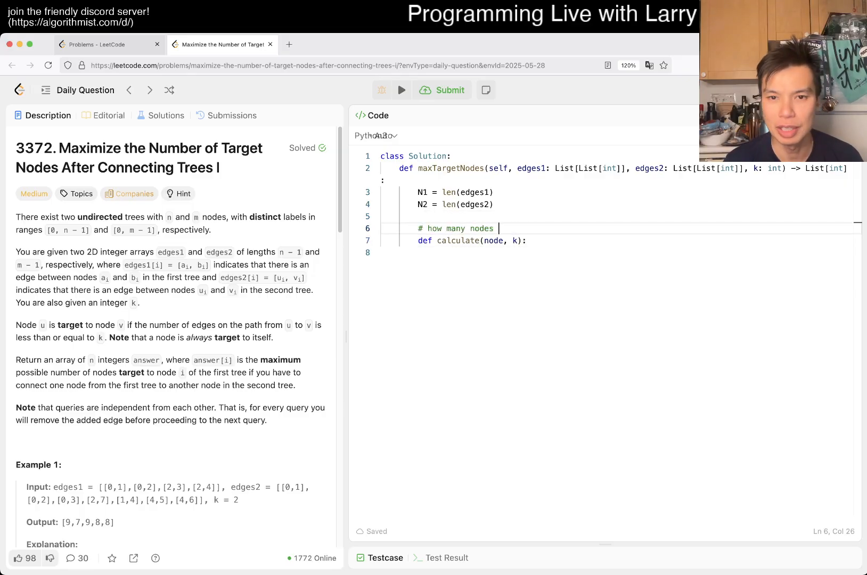
pyautogui.write('are')
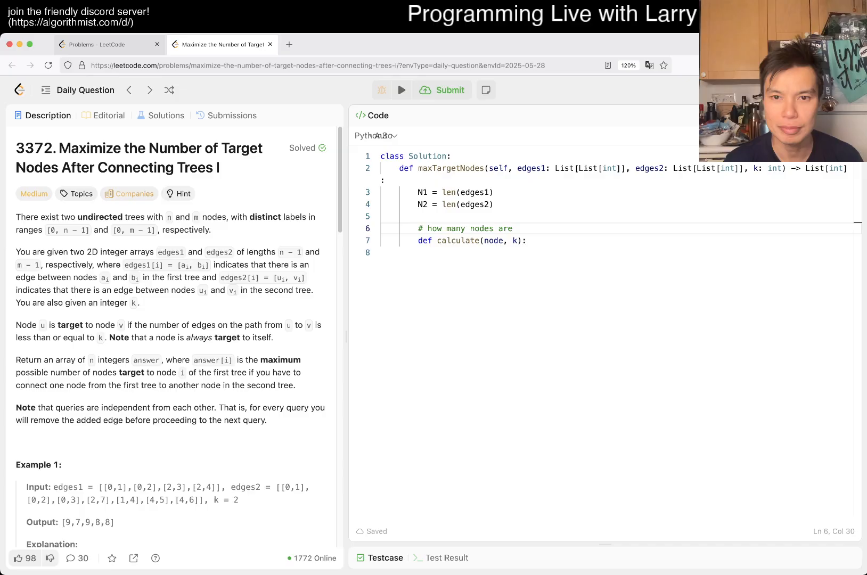
pyautogui.write('within "k" sdis')
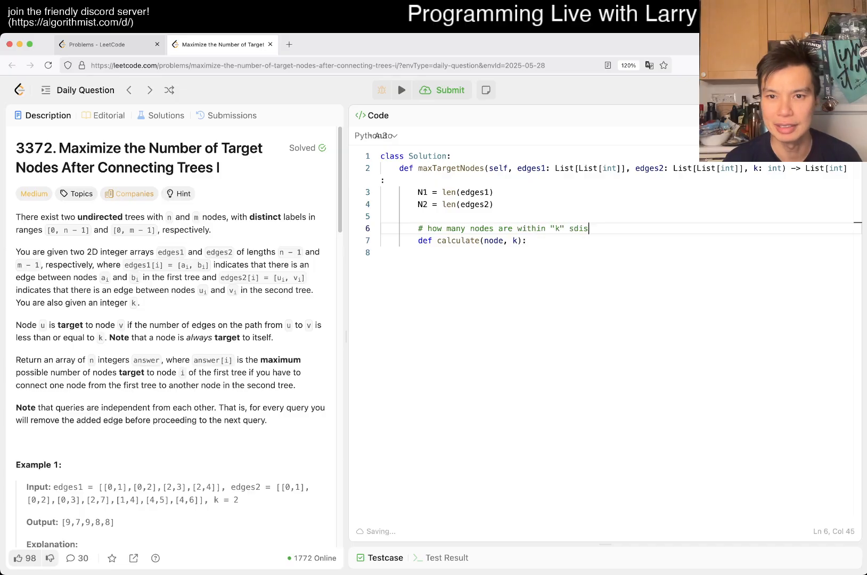
pyautogui.write('tances away from')
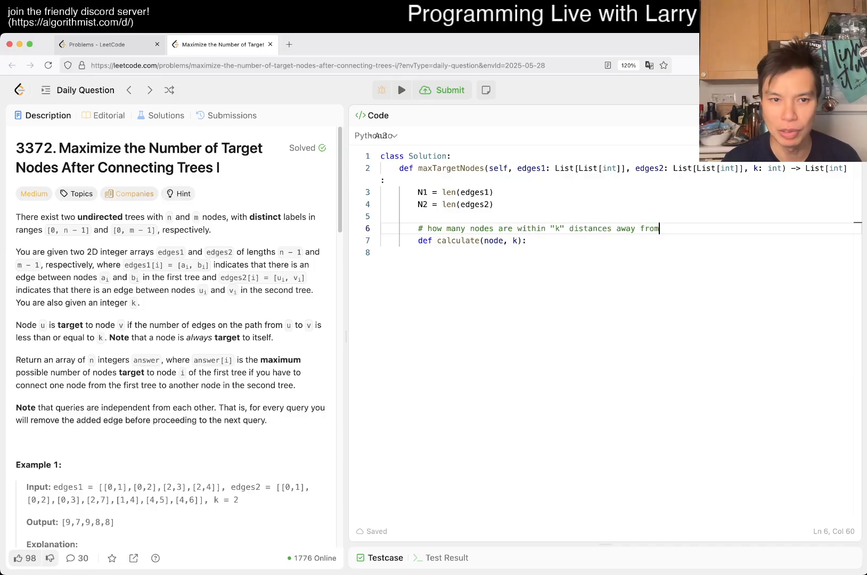
pyautogui.write('node')
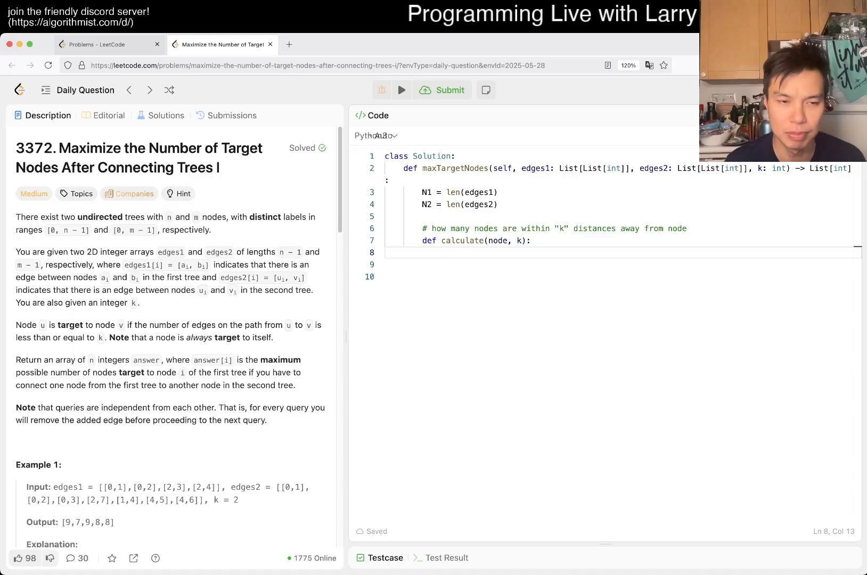
# Seed q = collections.deque() with node, distances = [None] * N, and a while len(q) > 0 loop.
pyautogui.write('q = collections.de')
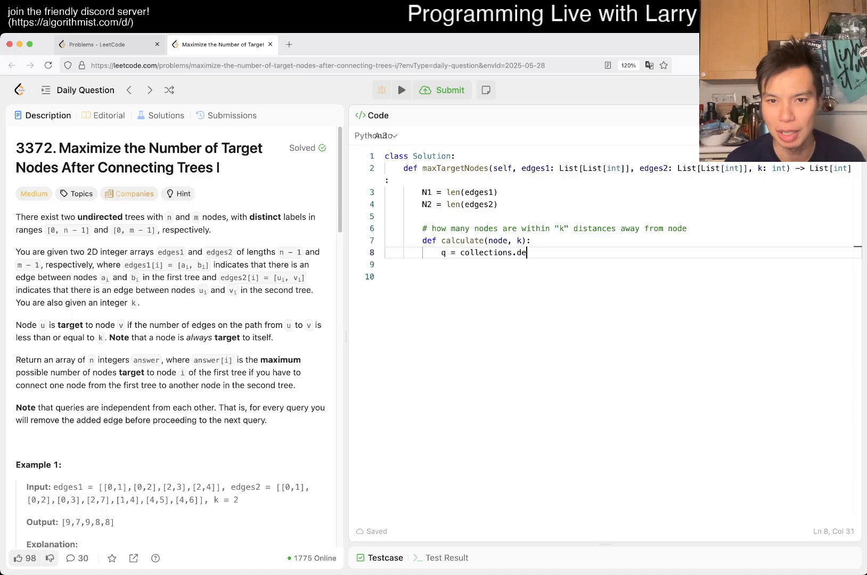
pyautogui.write('que()')
pyautogui.write('whi')
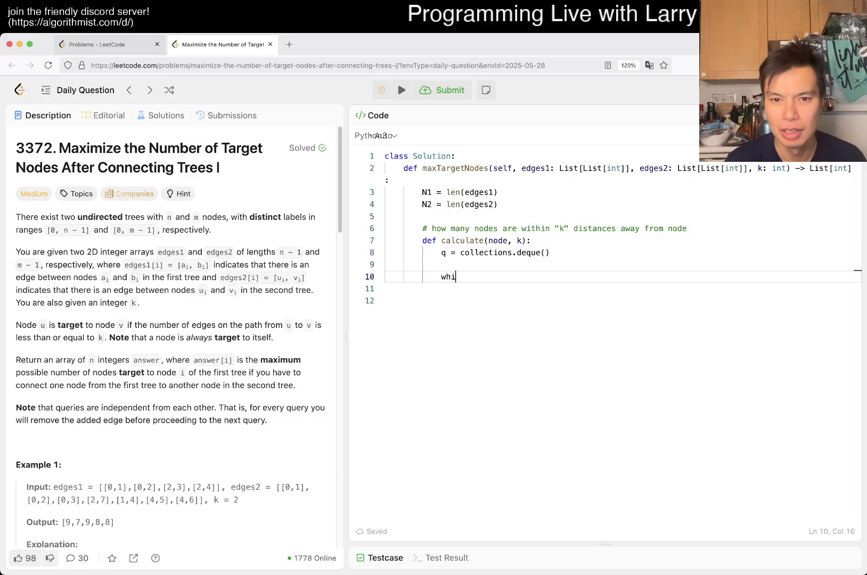
pyautogui.write('le len(q) > 0:')
pyautogui.write('distances')
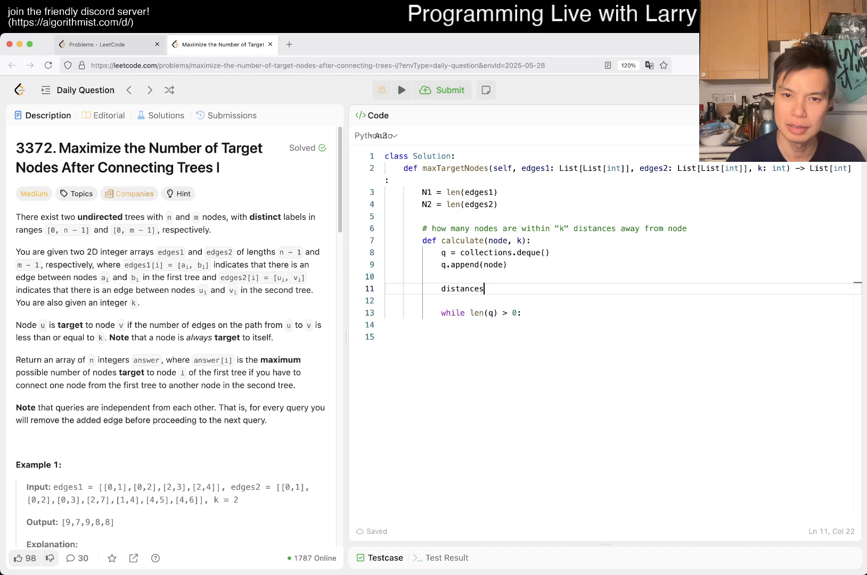
pyautogui.write('= []')
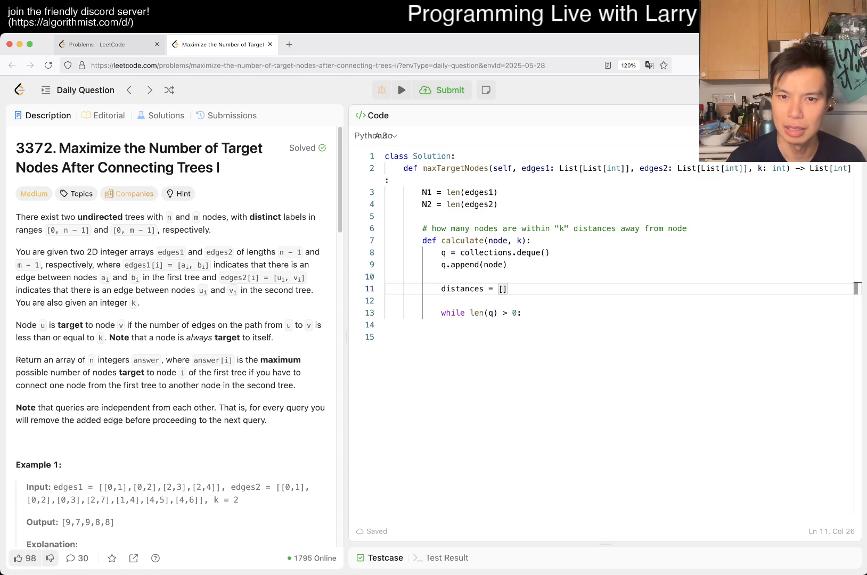
pyautogui.write('None\\')
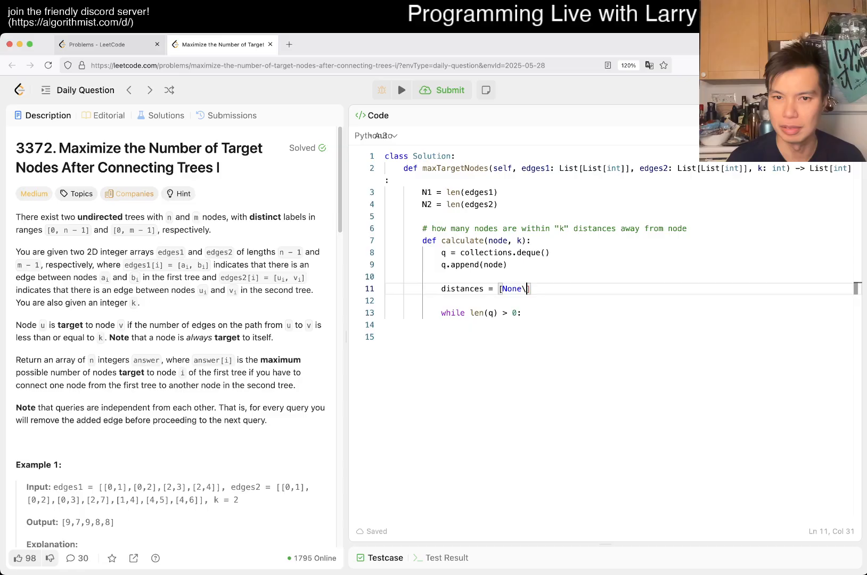
pyautogui.write('] *')
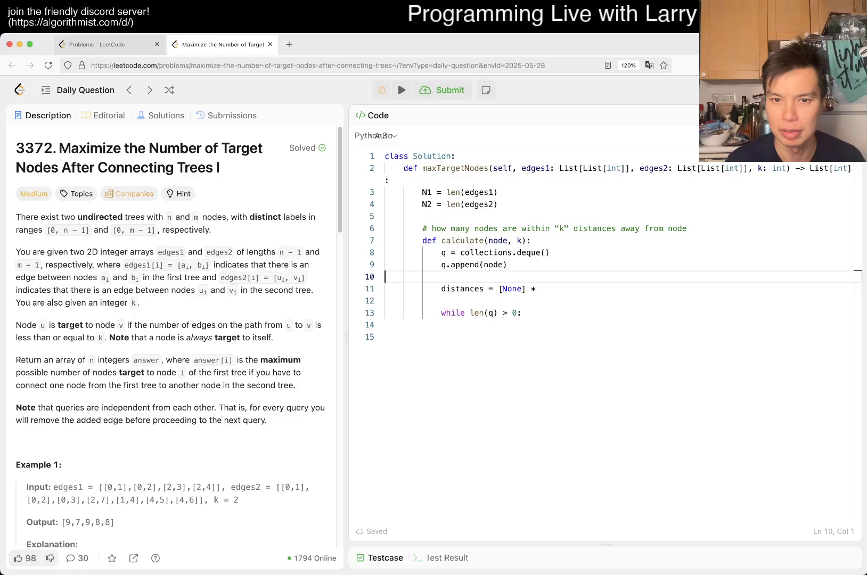
# Add N as the first parameter of calculate so the distances list can size itself.
pyautogui.click(520, 241)
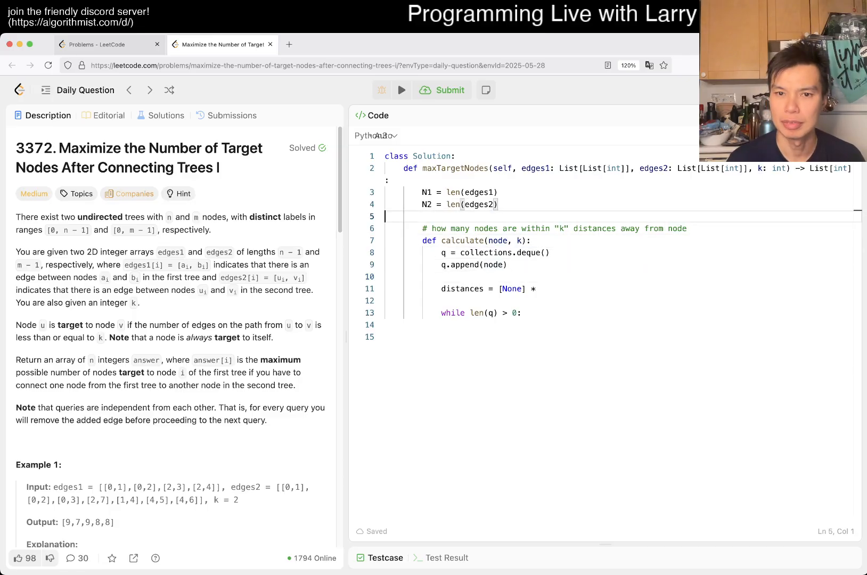
pyautogui.click(519, 239)
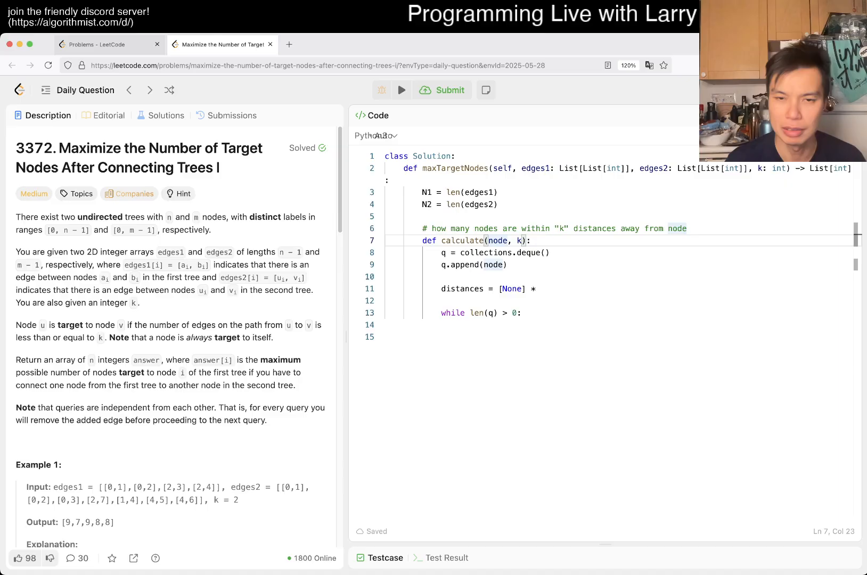
pyautogui.write('N,')
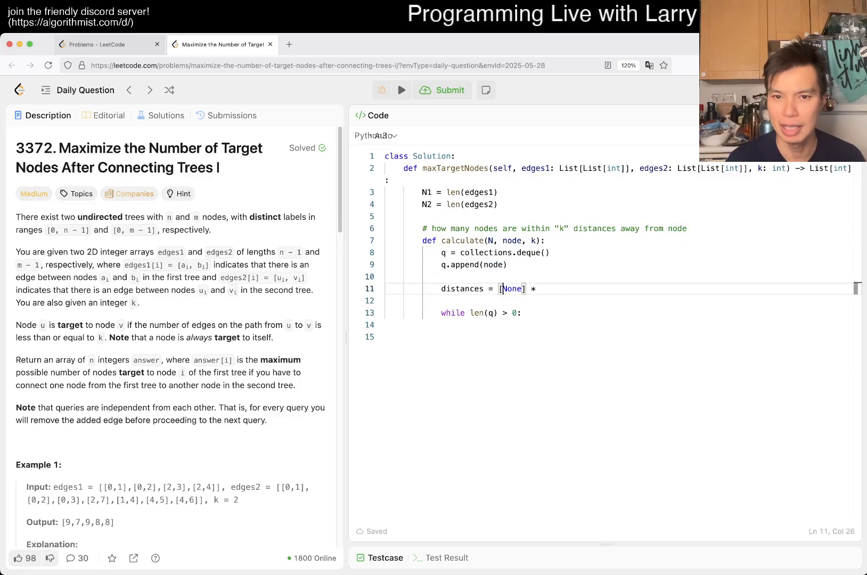
pyautogui.write('N')
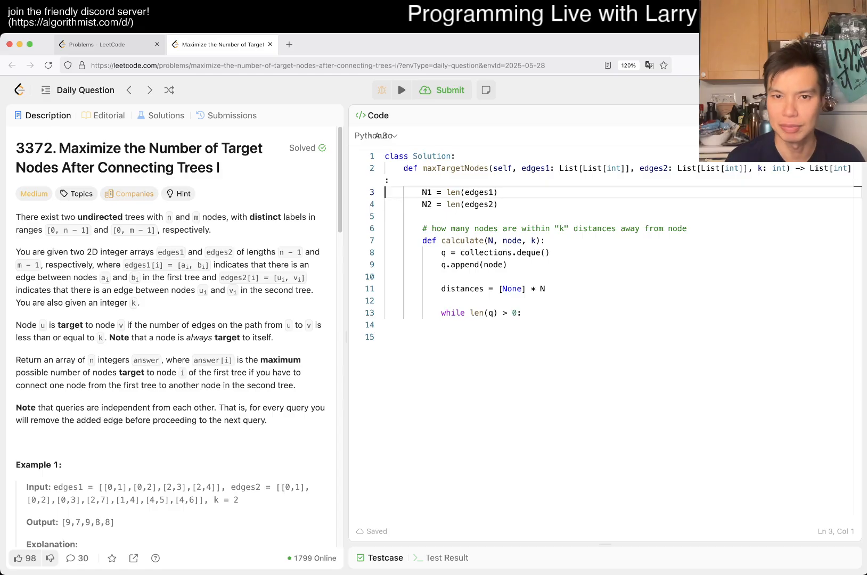
# Start an adjacency builder e = collections.defaultdict(list) looping for u, v over the edges.
pyautogui.write('e')
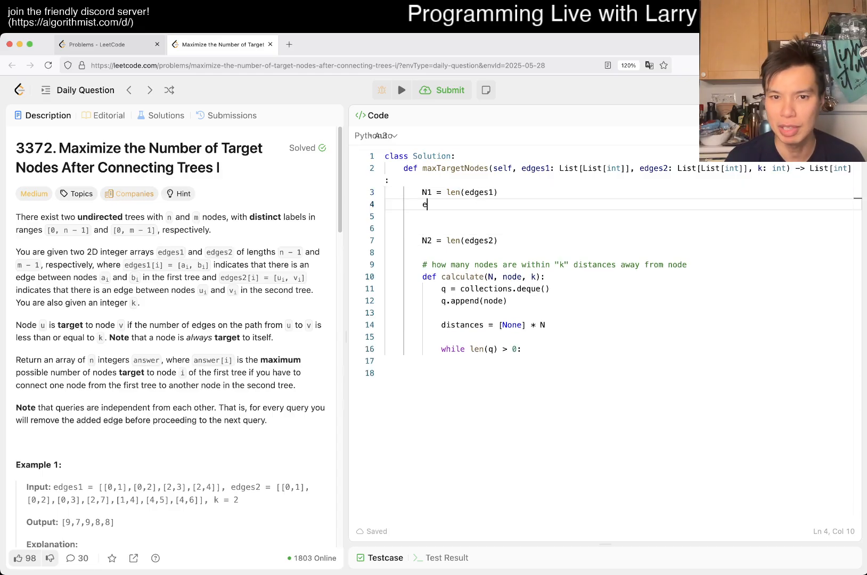
pyautogui.write('1 =')
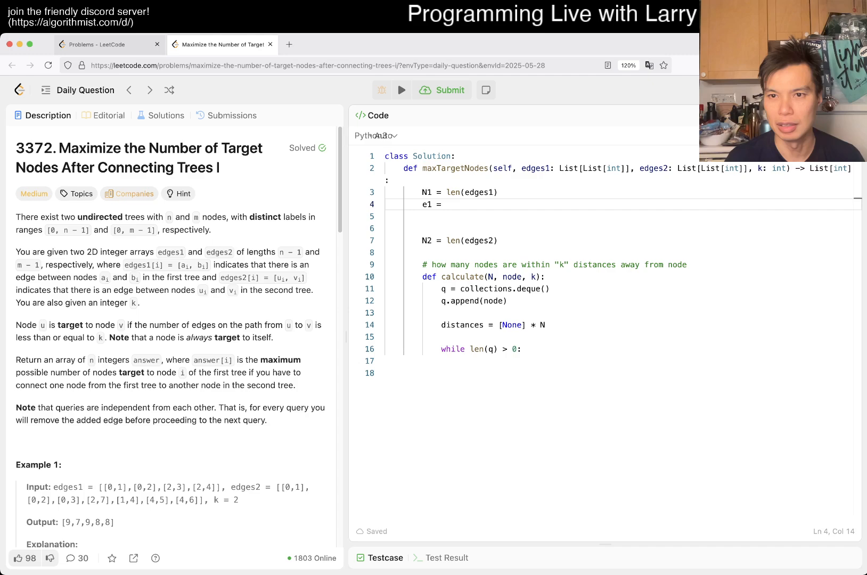
pyautogui.write('collections.defaultdict')
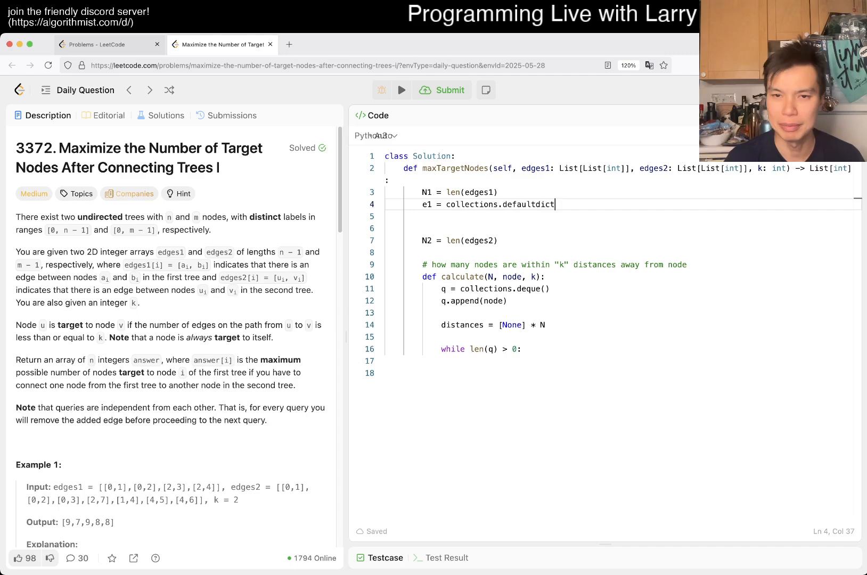
pyautogui.write('(list)')
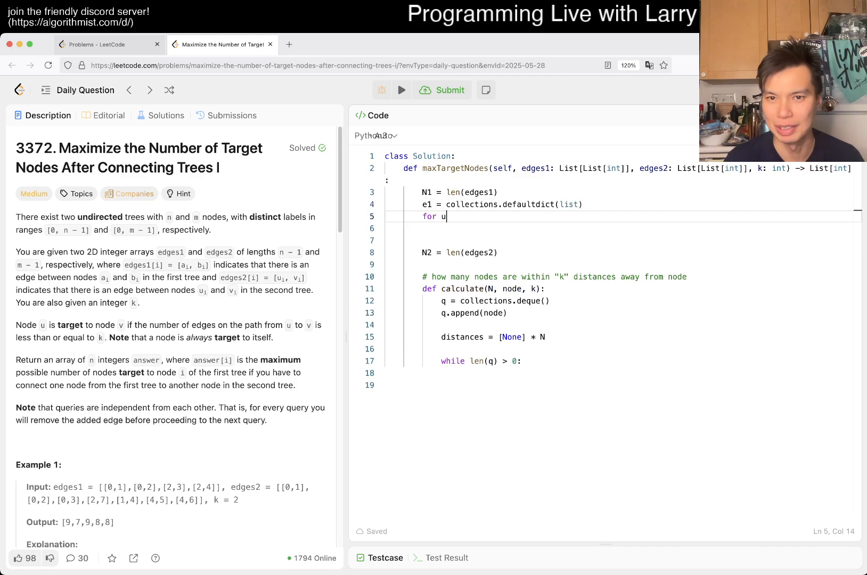
pyautogui.write(', v in edges1:')
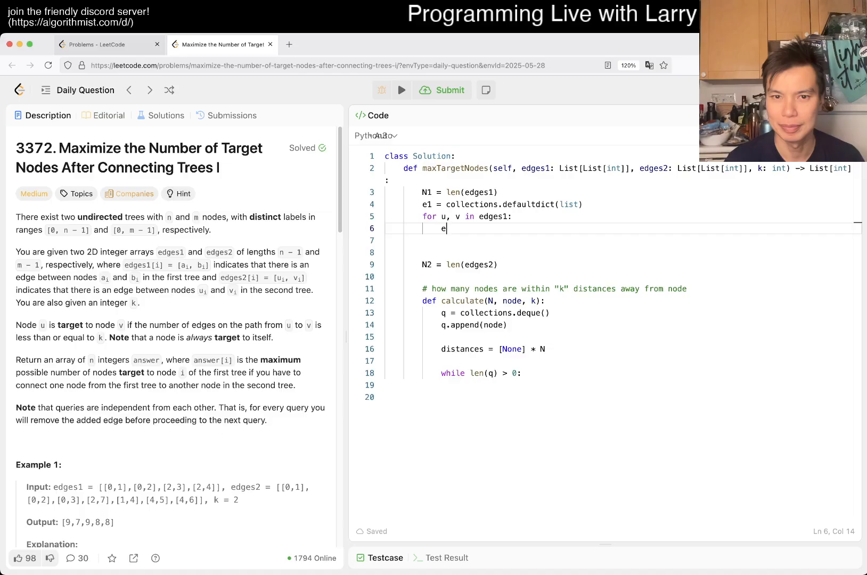
pyautogui.write('1.a')
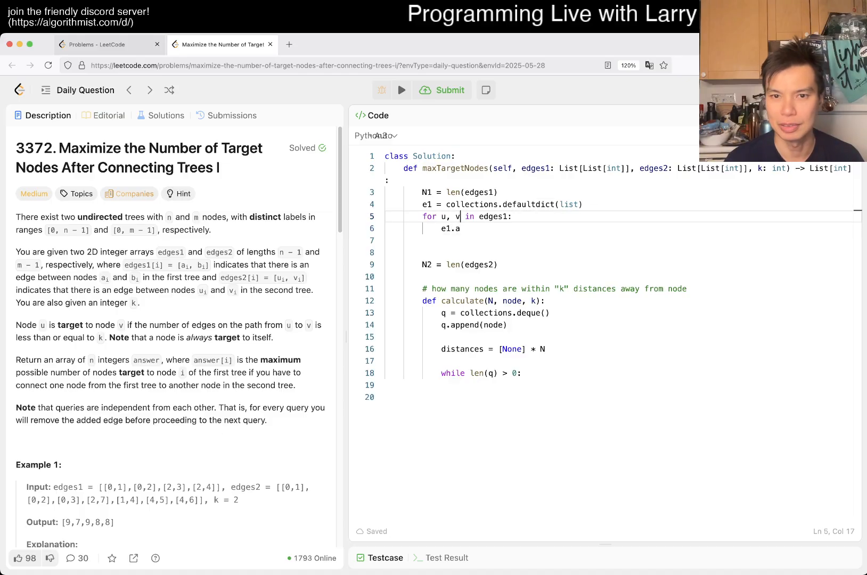
pyautogui.write('def')
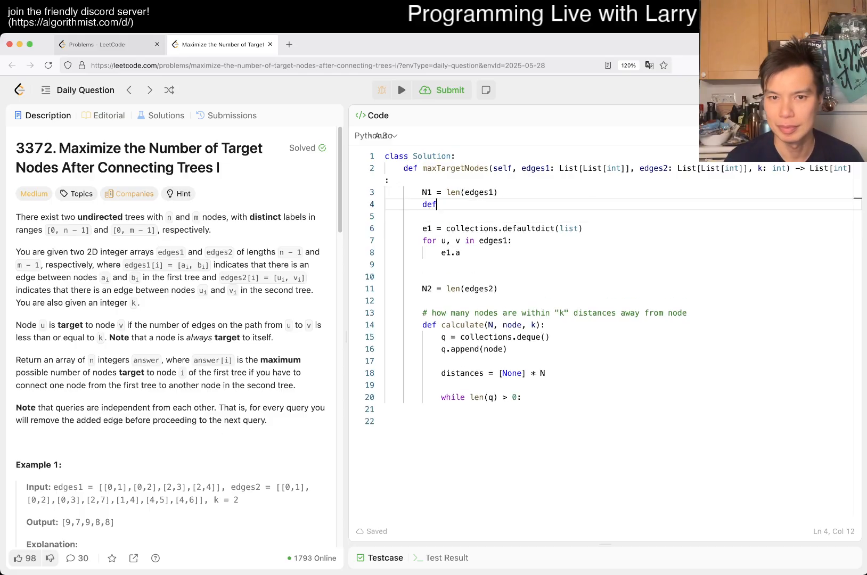
pyautogui.write('ete()')
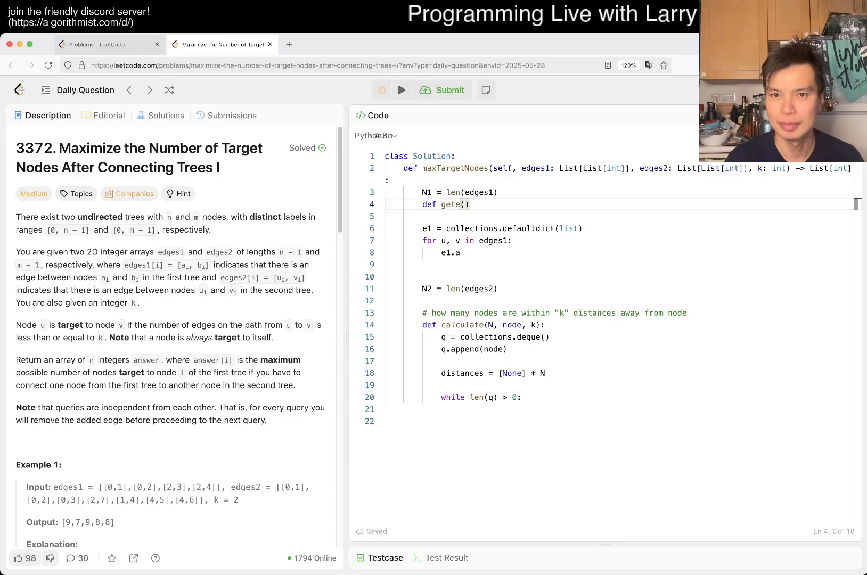
pyautogui.write('edges')
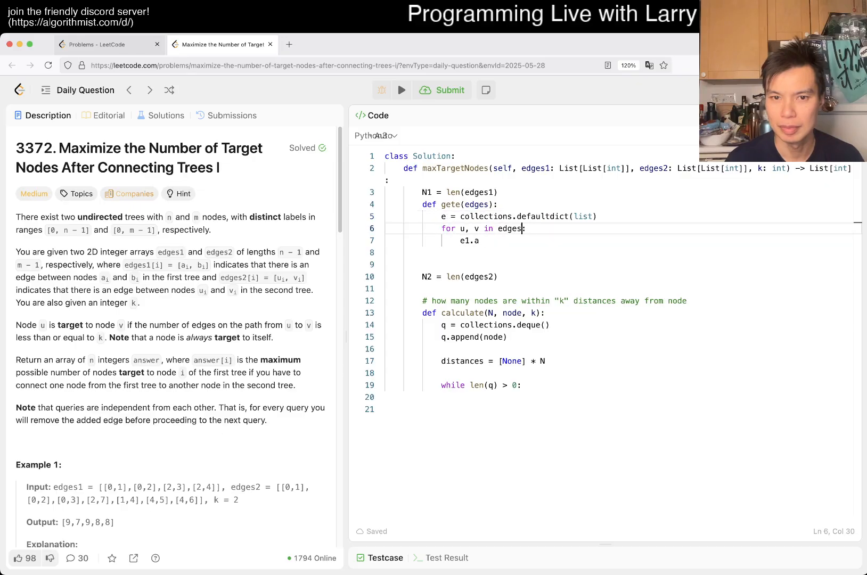
# Append v to e[u] and u to e[v], wrapping it as def gete(edges).
pyautogui.write('[u]')
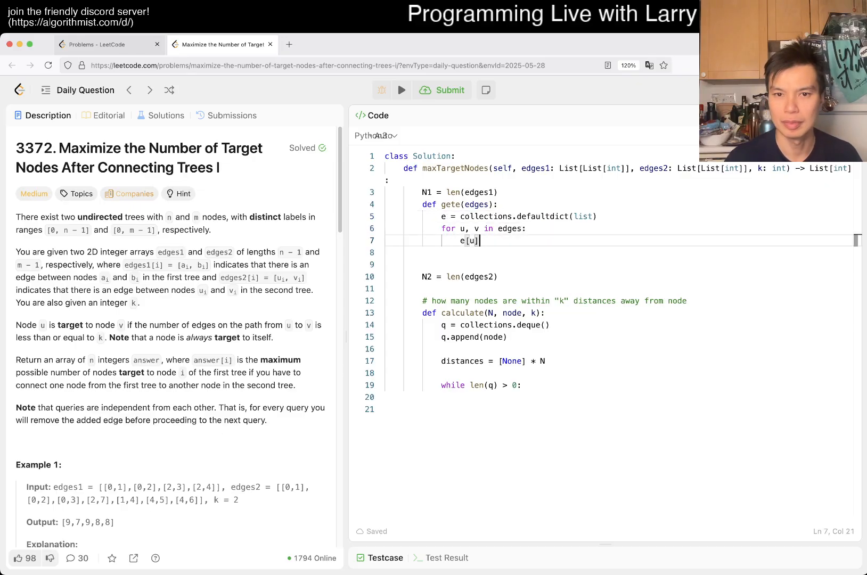
pyautogui.write('.append(v)')
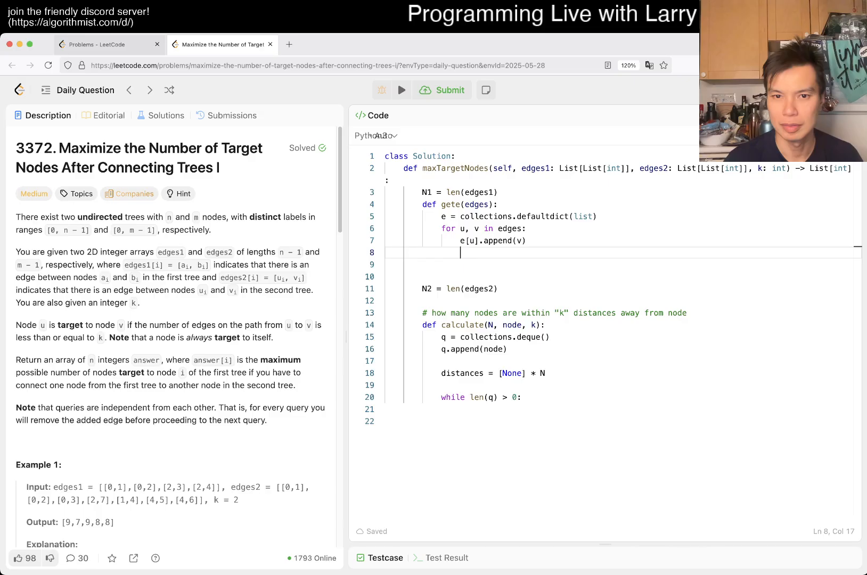
pyautogui.write('e[v].appen')
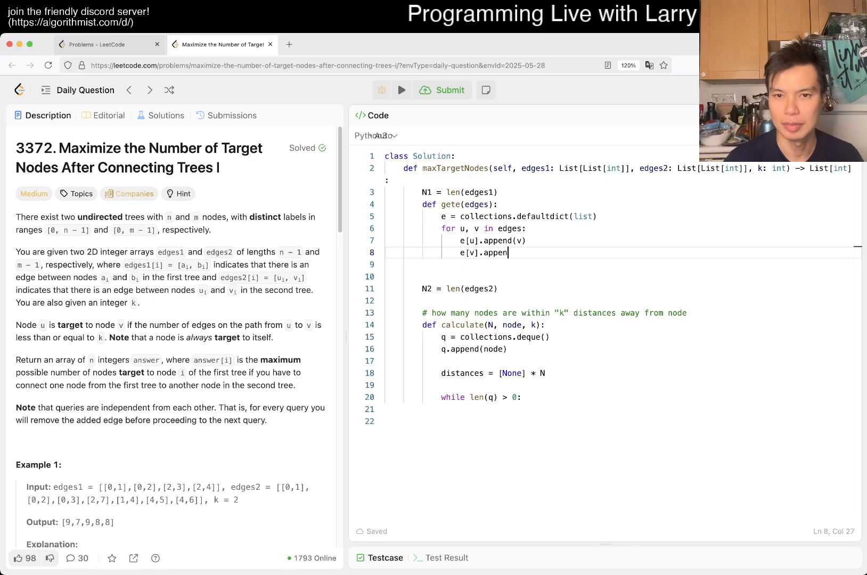
pyautogui.write('d(u)')
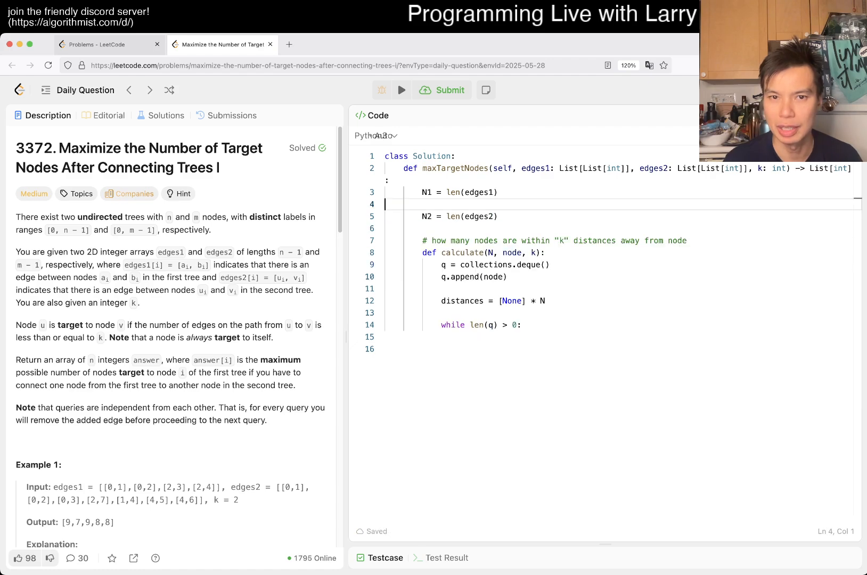
pyautogui.write('def gete(edges):')
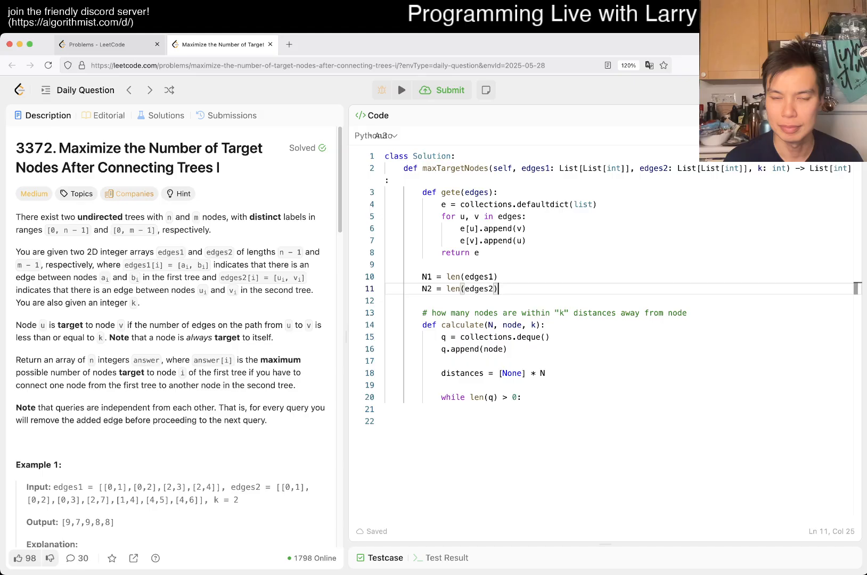
pyautogui.write('gete(edges1')
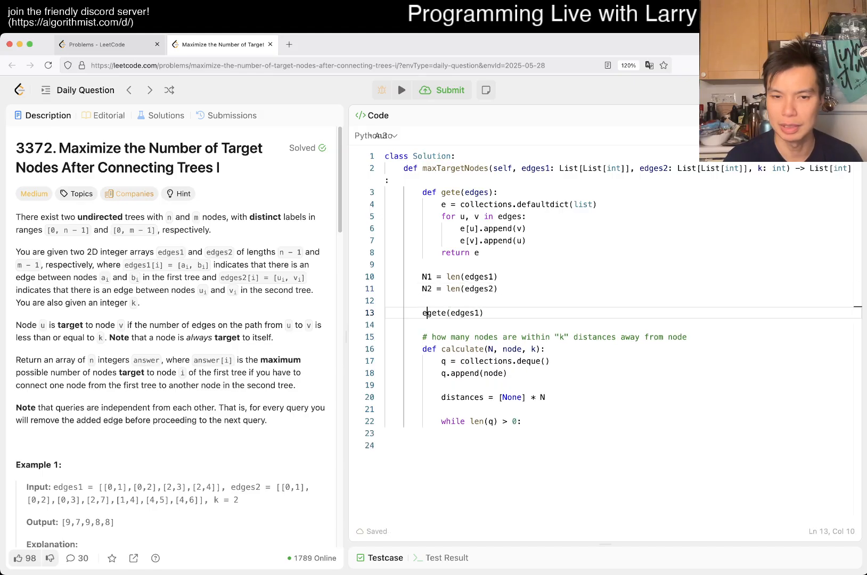
# Assign e1 = gete(edges1) and e2 = gete(edges2) after the N1/N2 lengths.
pyautogui.write('1 =')
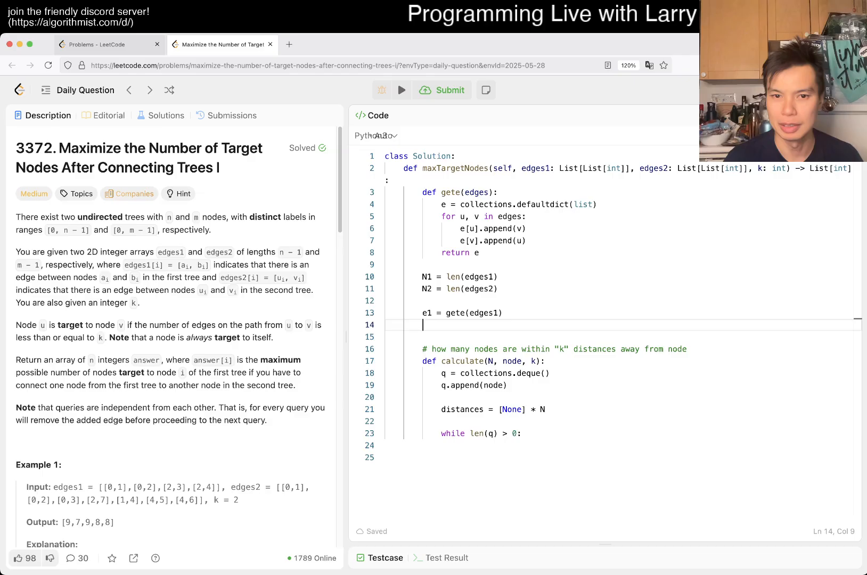
pyautogui.write('e2 = gete(edges2)')
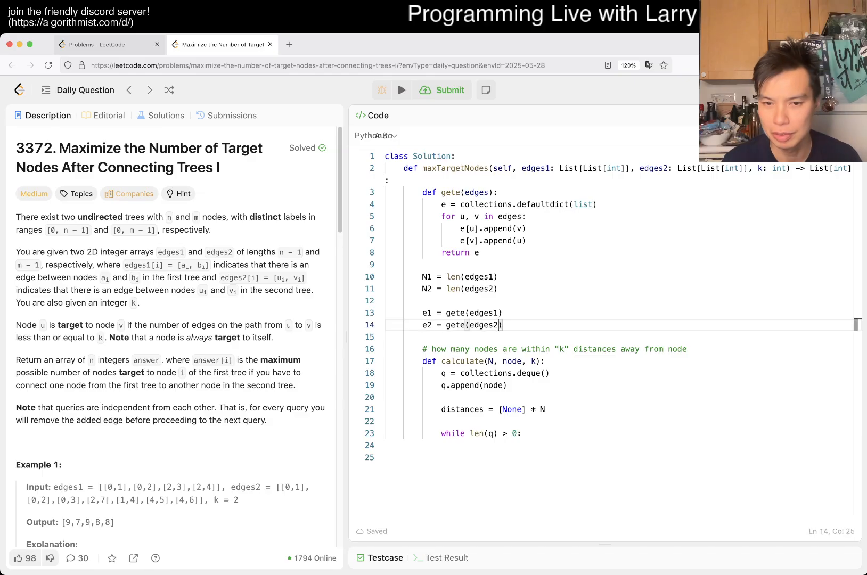
pyautogui.click(521, 434)
pyautogui.write('distances[node] = 0')
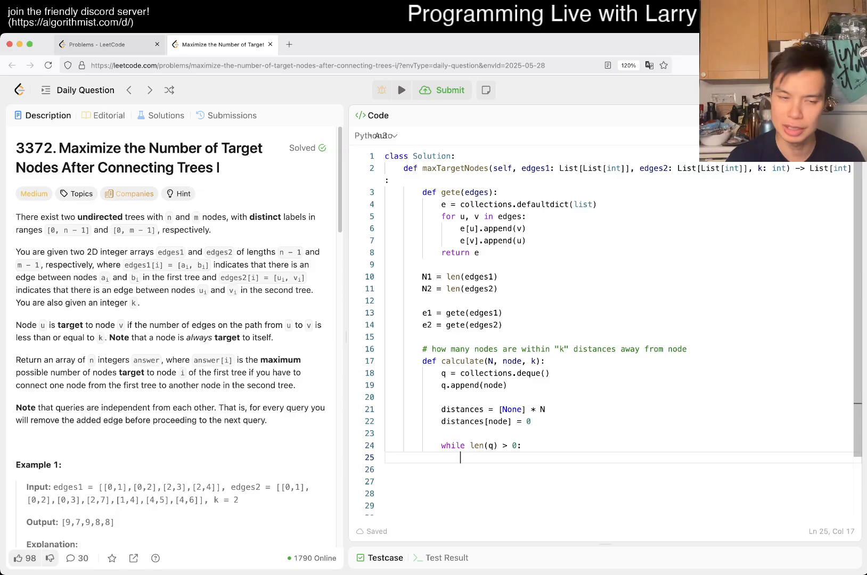
# Pop current = q.popleft() and loop for v over its neighbours in e.
pyautogui.scroll(-3)
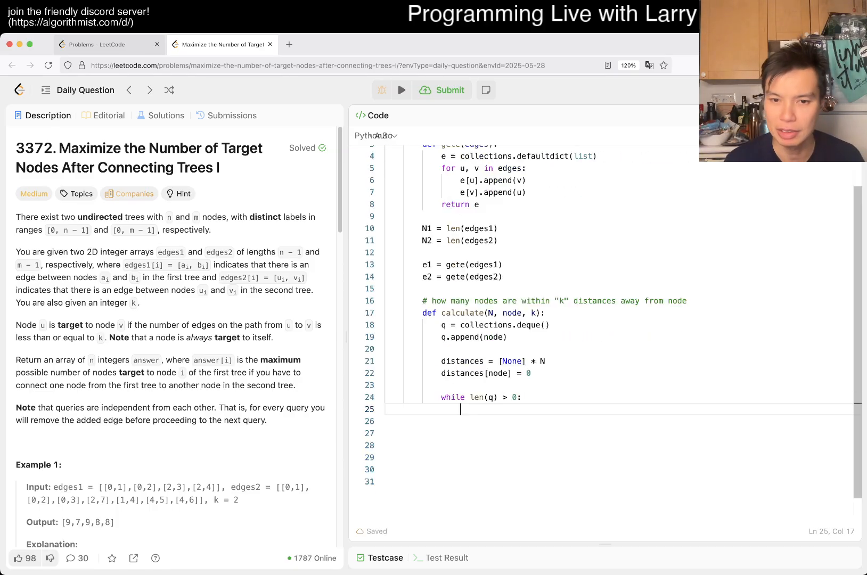
pyautogui.write('current')
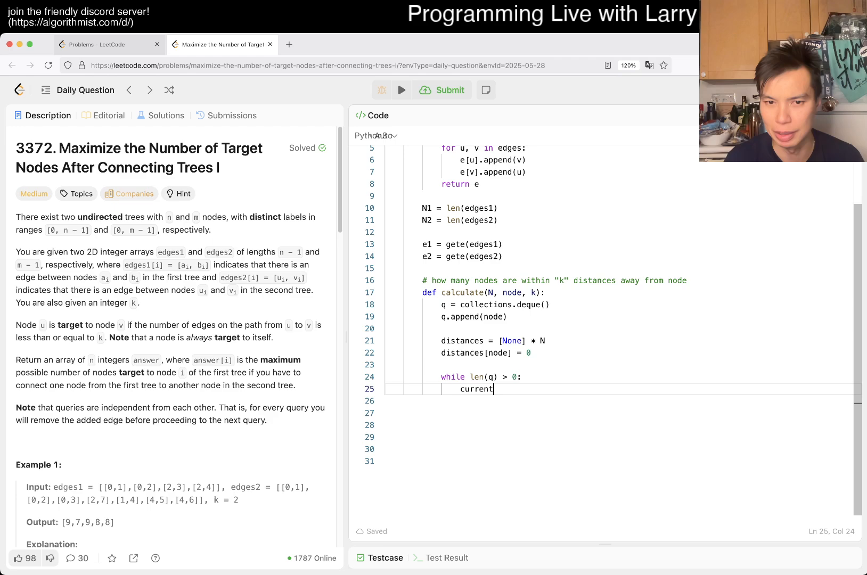
pyautogui.write('= q.popleft()')
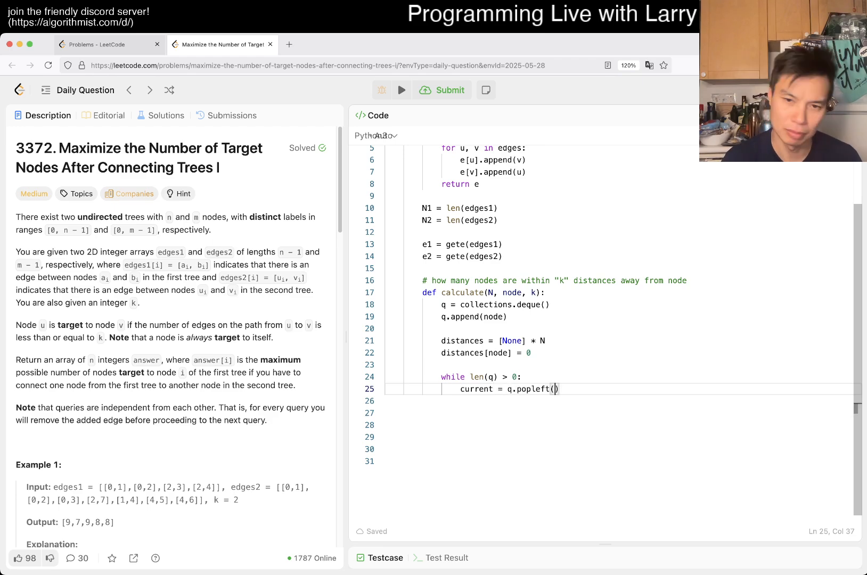
pyautogui.write('for v in e[')
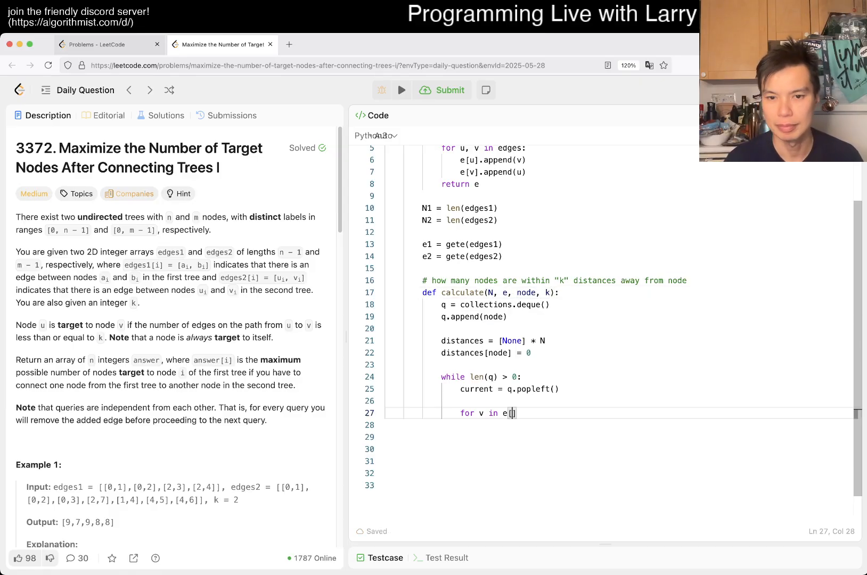
pyautogui.write('node]')
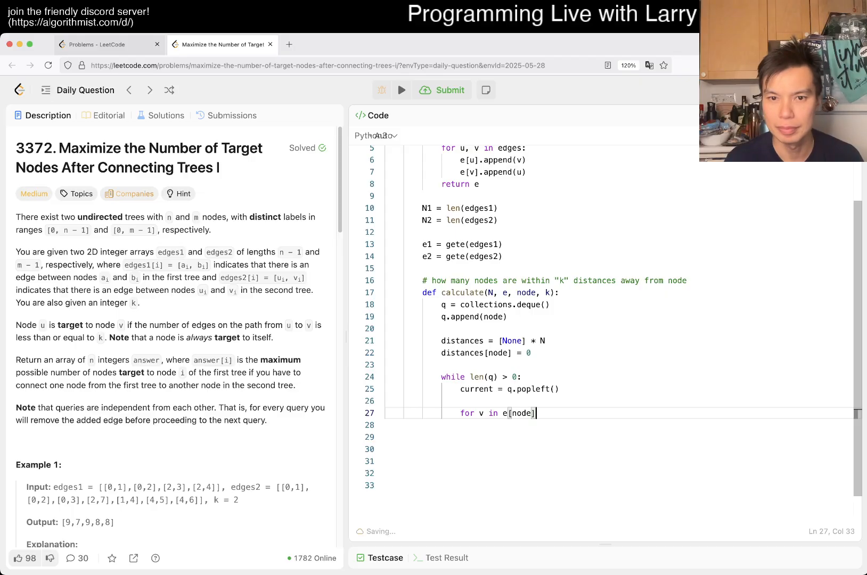
pyautogui.write(':')
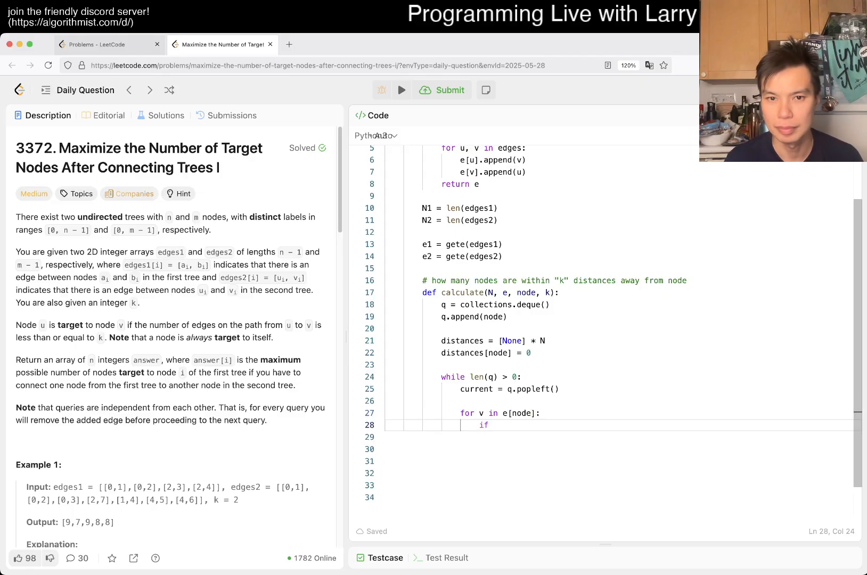
# When distances[v] is None, set it to distances[current] + 1 and append v to the queue.
pyautogui.write('distances[v] is None:')
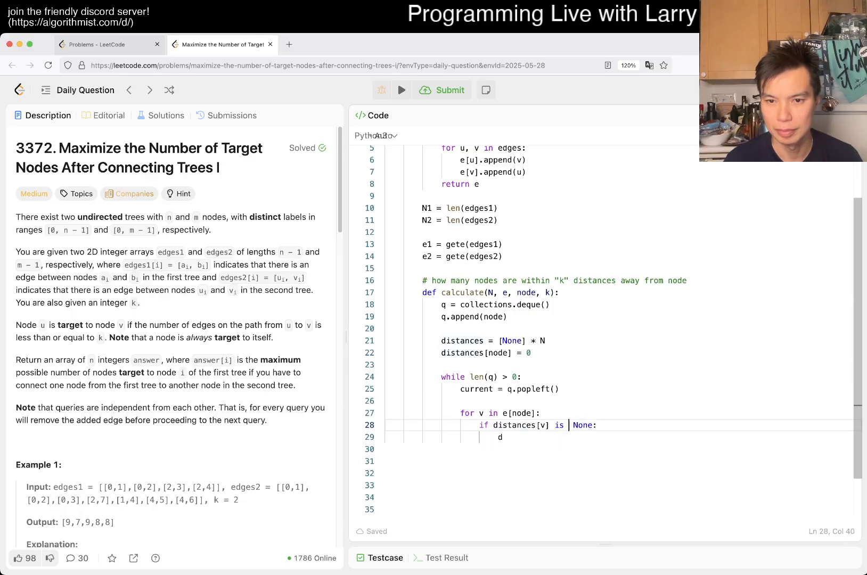
pyautogui.write('istanc')
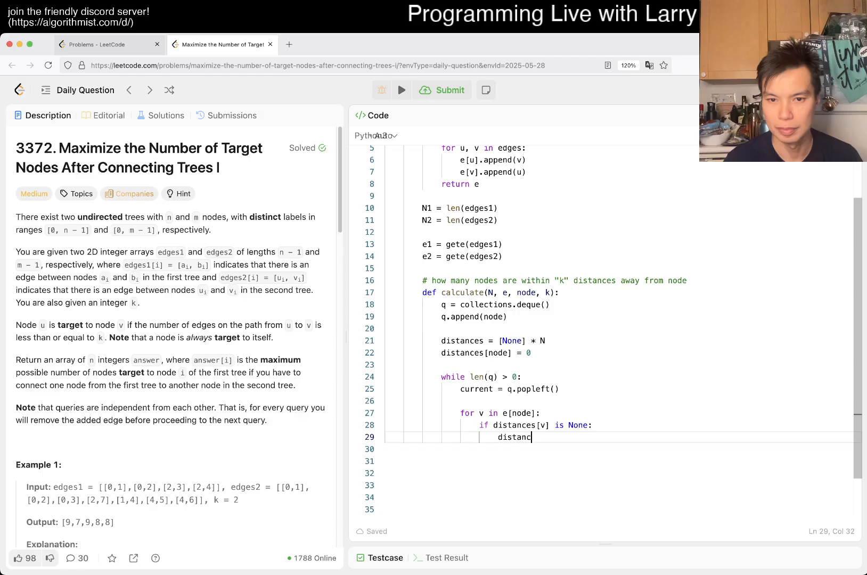
pyautogui.write('es[v] =')
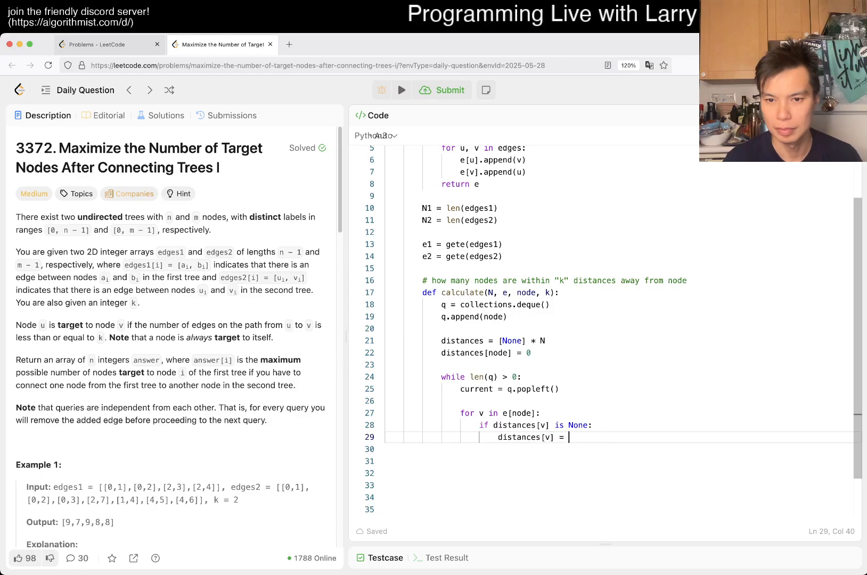
pyautogui.write('distances[current]')
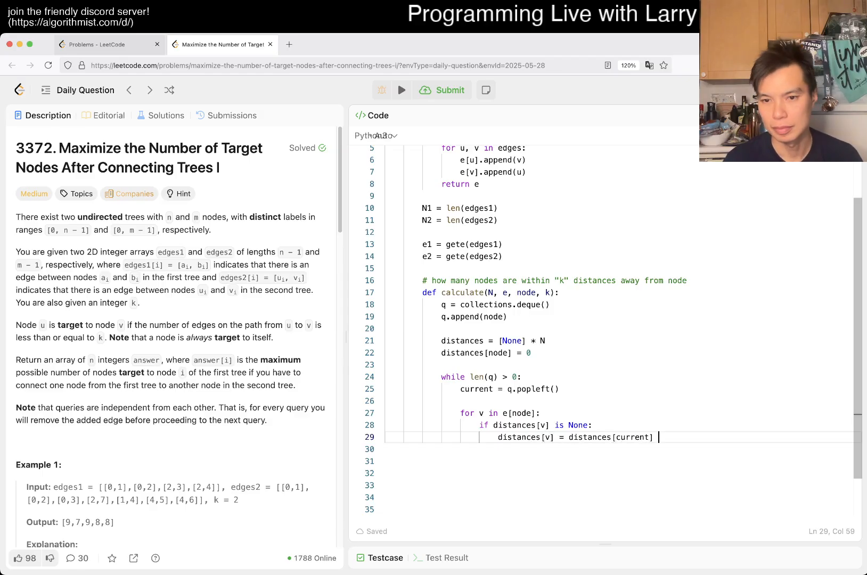
pyautogui.write('+ 1')
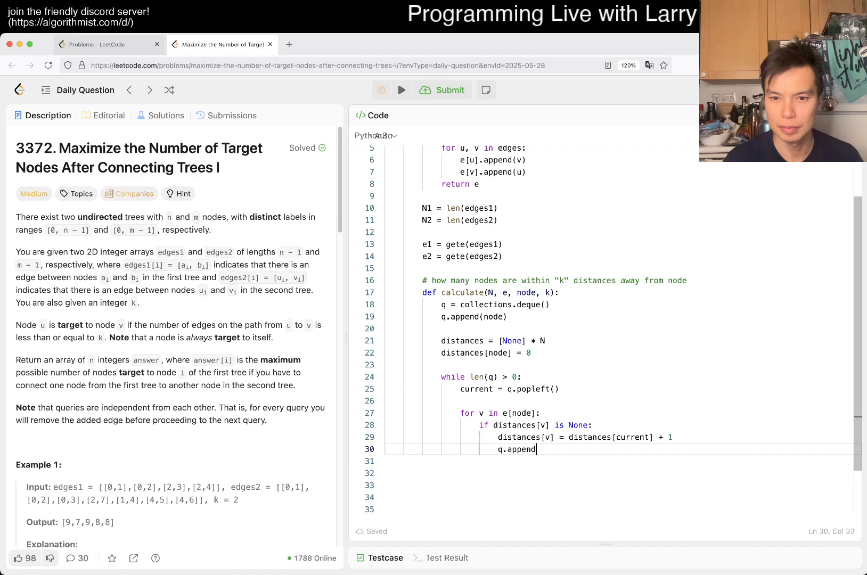
pyautogui.write('(v)')
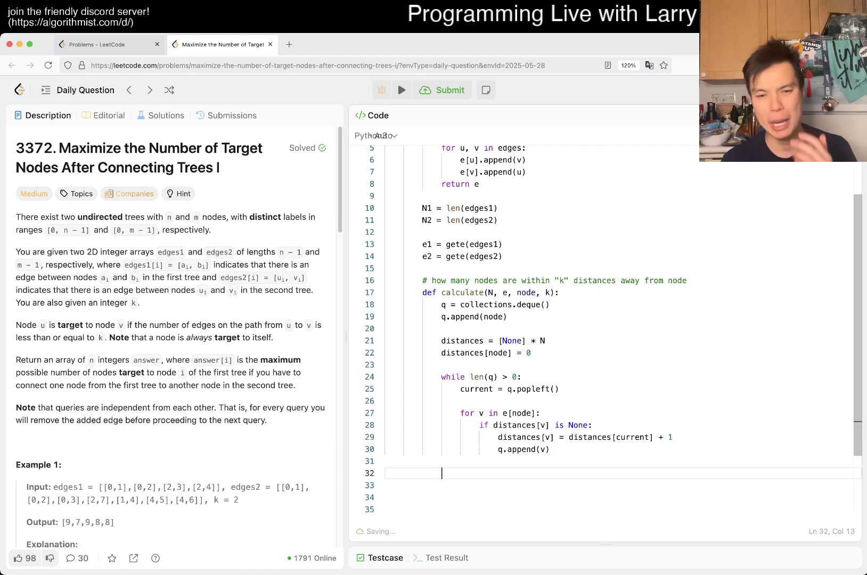
# Insert 'if distances[current] > k: continue' before the neighbour loop.
pyautogui.click(542, 293)
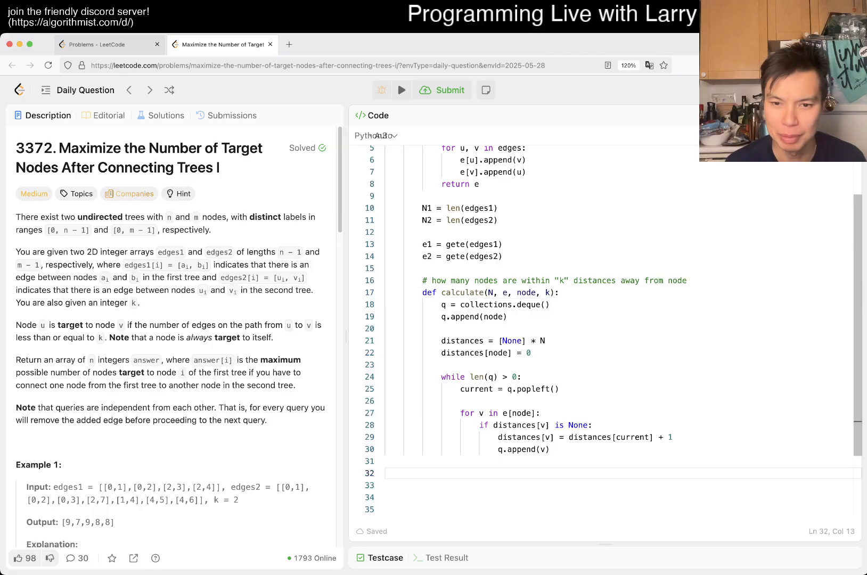
pyautogui.click(548, 450)
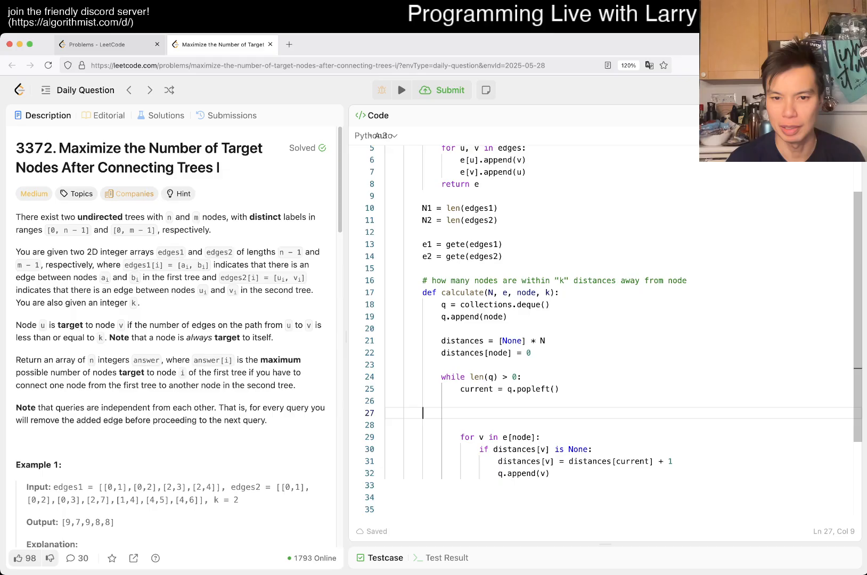
pyautogui.write('if distances')
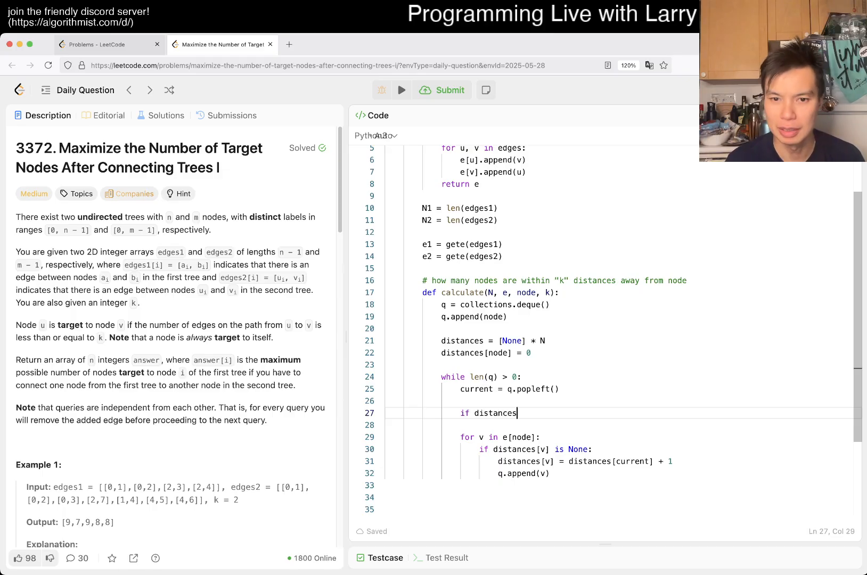
pyautogui.write('[current]')
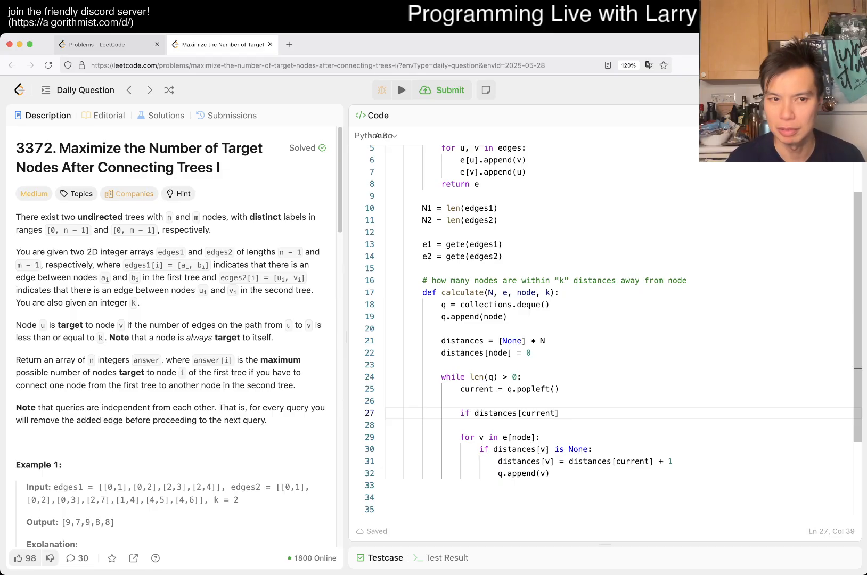
pyautogui.write('> k:')
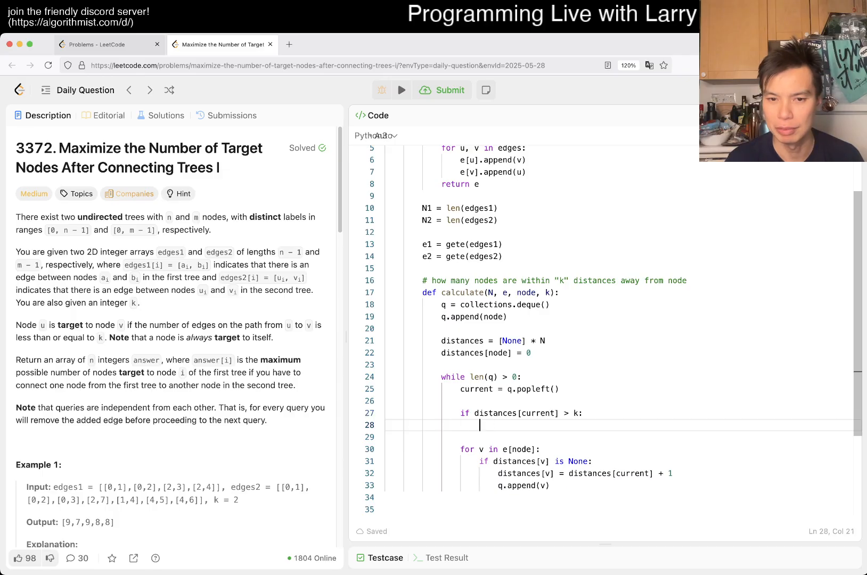
pyautogui.write('continue')
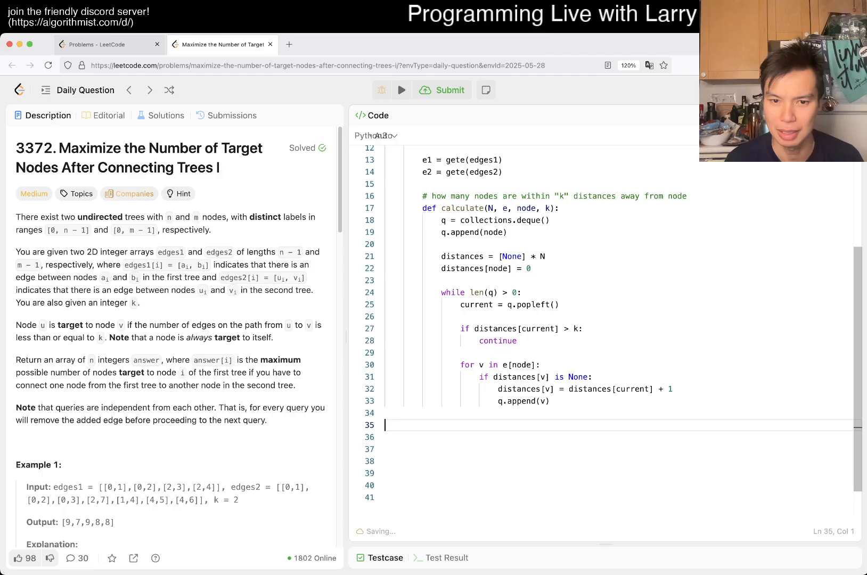
# Count i in range(N) with distances[i] <= k and return count from calculate.
pyautogui.write('for i')
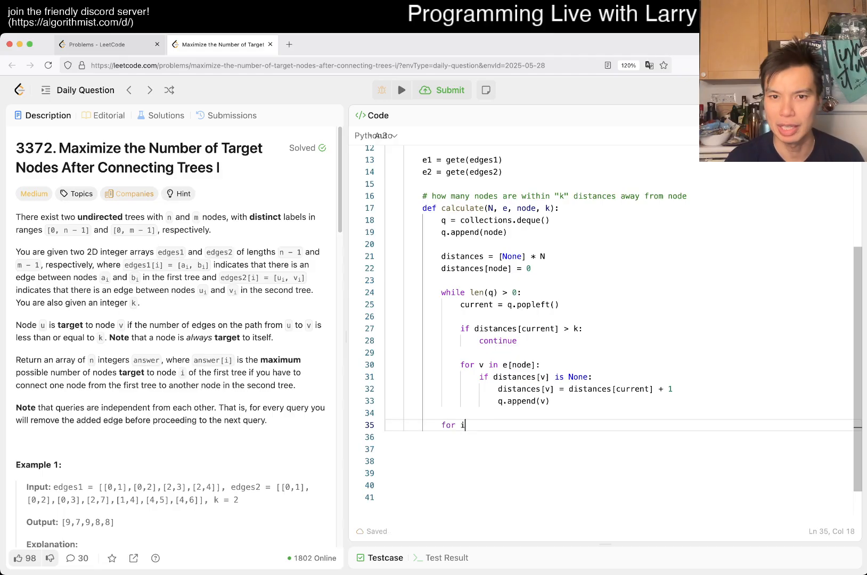
pyautogui.write('in range(N:)')
pyautogui.click(619, 437)
pyautogui.write('if distances[i')
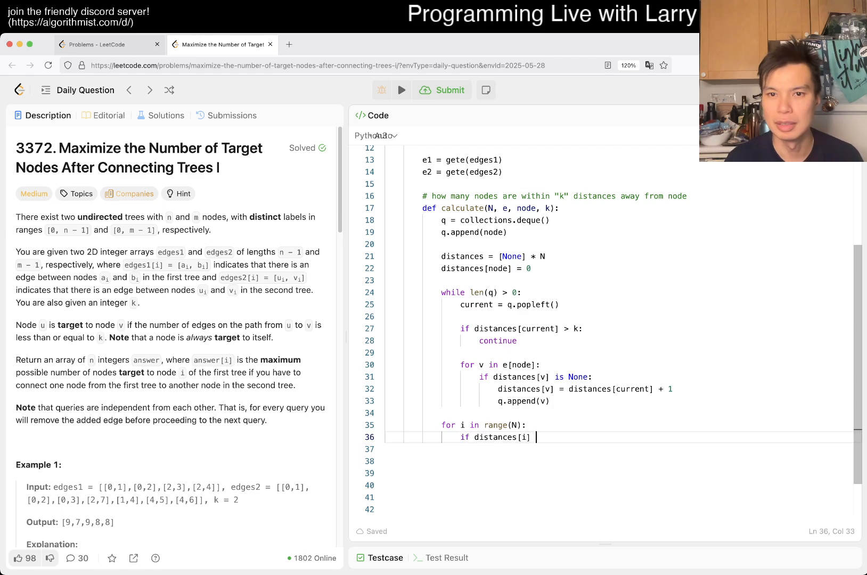
pyautogui.write('<=')
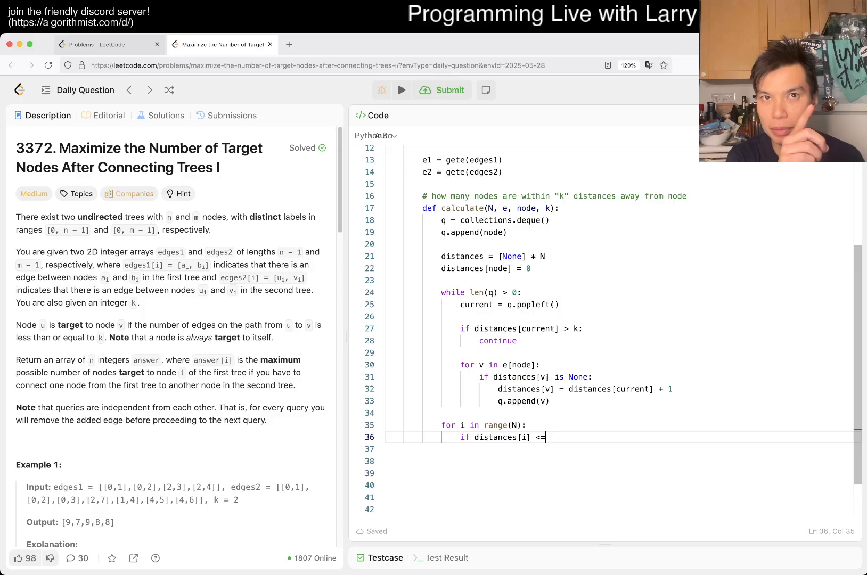
pyautogui.write('k:')
pyautogui.click(619, 448)
pyautogui.write('count += 1')
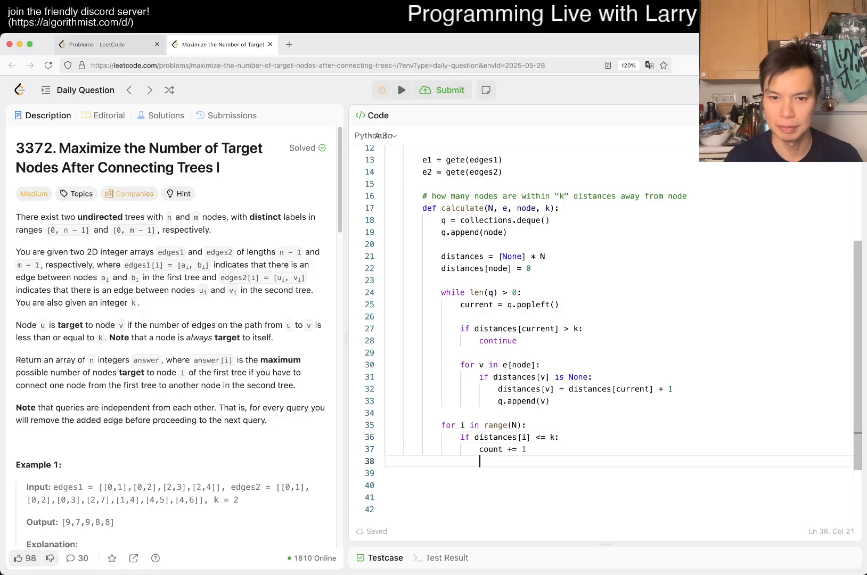
pyautogui.write('return count')
pyautogui.write('count = 0')
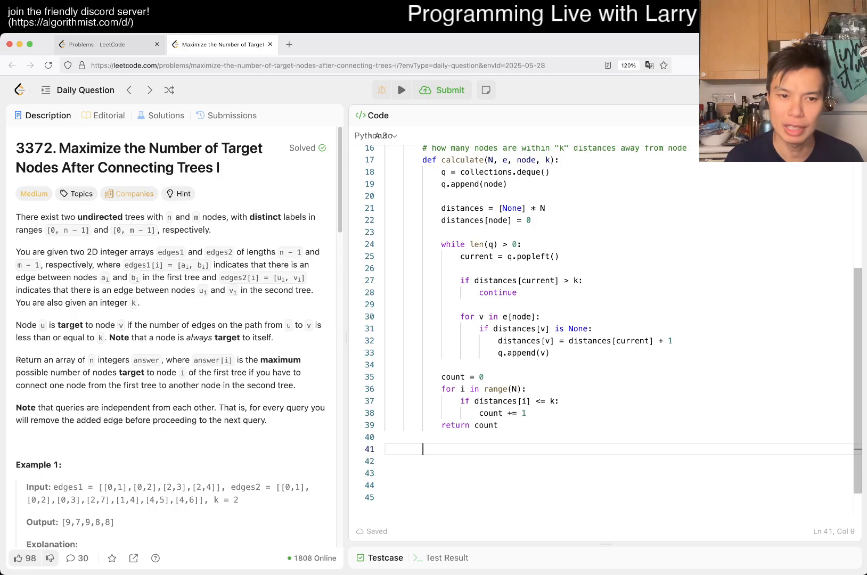
# Add a '# process' comment and a calculate(N2, e2, node, k - 1) call for tree2.
pyautogui.write('# pro')
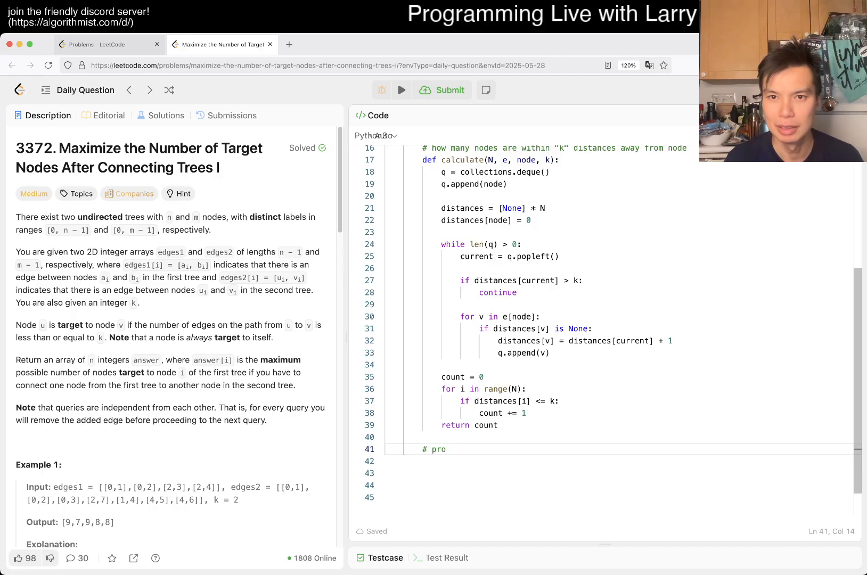
pyautogui.write('poces')
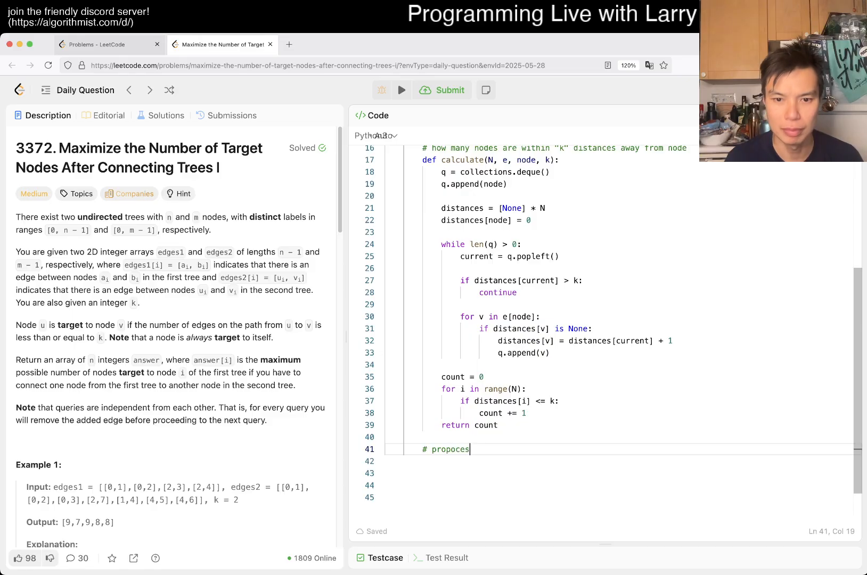
pyautogui.write('ss')
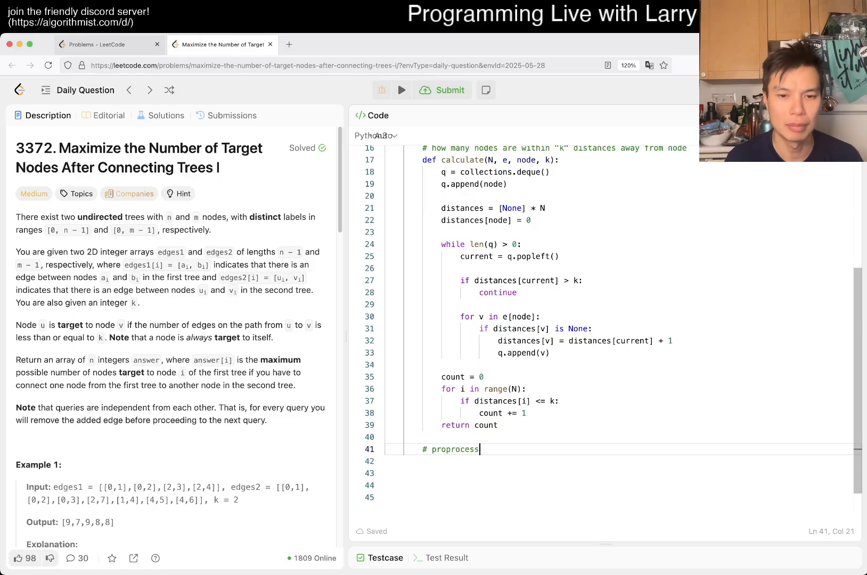
pyautogui.press('Backspace')
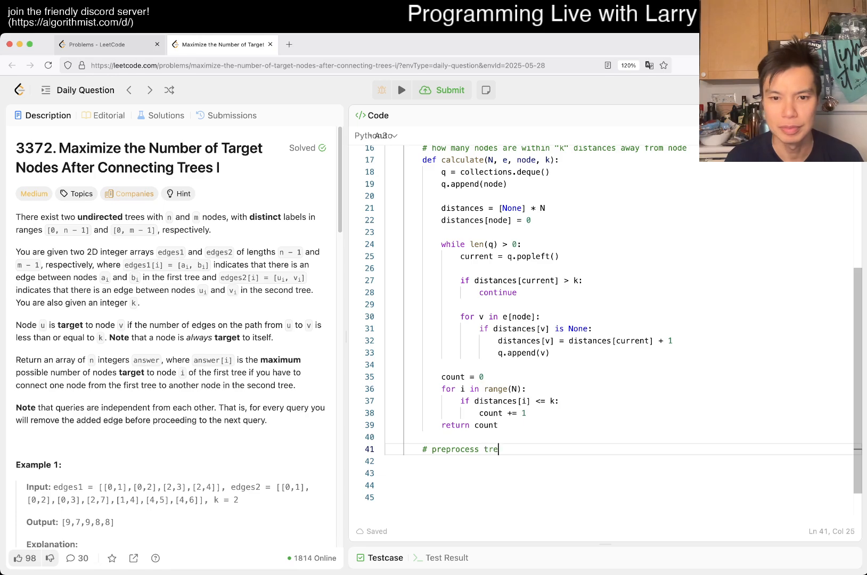
pyautogui.scroll(3)
pyautogui.write('calculate(')
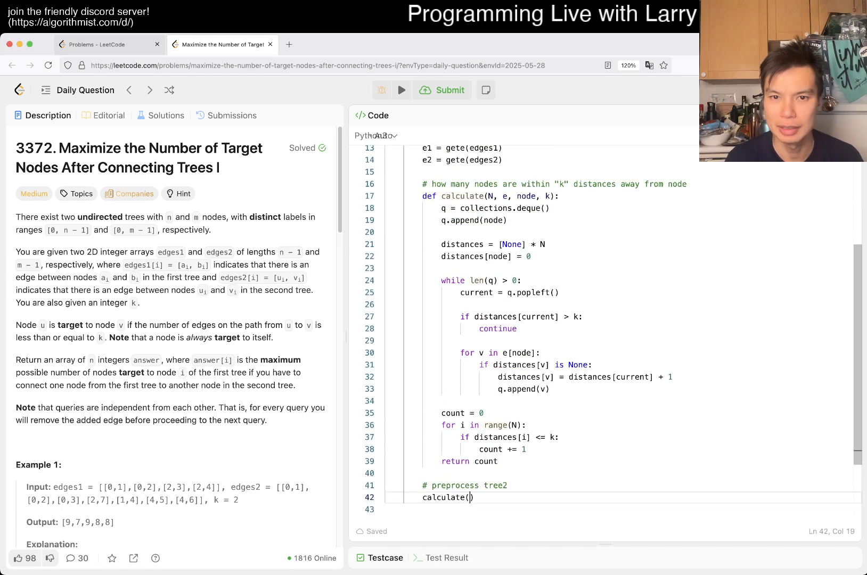
pyautogui.write('N2,')
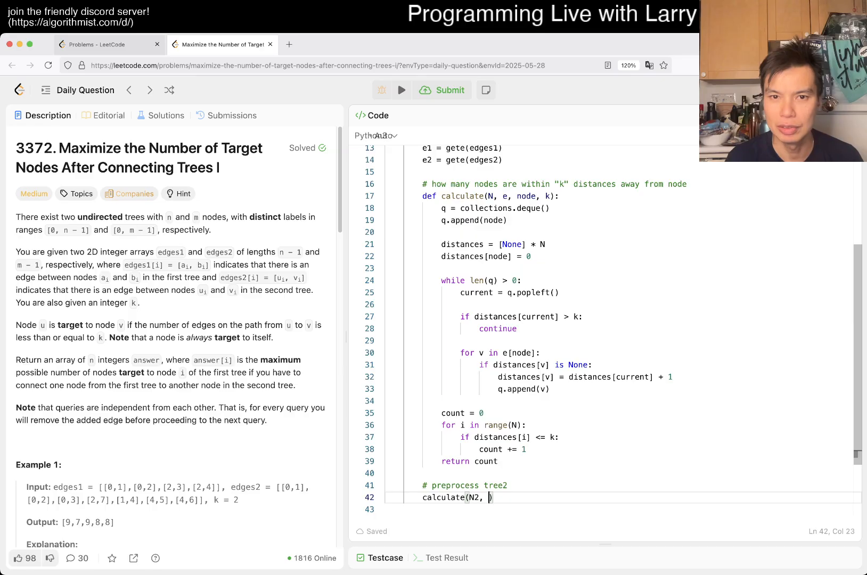
pyautogui.write('e2, nod')
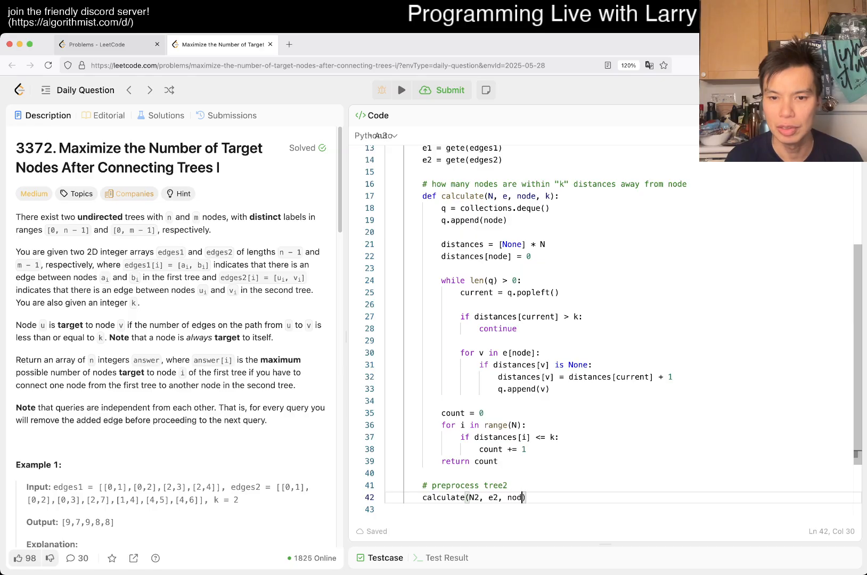
pyautogui.scroll(3)
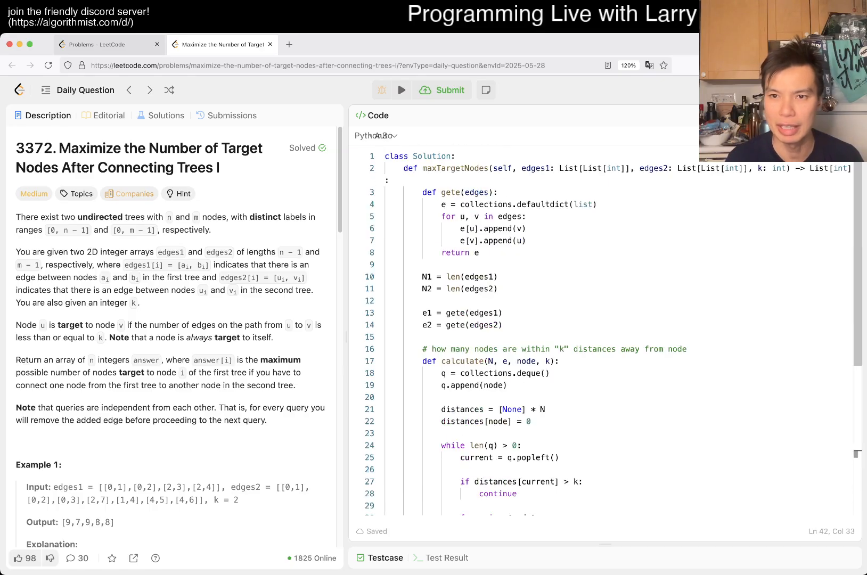
pyautogui.scroll(-3)
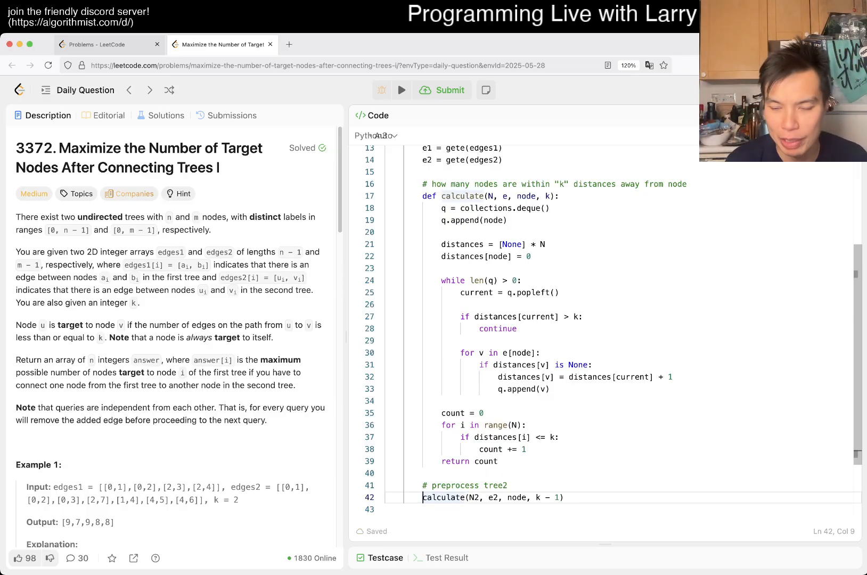
# Loop over every tree2 node keeping best2 = max(best2, that count), starting from best2 = 0.
pyautogui.write('for node in range(N2):')
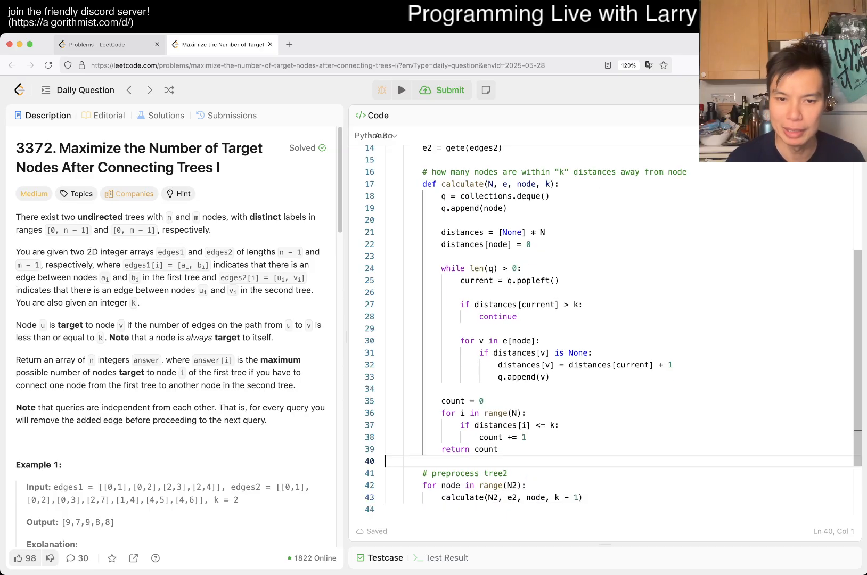
pyautogui.write('best_')
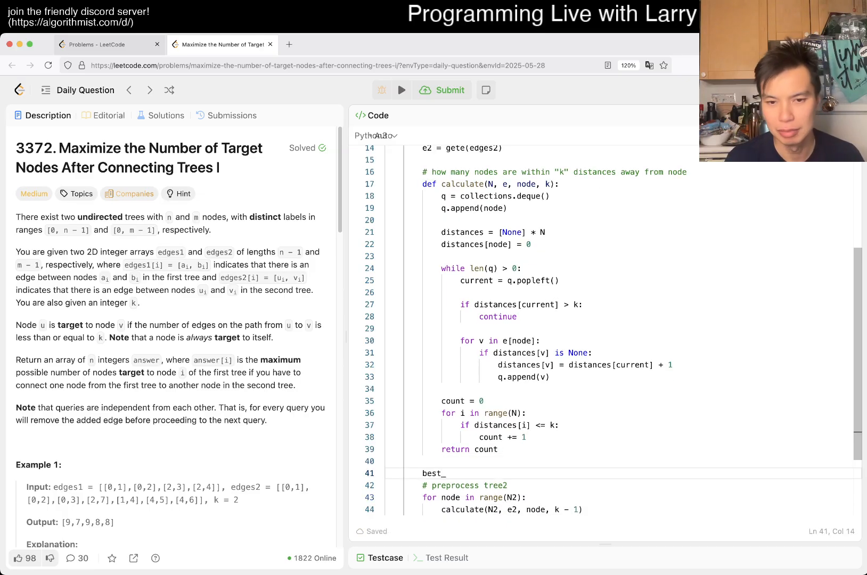
pyautogui.write('2 = 0')
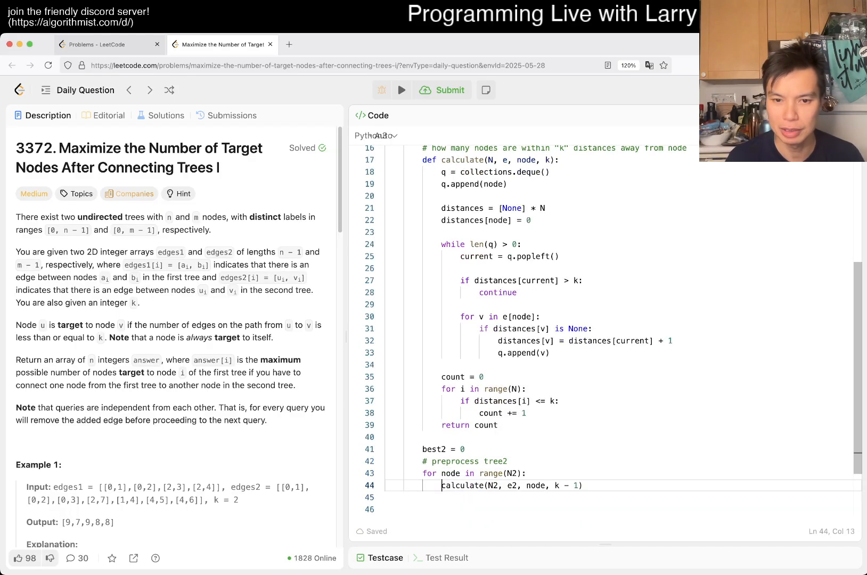
pyautogui.write('best2 = max(best,')
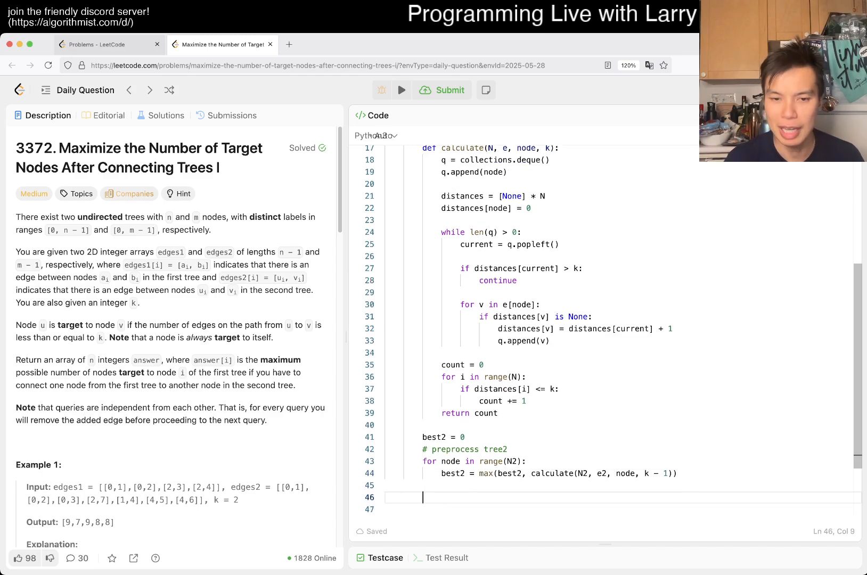
# Add a '# query' loop over range(N1) computing calculate(N1, e1, node, k) + best2 per node.
pyautogui.write('# query tree1')
pyautogui.click(622, 509)
pyautogui.write('for nod')
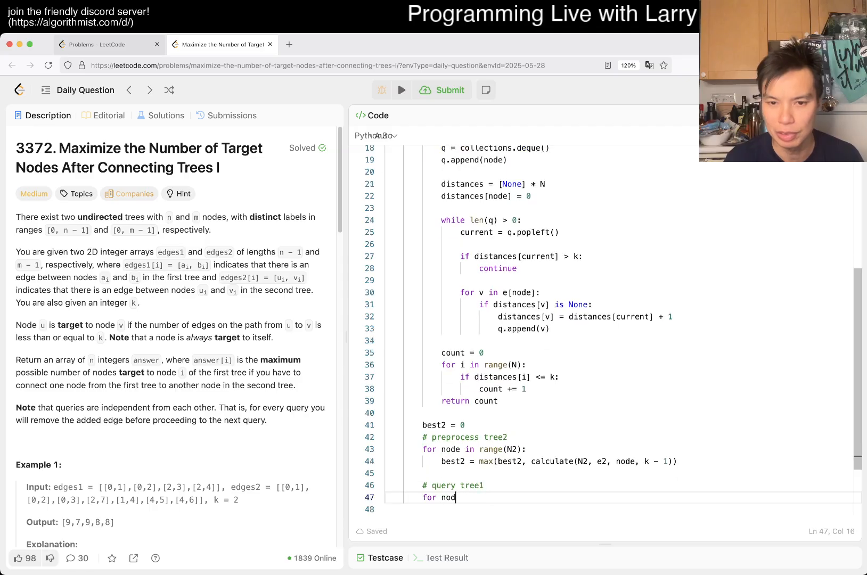
pyautogui.write('e in range(N1):')
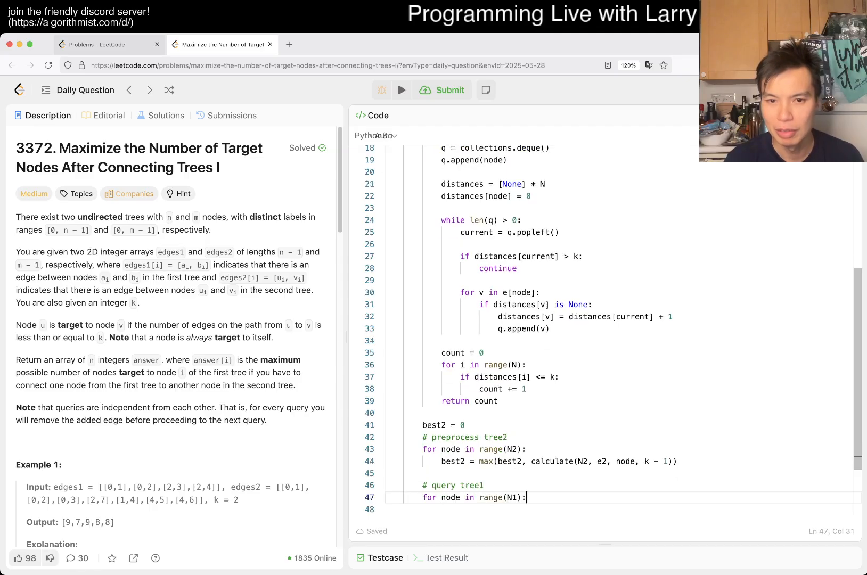
pyautogui.write('best')
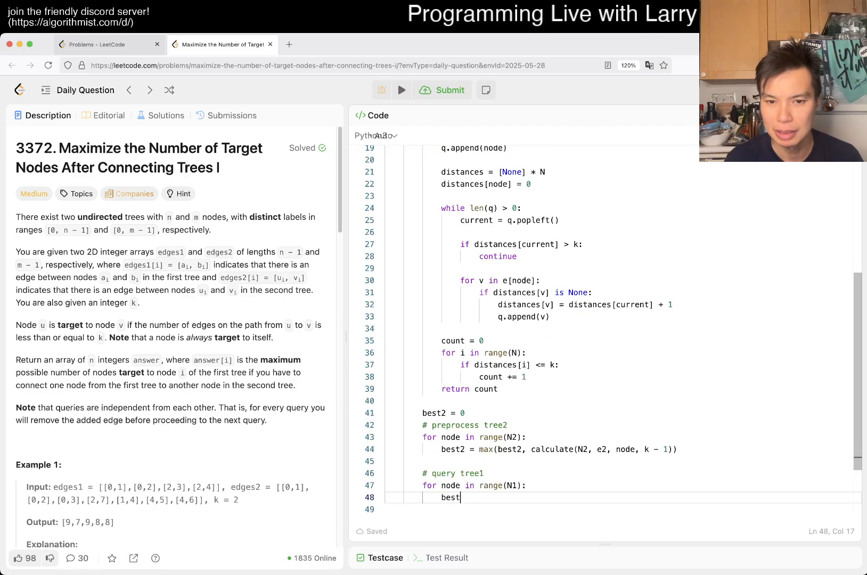
pyautogui.write('calculate(N')
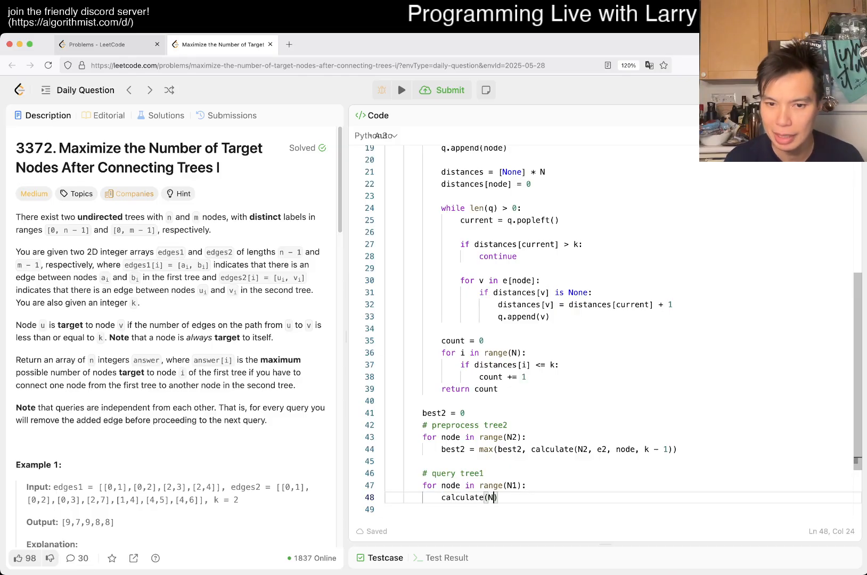
pyautogui.write('1,')
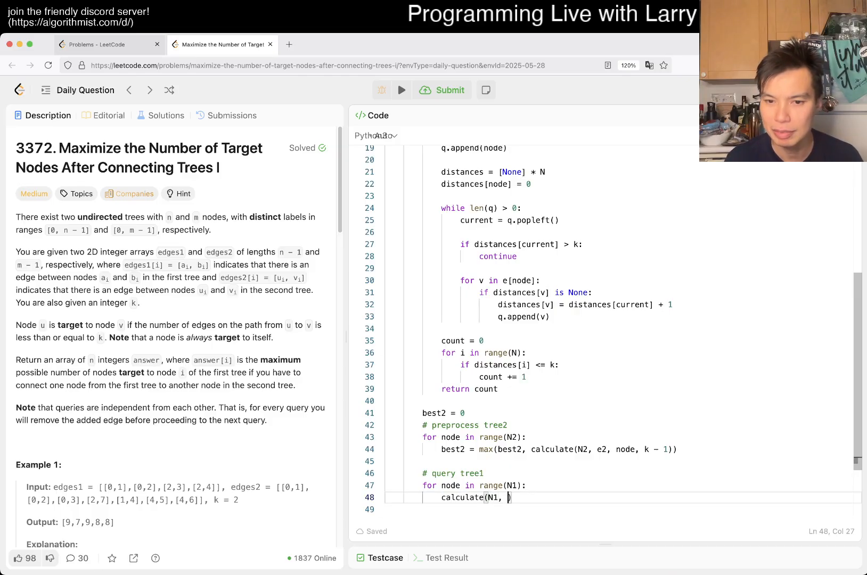
pyautogui.write('e1,')
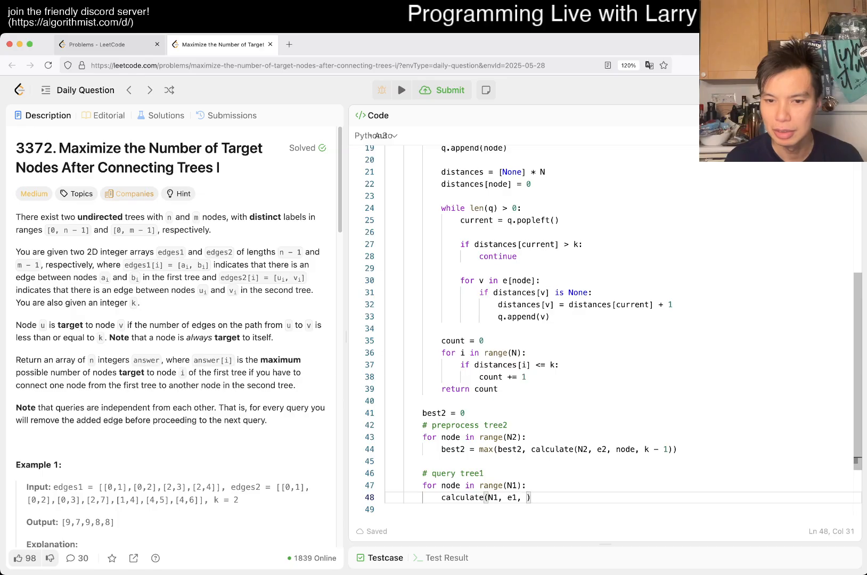
pyautogui.write('node, k')
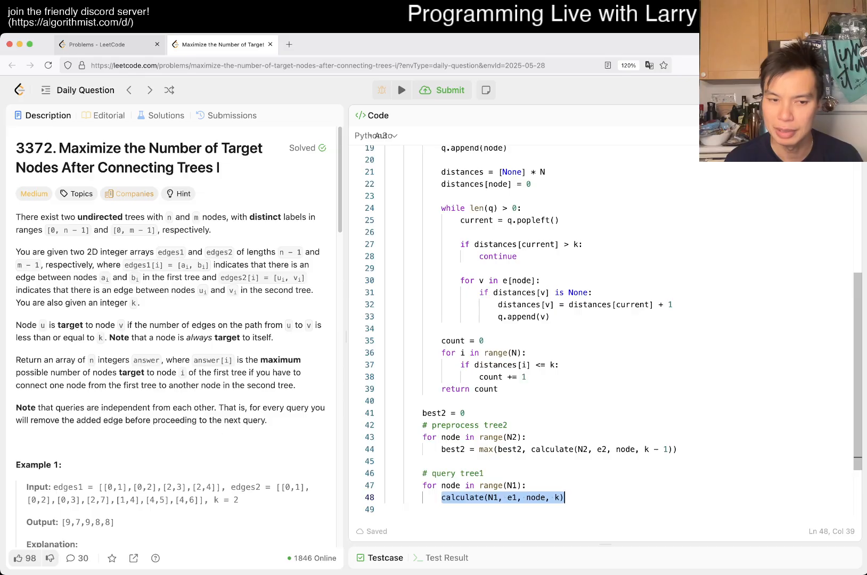
pyautogui.write('+ best2')
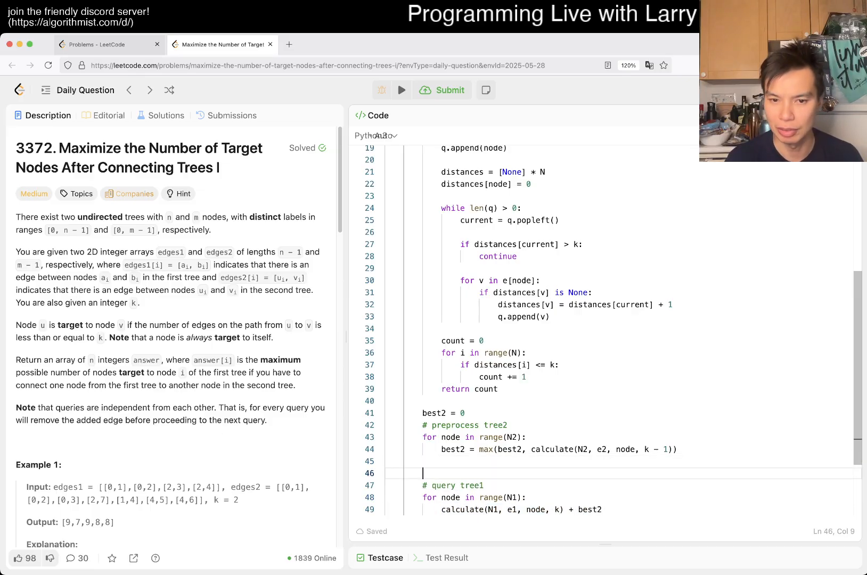
# Collect those values in answer = [] and return answer.
pyautogui.write('answer = []')
pyautogui.write('return answer')
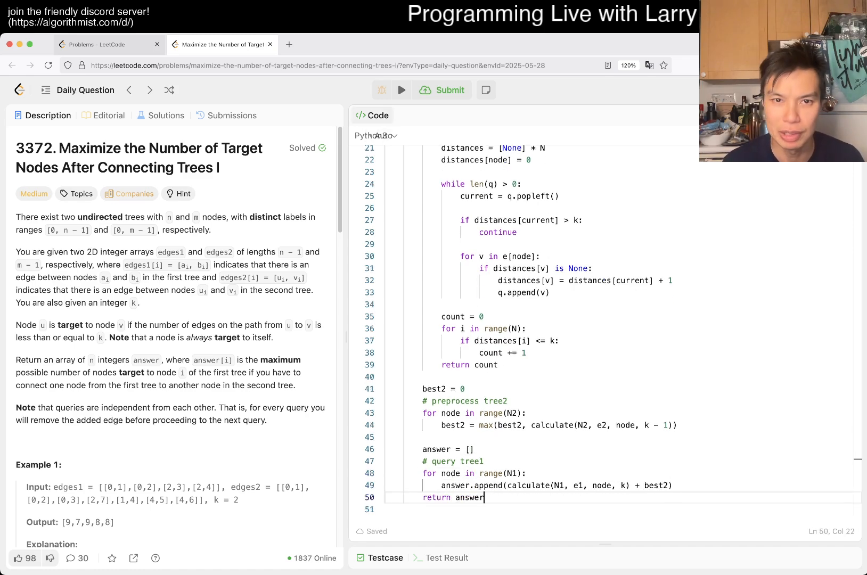
# Run the tests, then guard line 37 with 'distances[i] is not None and' before the <= k check.
pyautogui.click(402, 89)
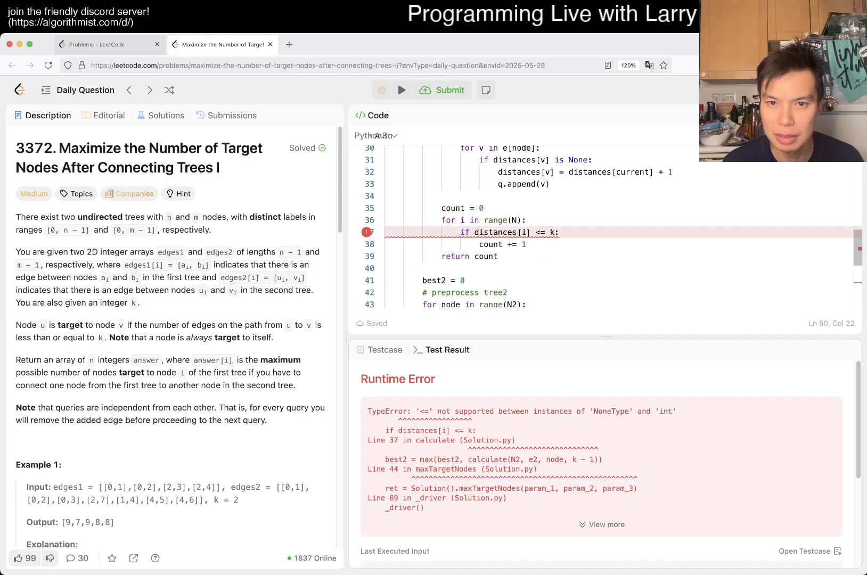
pyautogui.click(544, 232)
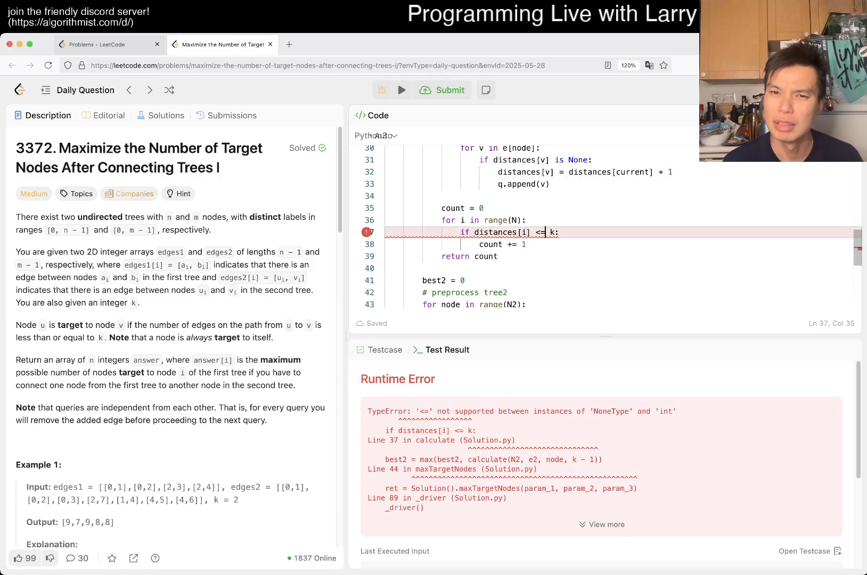
pyautogui.scroll(-3)
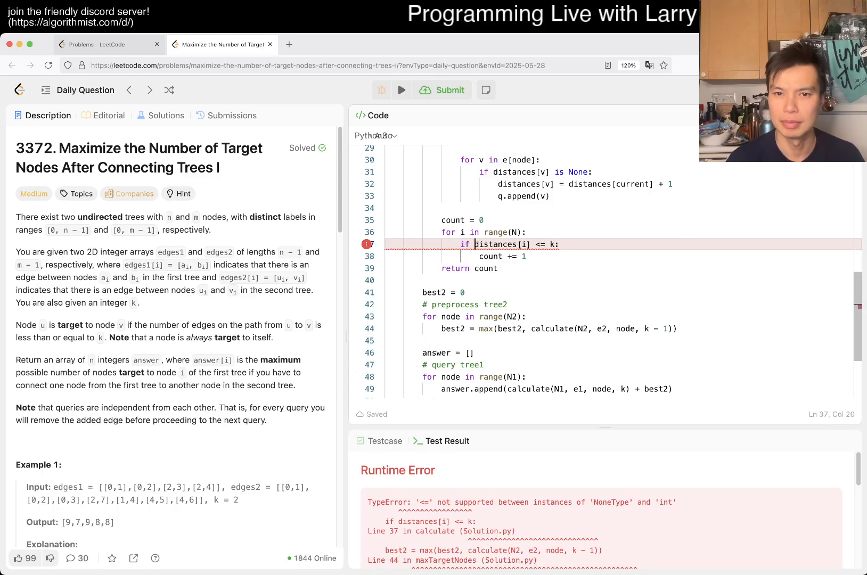
pyautogui.write('is not None and')
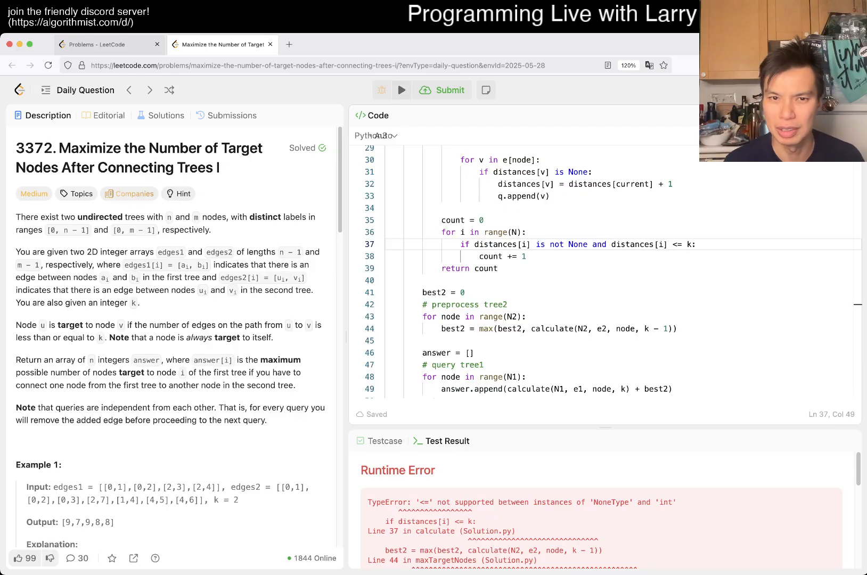
# Rerun the solution, which now reports a list index out of range error.
pyautogui.click(402, 91)
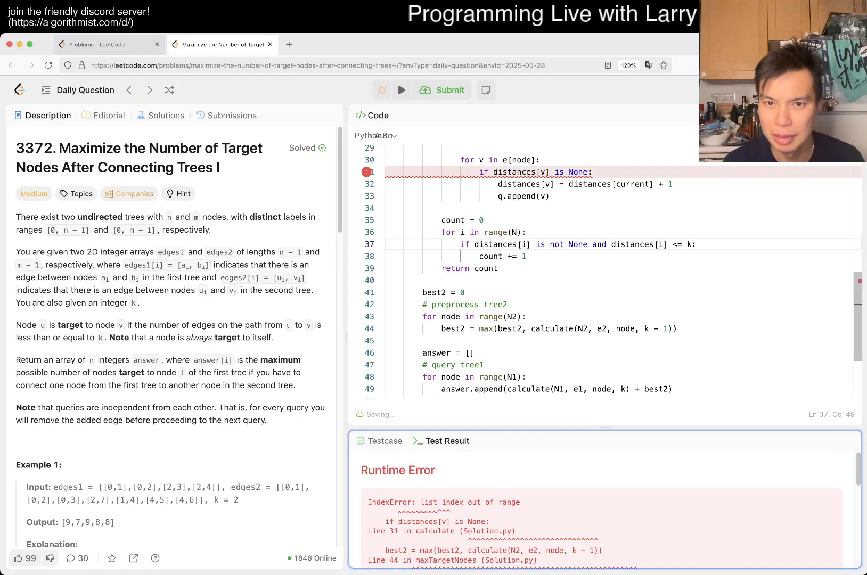
pyautogui.scroll(3)
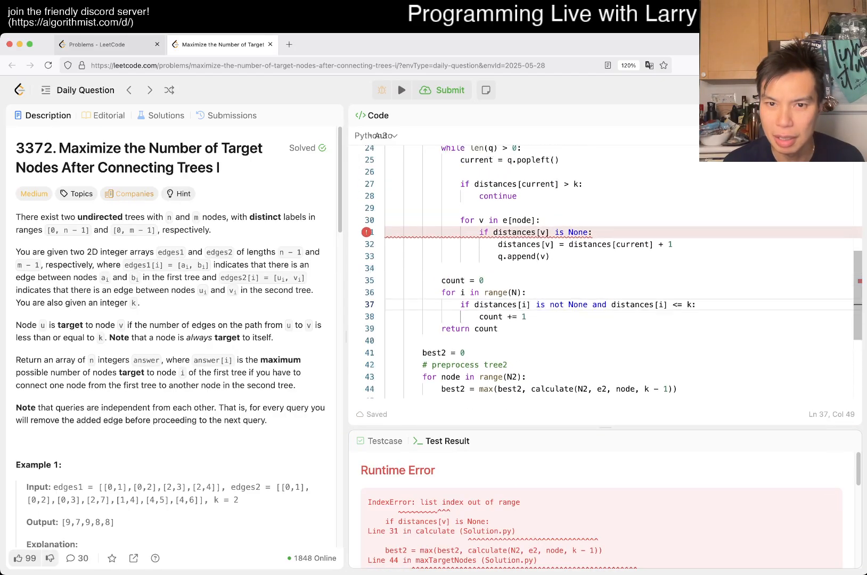
pyautogui.scroll(3)
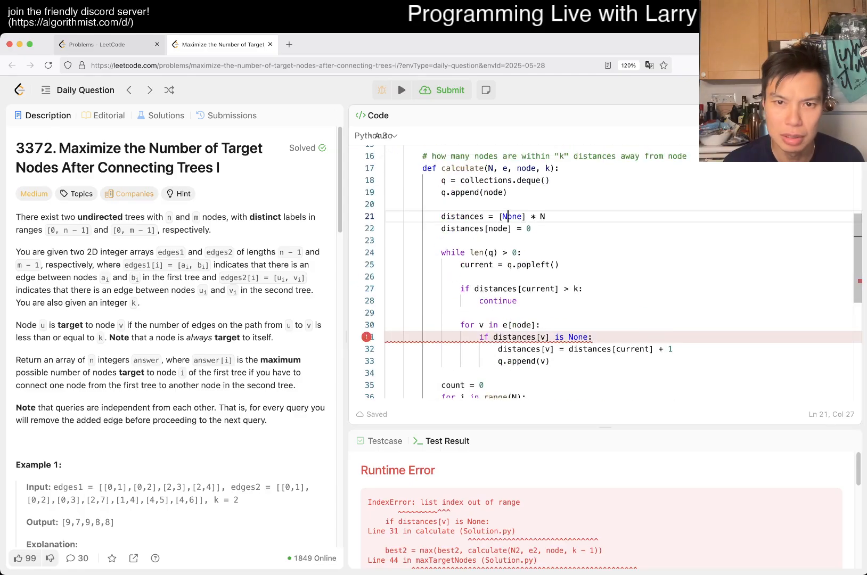
pyautogui.scroll(3)
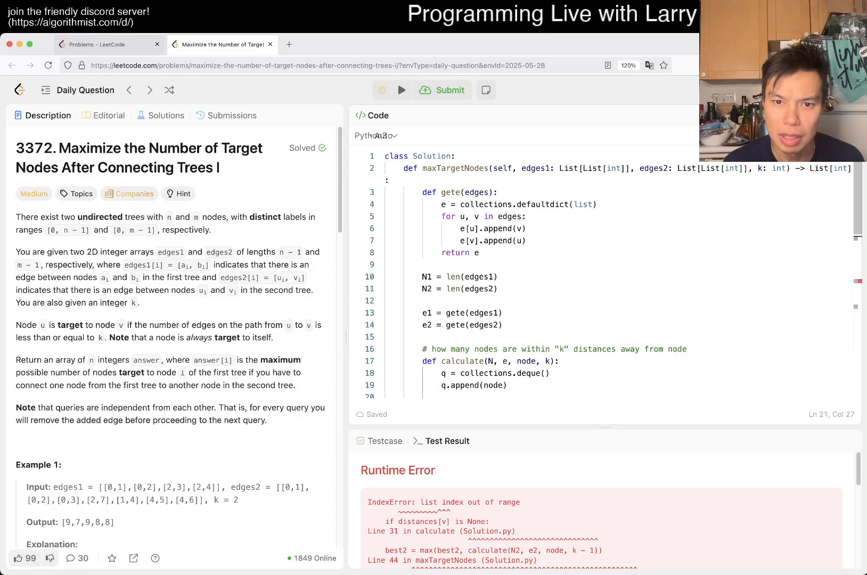
pyautogui.write('+')
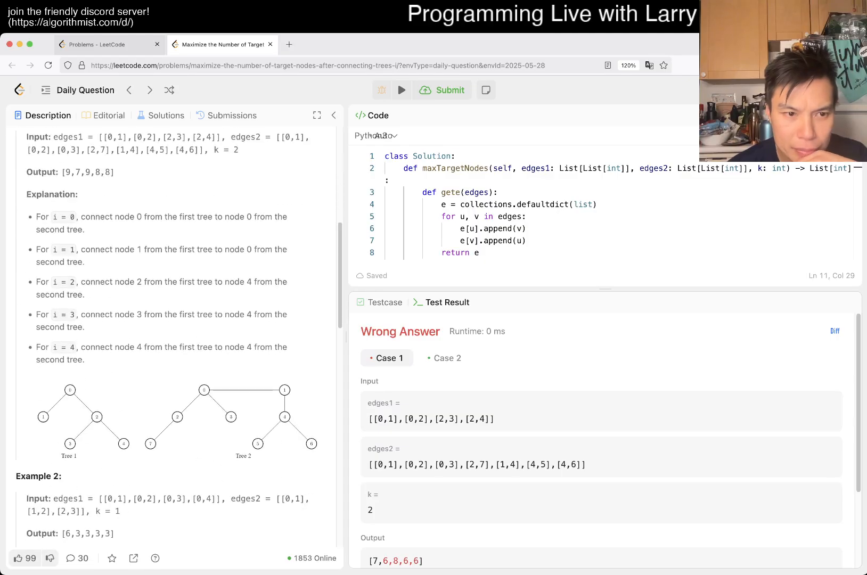
pyautogui.scroll(3)
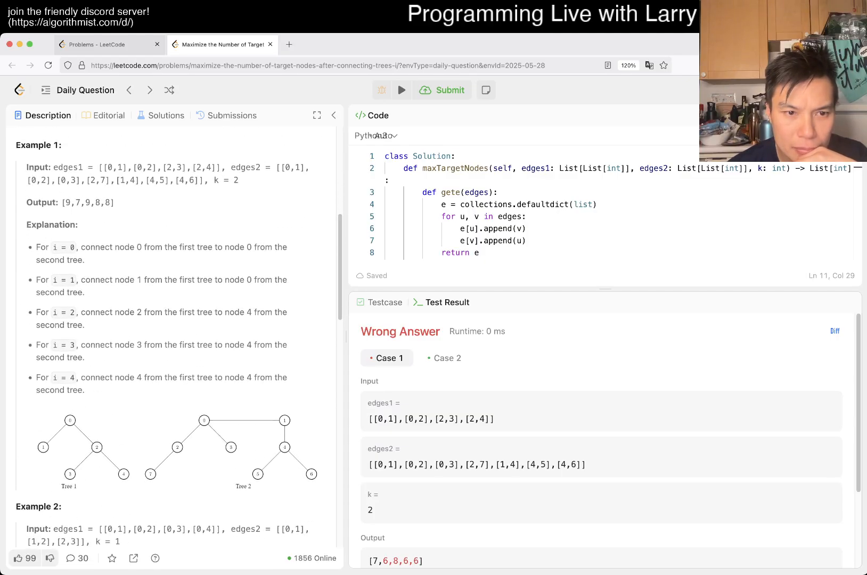
pyautogui.scroll(3)
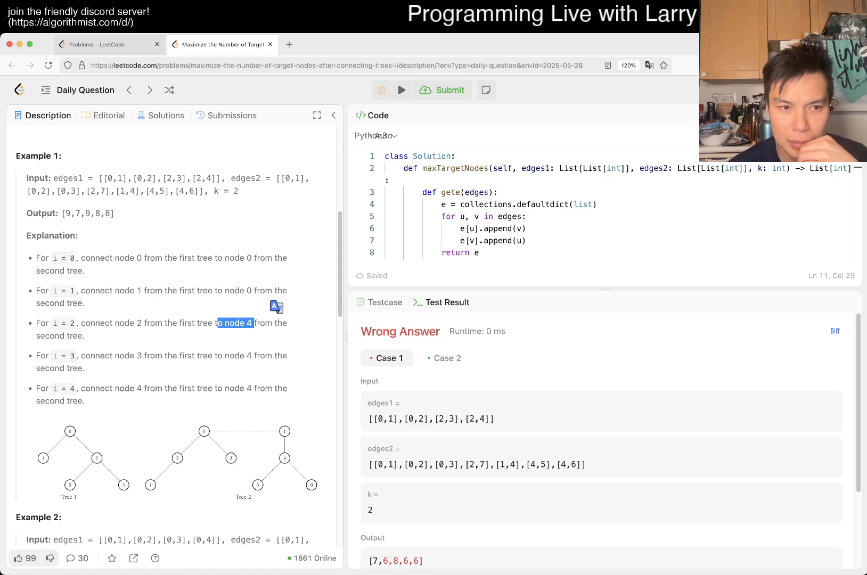
pyautogui.scroll(3)
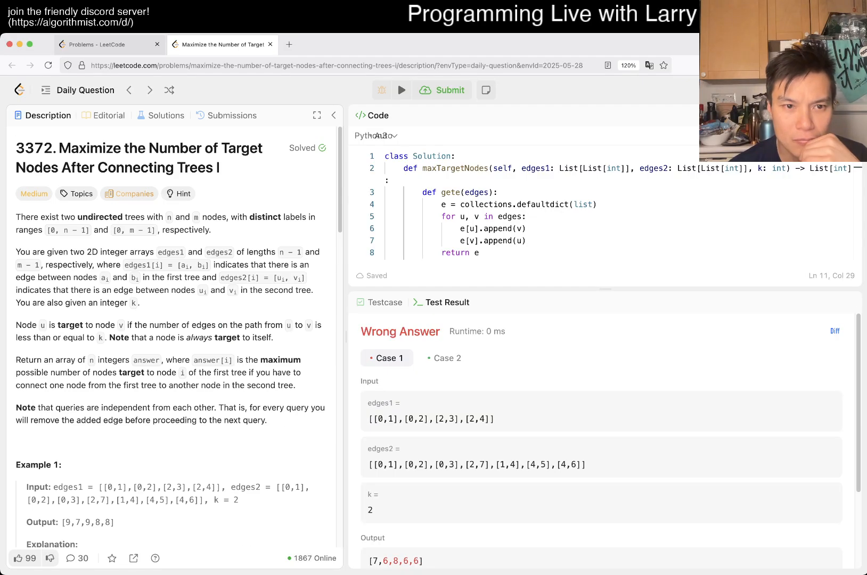
pyautogui.scroll(-3)
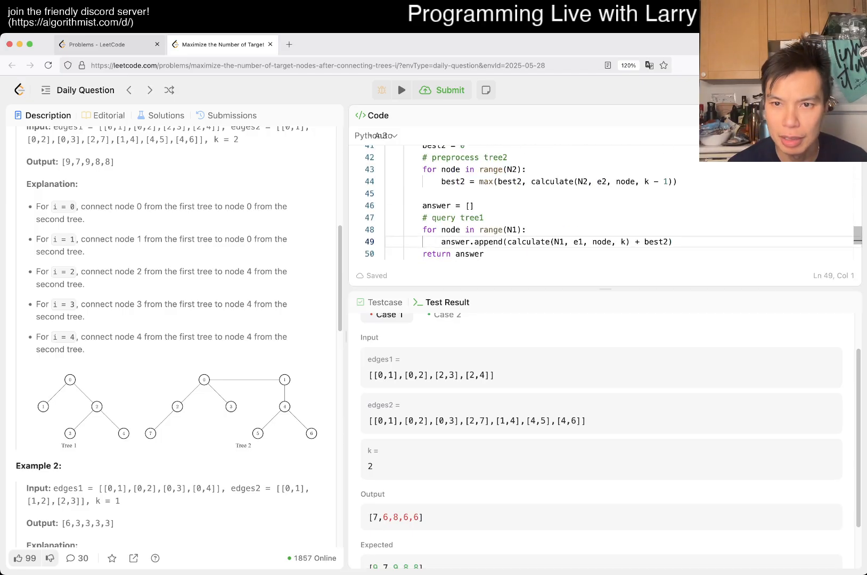
pyautogui.click(624, 241)
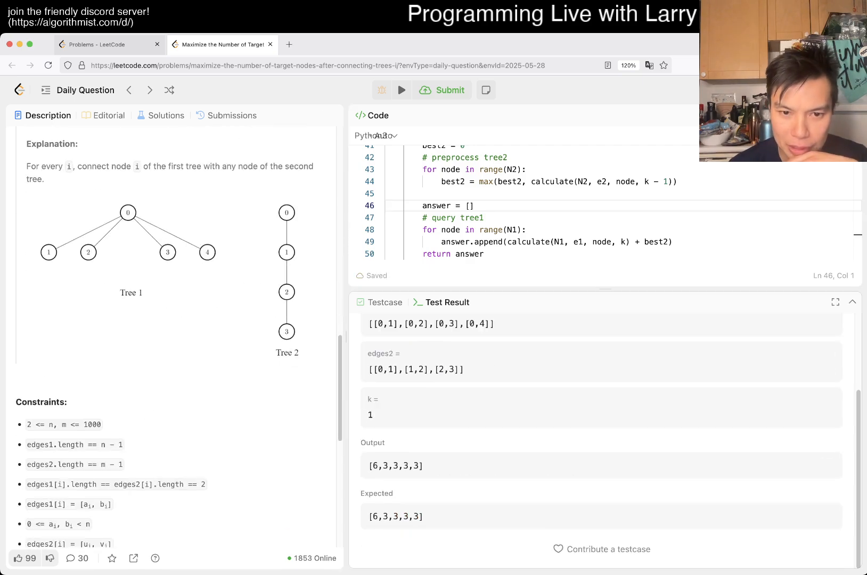
pyautogui.click(401, 89)
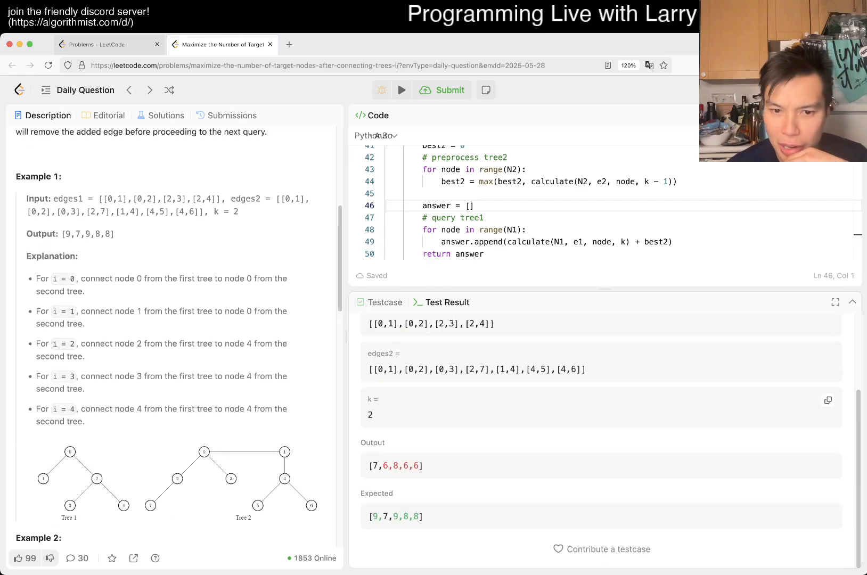
pyautogui.scroll(3)
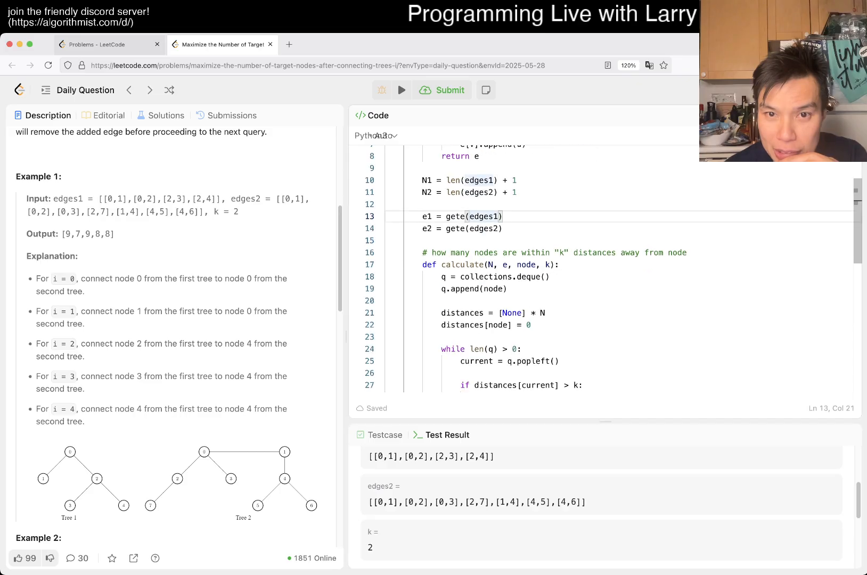
# Initialize distances to [INF] * N and relax a neighbour only when distances[v] > distances[current] + 1.
pyautogui.scroll(-3)
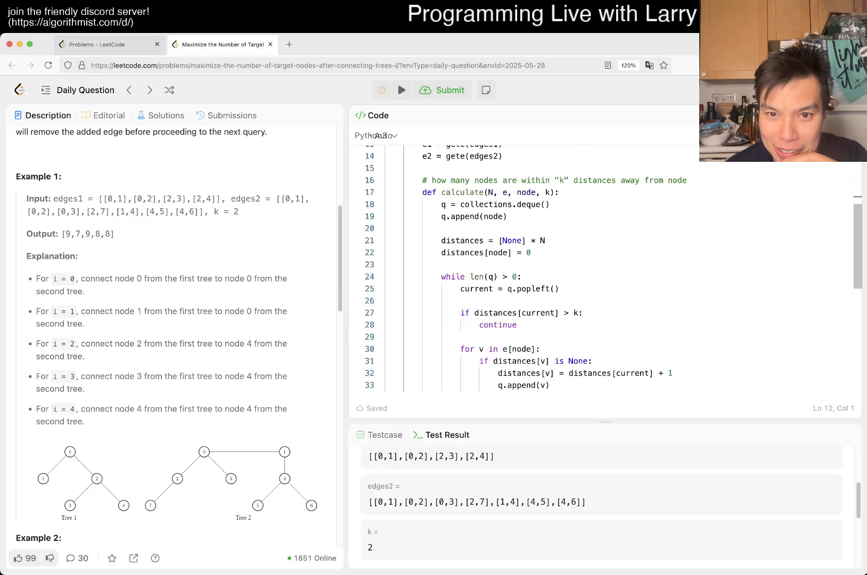
pyautogui.scroll(-3)
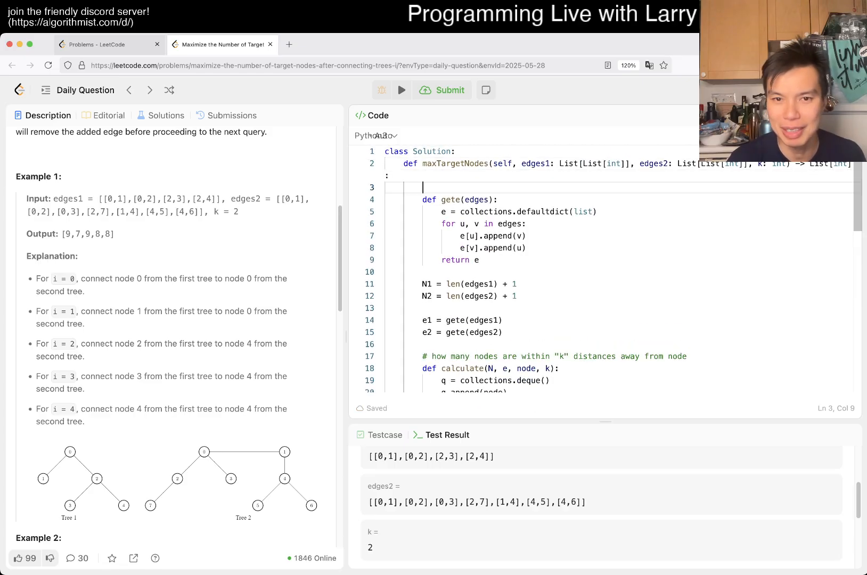
pyautogui.scroll(-3)
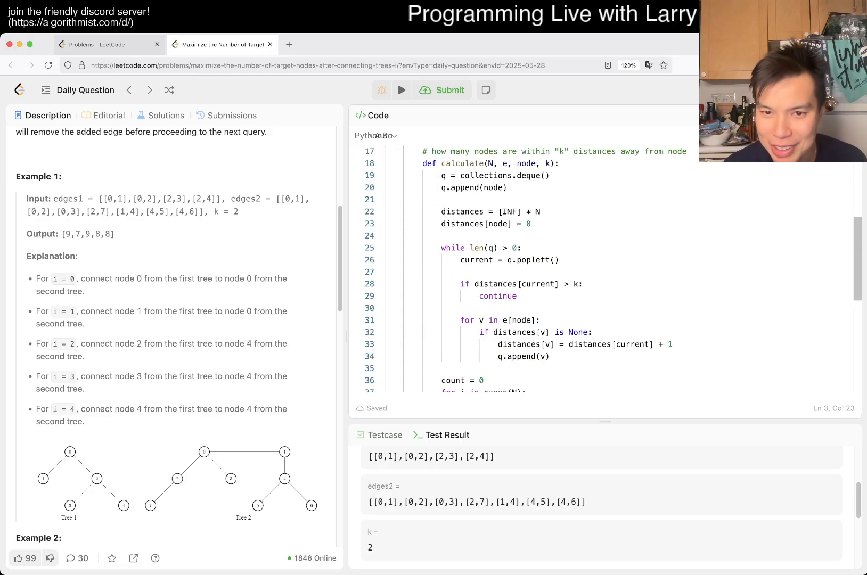
pyautogui.click(554, 332)
pyautogui.write('>')
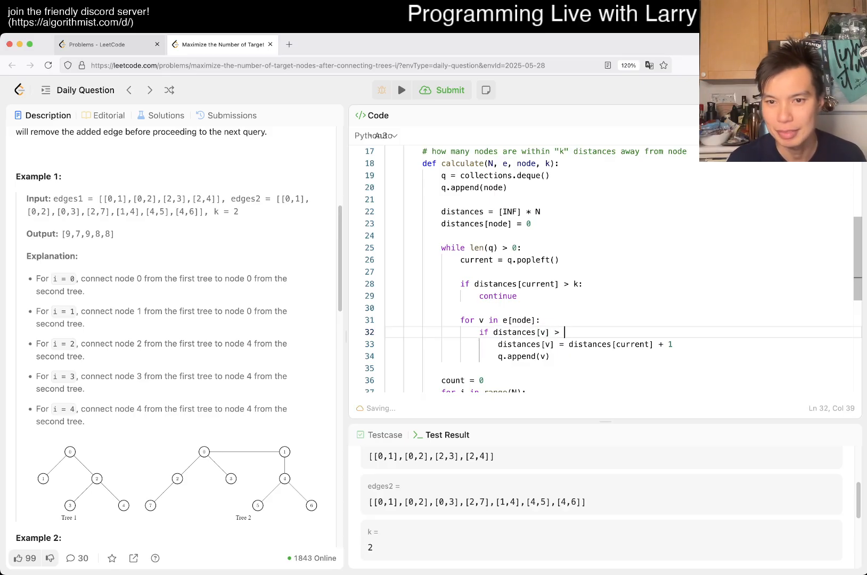
pyautogui.write('distances[current] + 1:')
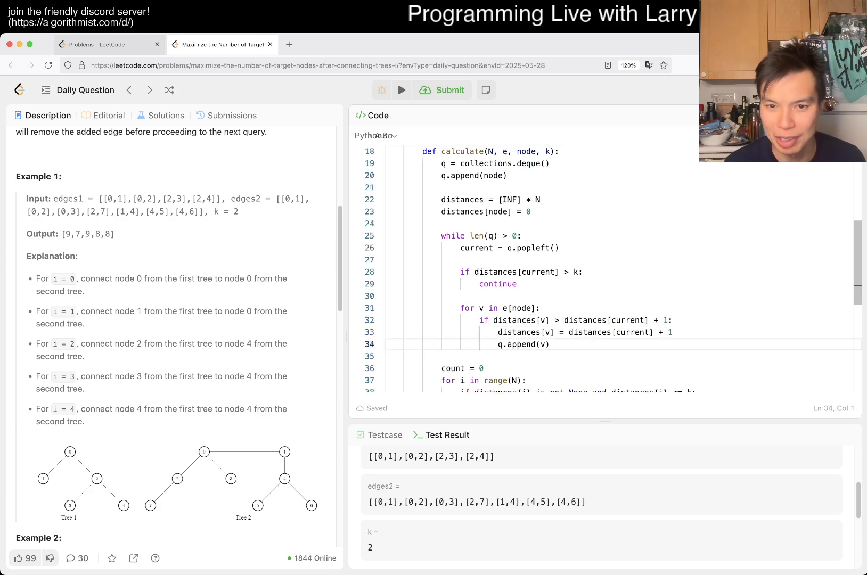
pyautogui.scroll(-3)
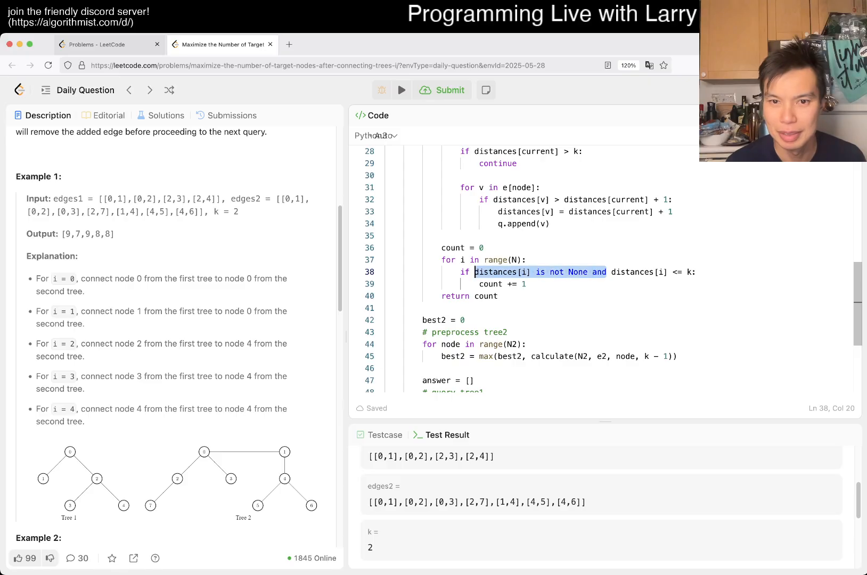
# Run the tests with the check reduced to distances[i] <= k and review Output 7,6,8,6,6 against Expected 9,7,9,8,8.
pyautogui.click(442, 91)
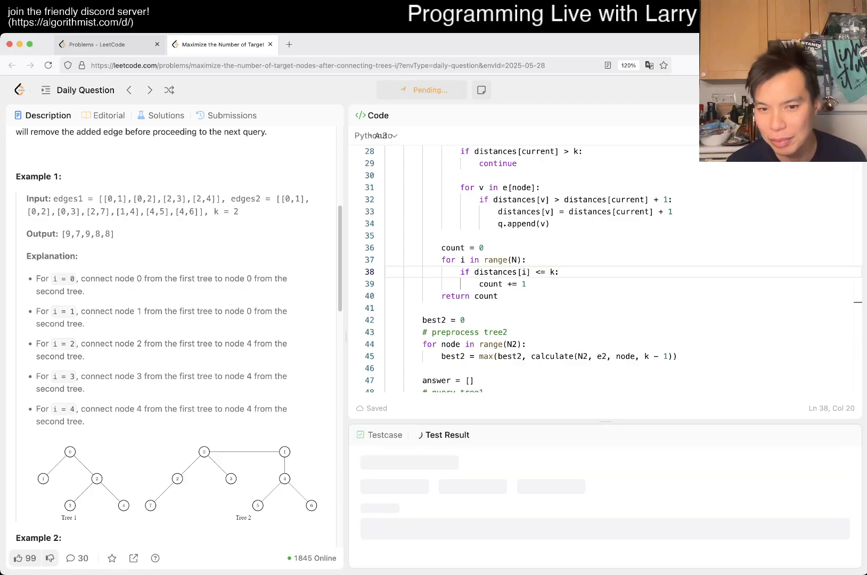
pyautogui.click(402, 90)
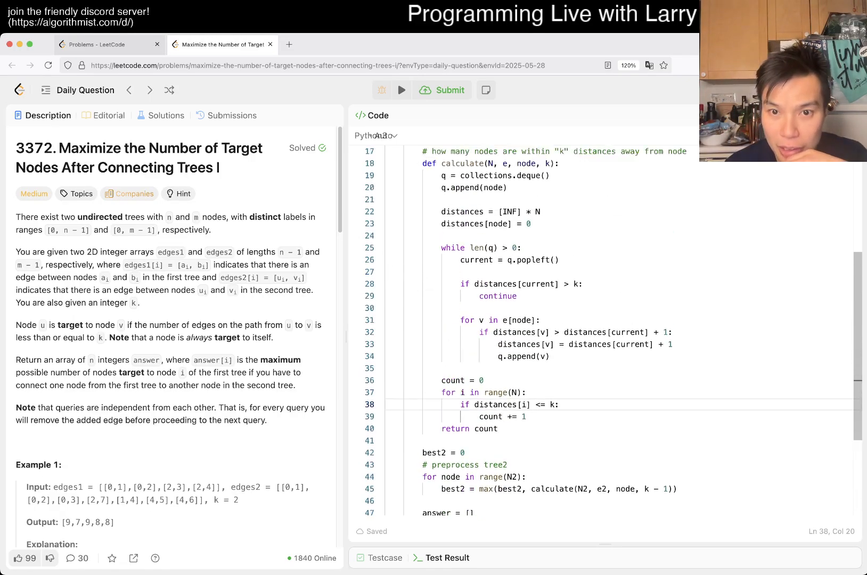
pyautogui.scroll(3)
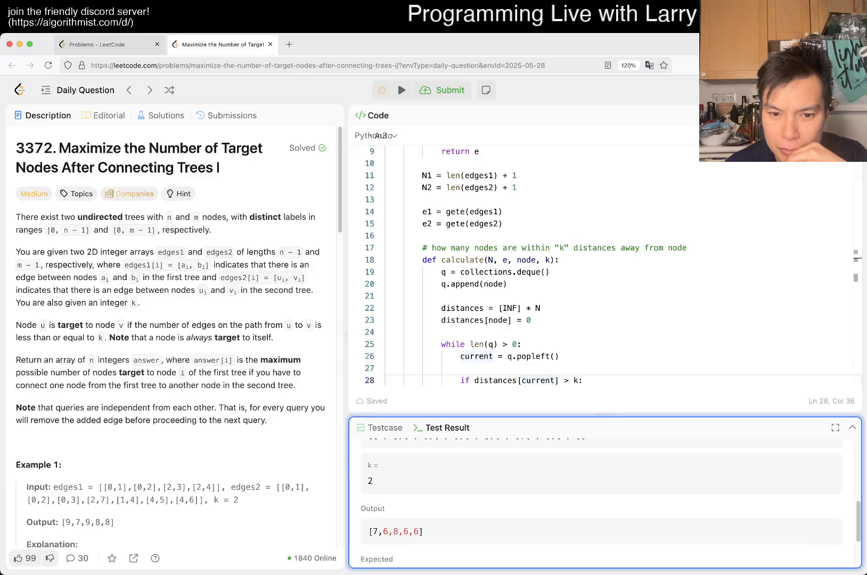
pyautogui.scroll(-3)
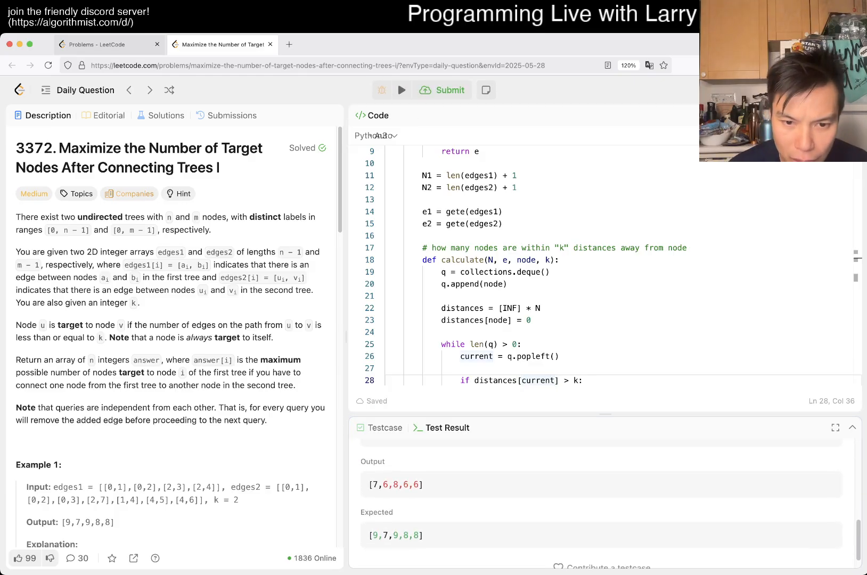
pyautogui.scroll(-3)
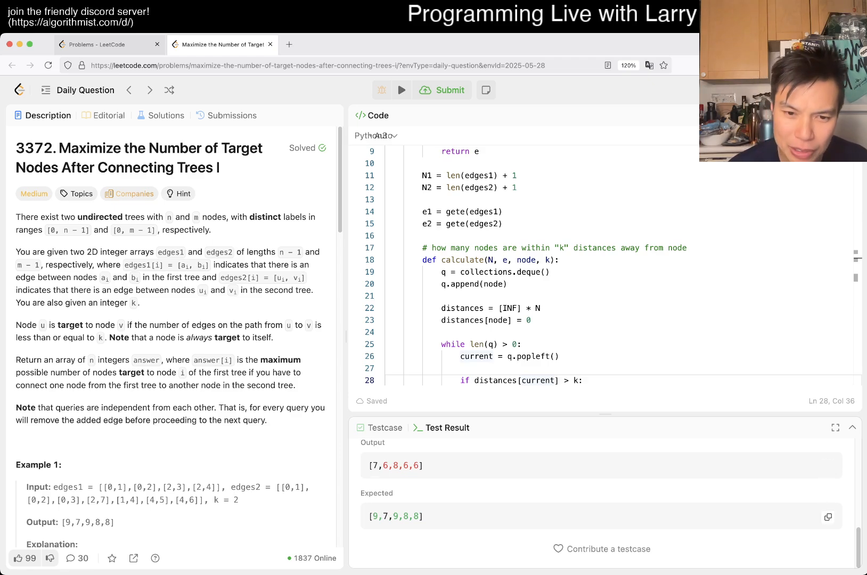
pyautogui.scroll(-3)
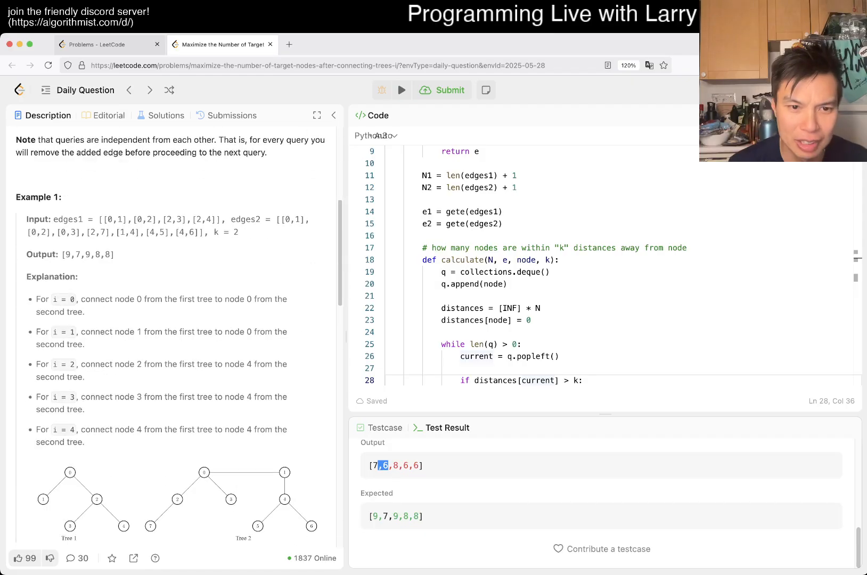
pyautogui.scroll(-3)
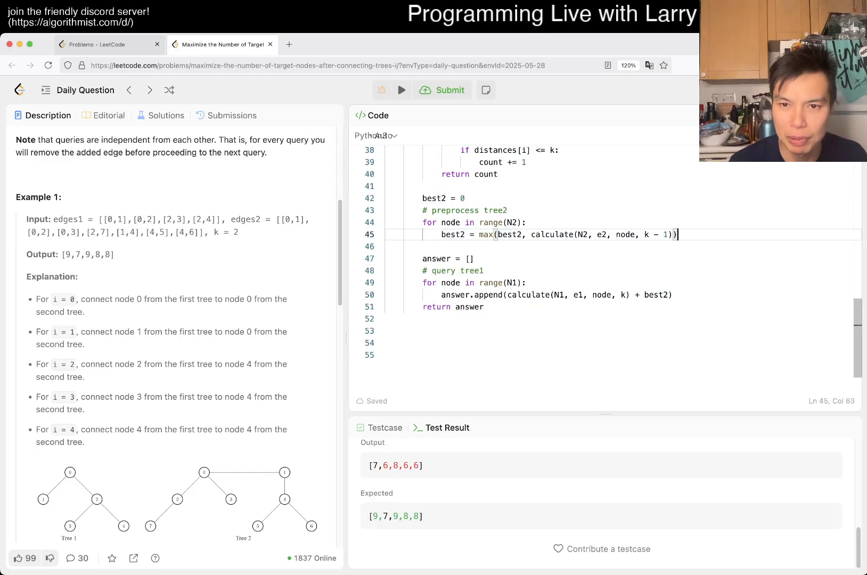
# Add print(best2) after the tree2 loop and check Stdout, which shows 4.
pyautogui.write('print(best2)')
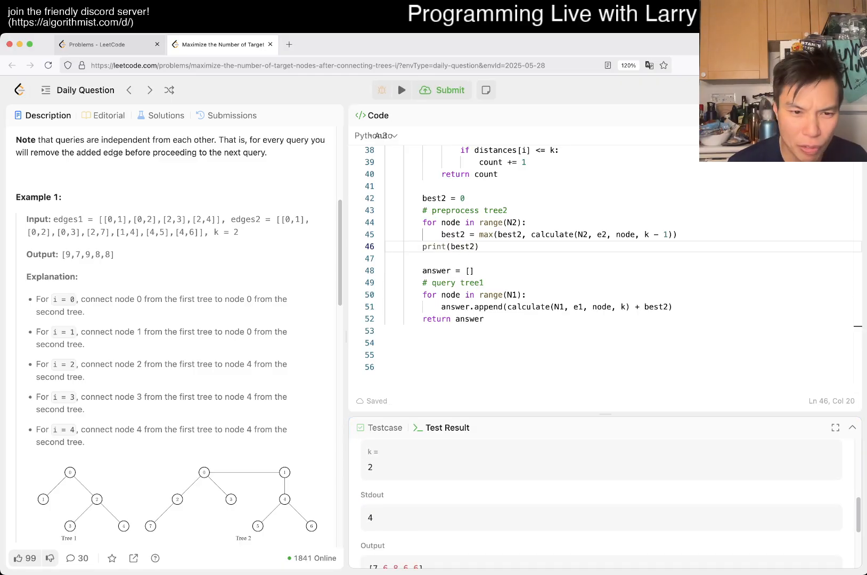
pyautogui.scroll(-3)
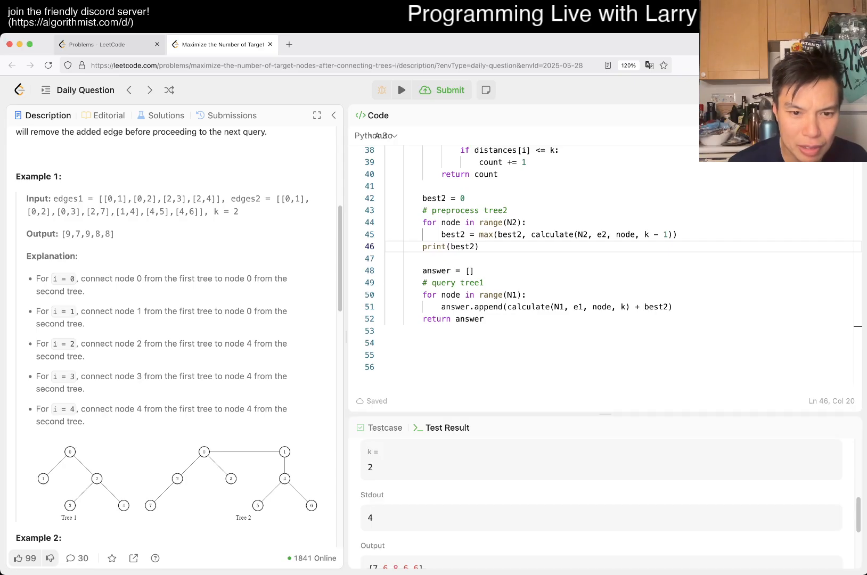
pyautogui.scroll(-3)
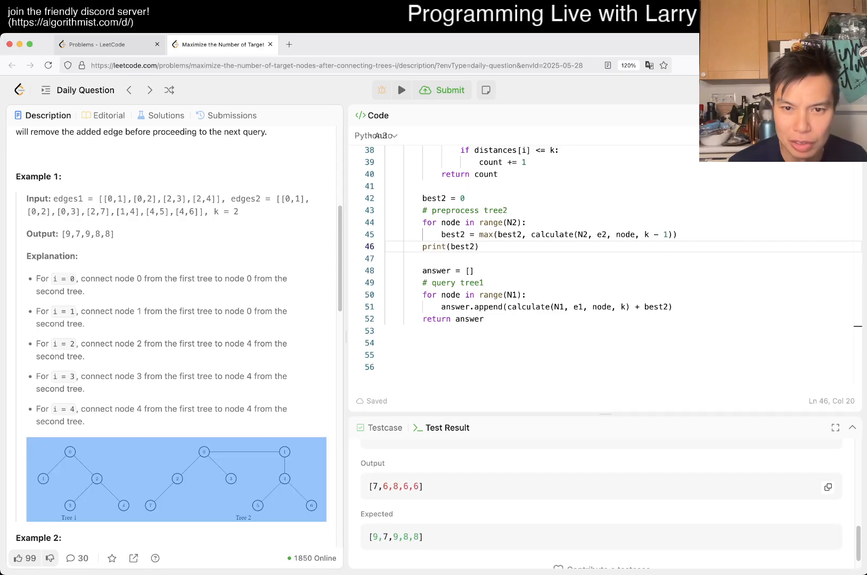
pyautogui.click(625, 307)
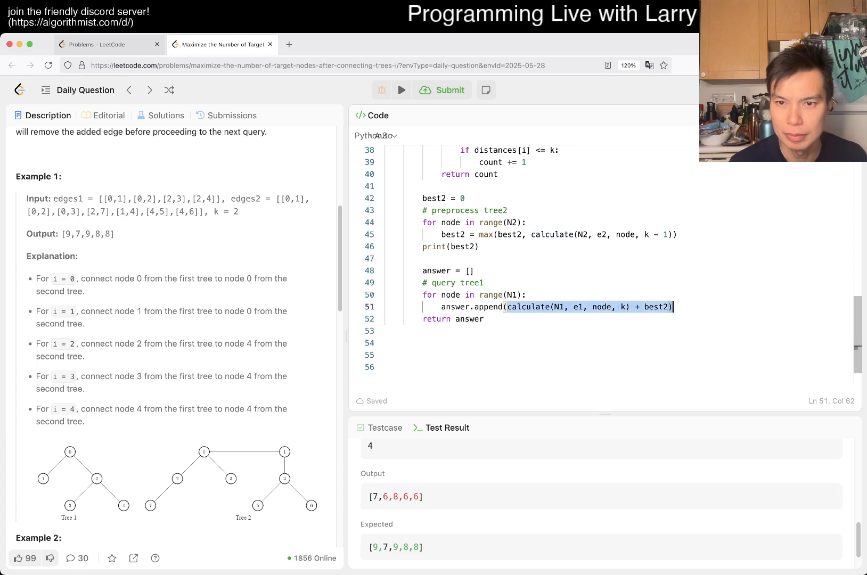
# Add a print(node, calculate(N1, e1, node, k)) debug line inside the tree1 query loop.
pyautogui.click(515, 295)
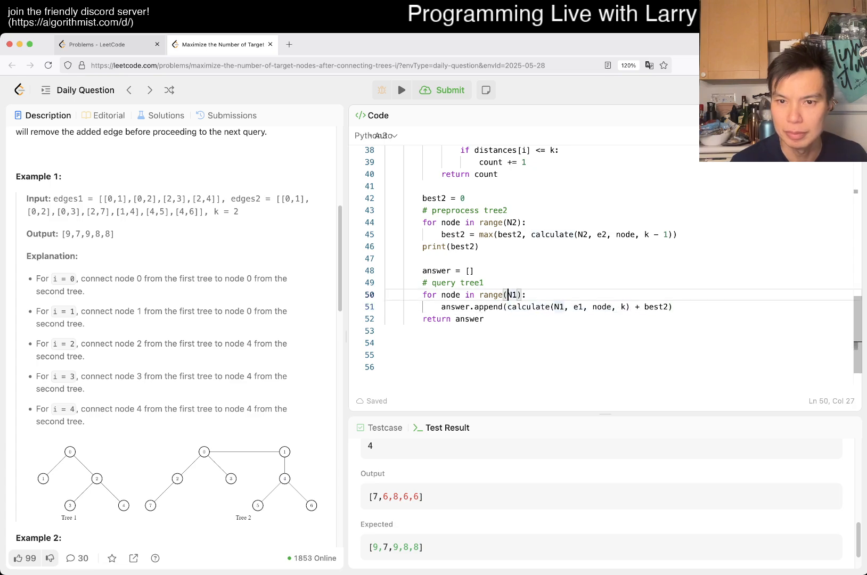
pyautogui.press('Return')
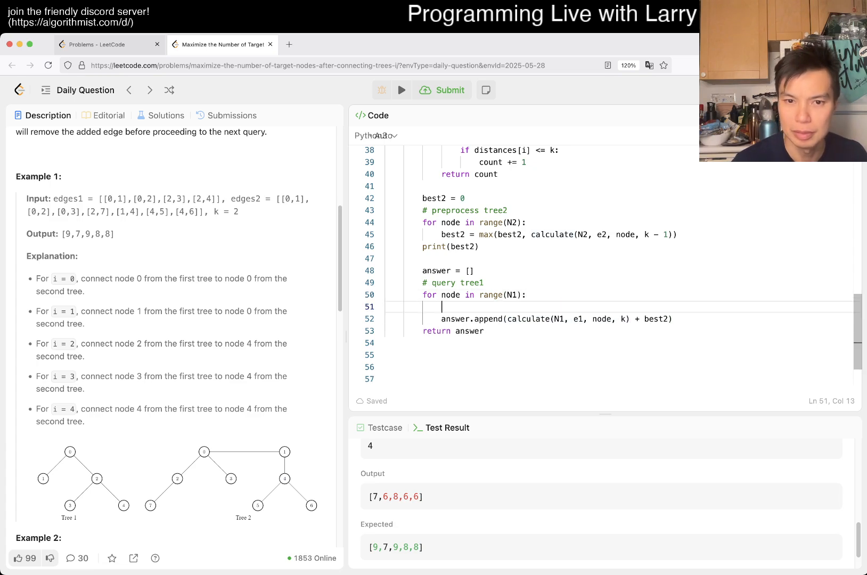
pyautogui.write('print(calculate(N1, e1, node, k))')
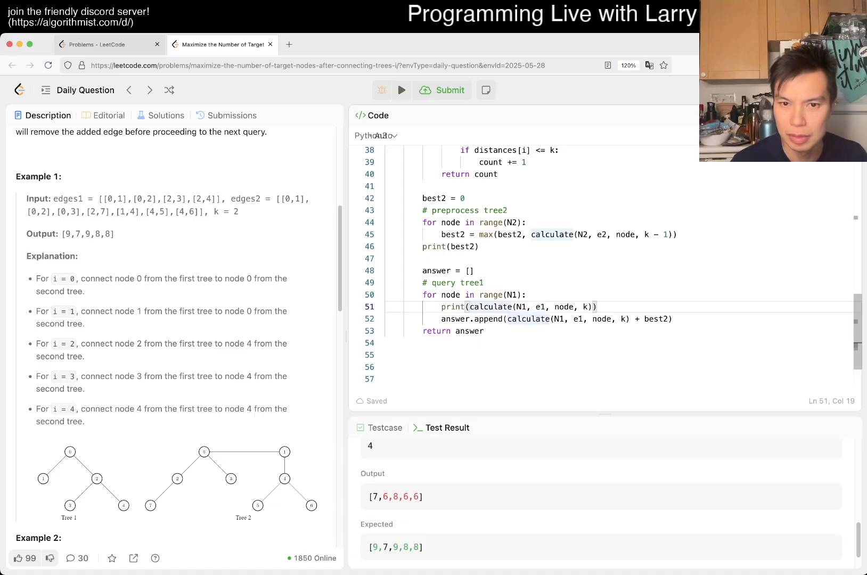
pyautogui.write('node,')
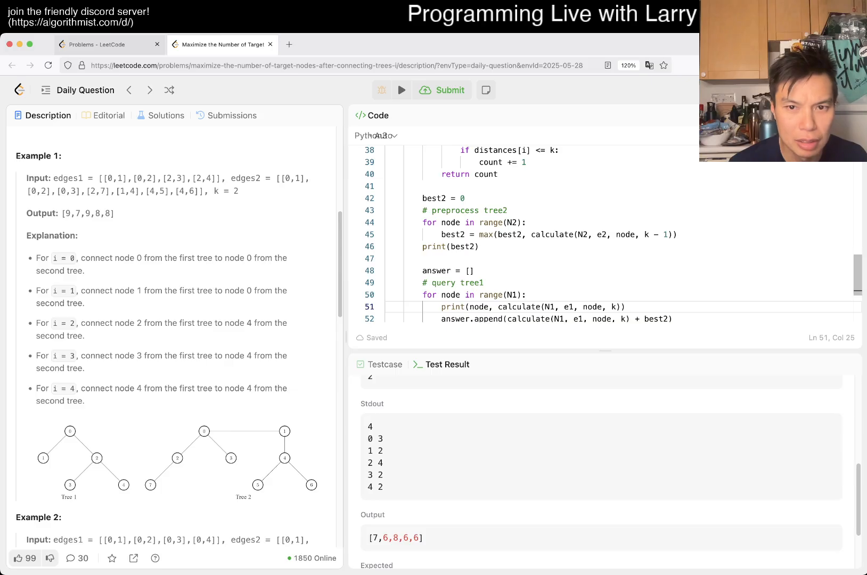
pyautogui.scroll(3)
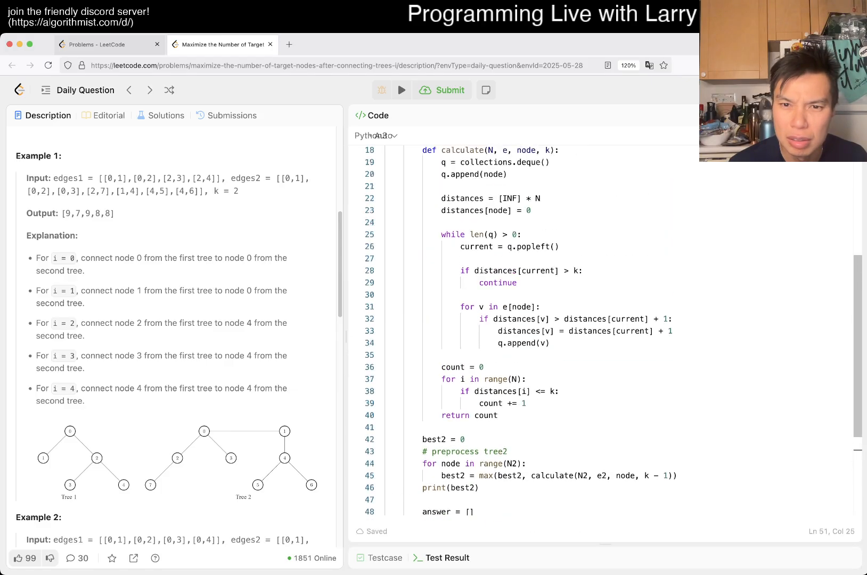
pyautogui.scroll(3)
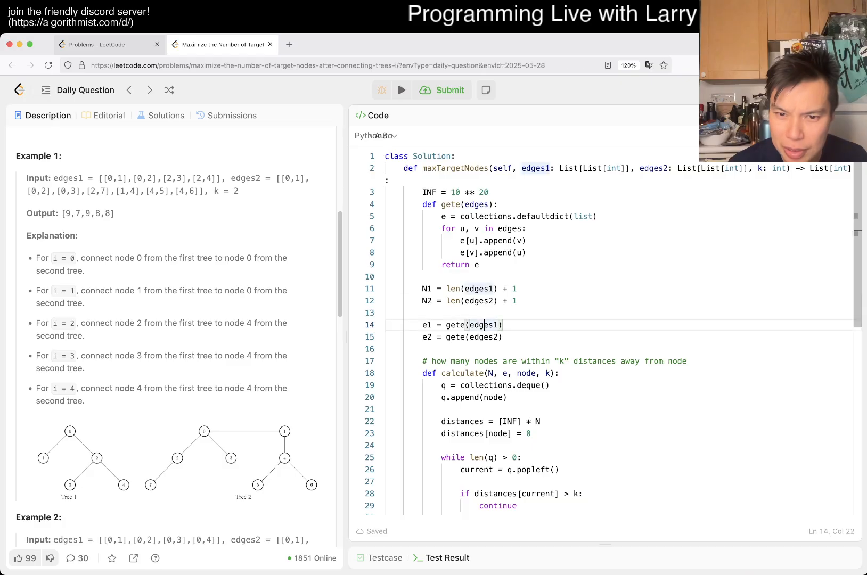
pyautogui.scroll(-3)
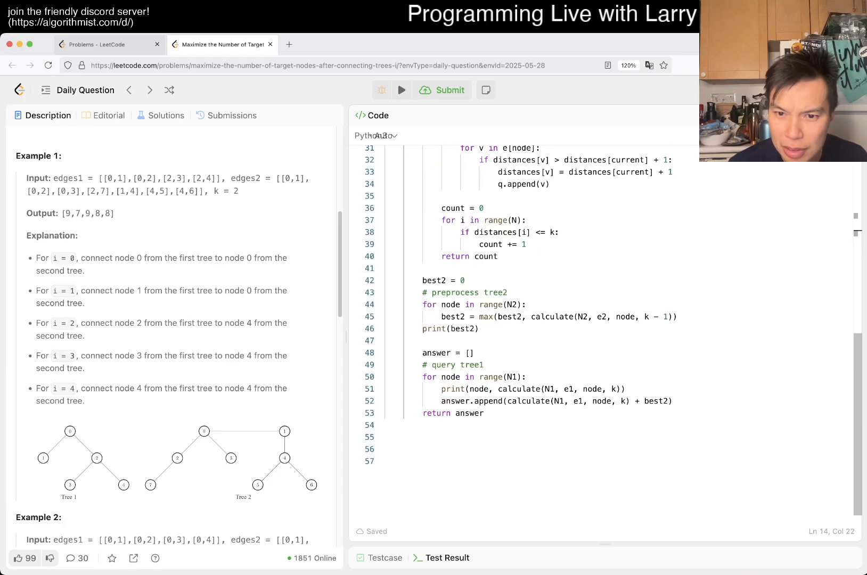
pyautogui.scroll(3)
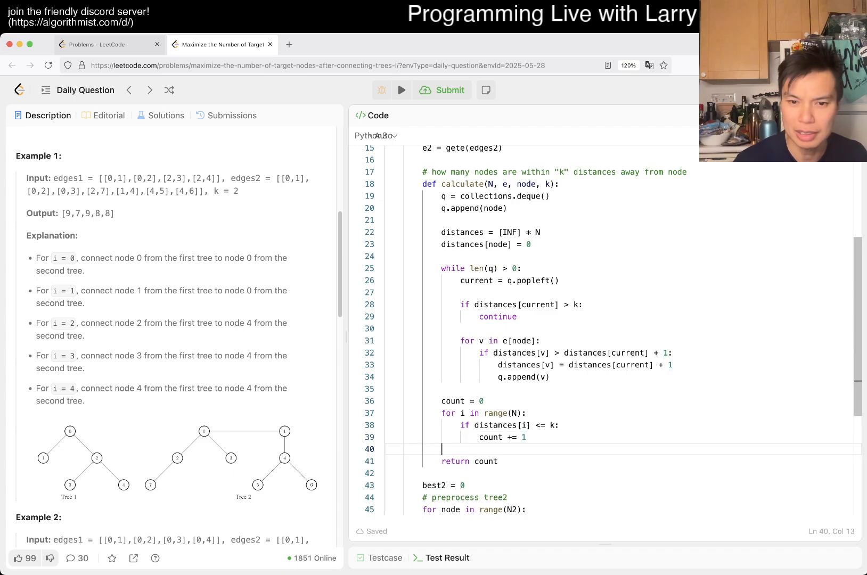
# Add print(node, distances) inside calculate and run the sample tests.
pyautogui.write('print(node)')
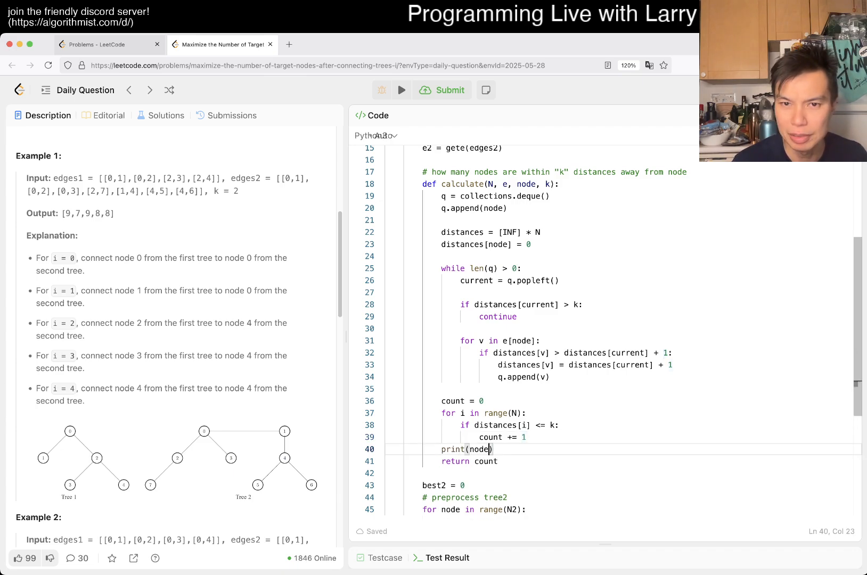
pyautogui.write(', distance')
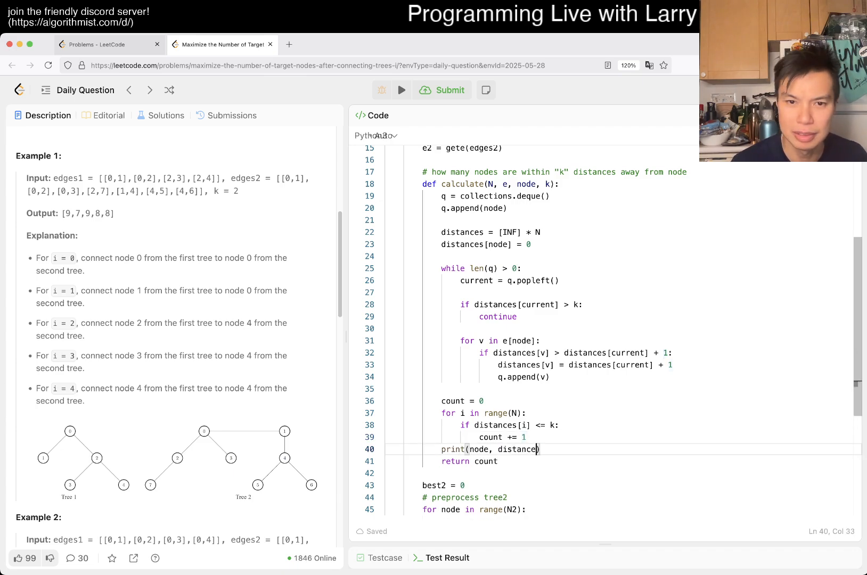
pyautogui.click(441, 91)
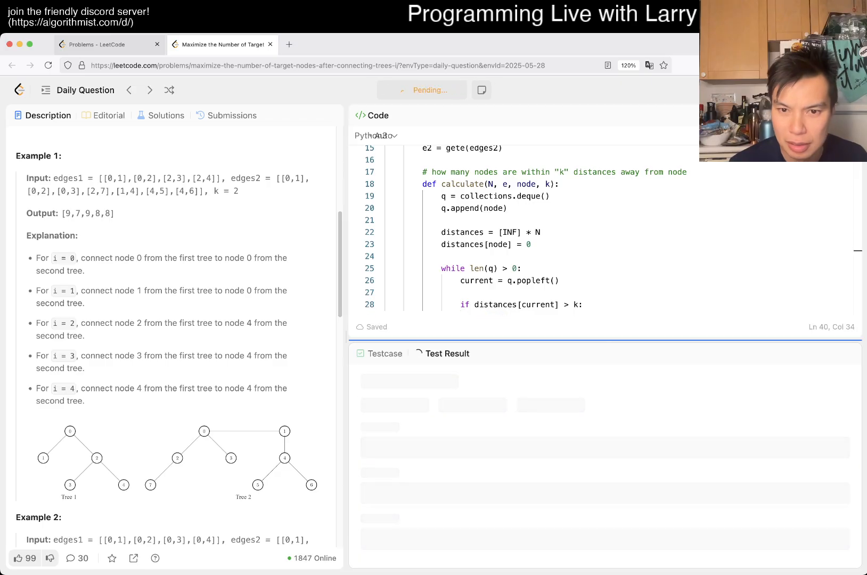
pyautogui.click(401, 90)
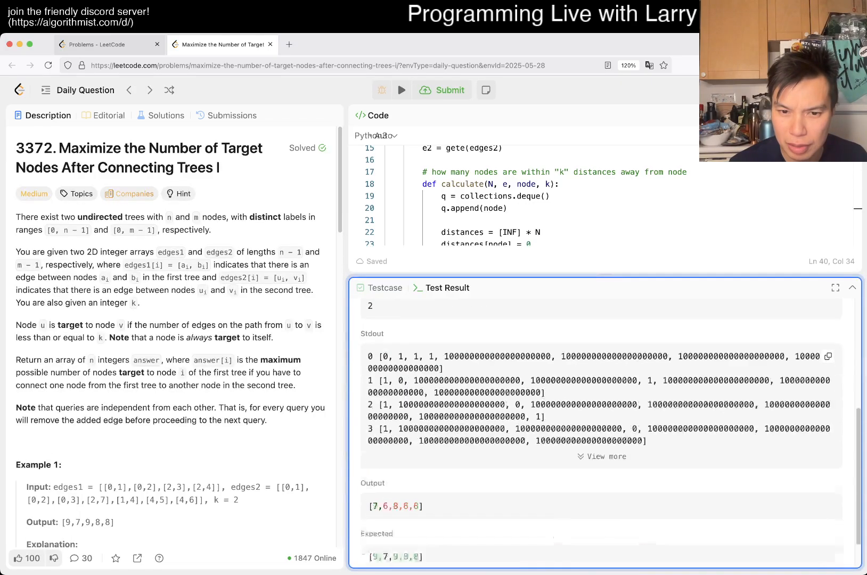
# Expand the full Stdout and review the per-node distance arrays full of INF values.
pyautogui.click(606, 456)
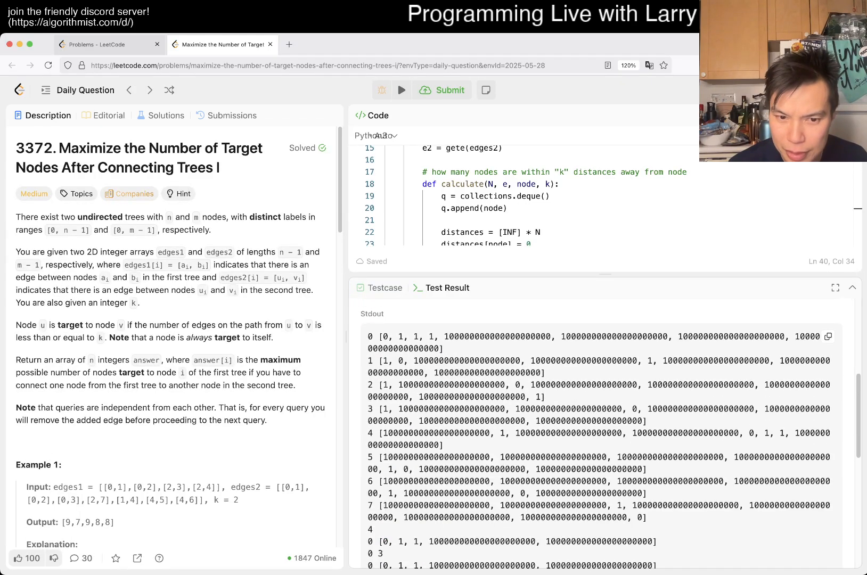
pyautogui.scroll(-3)
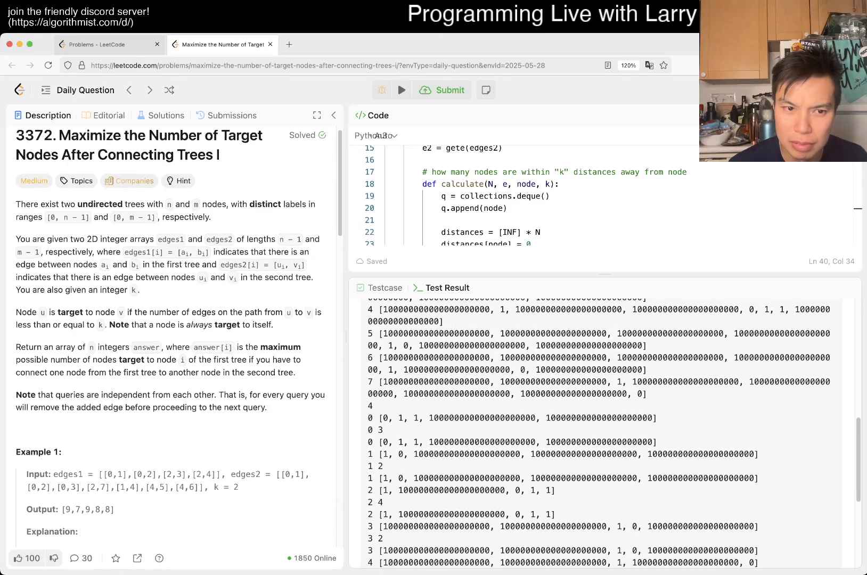
pyautogui.scroll(-3)
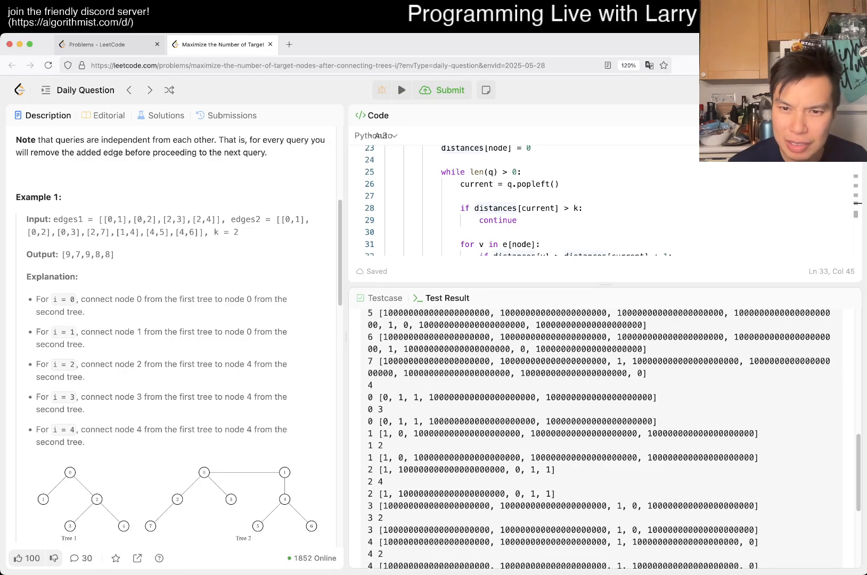
pyautogui.scroll(-3)
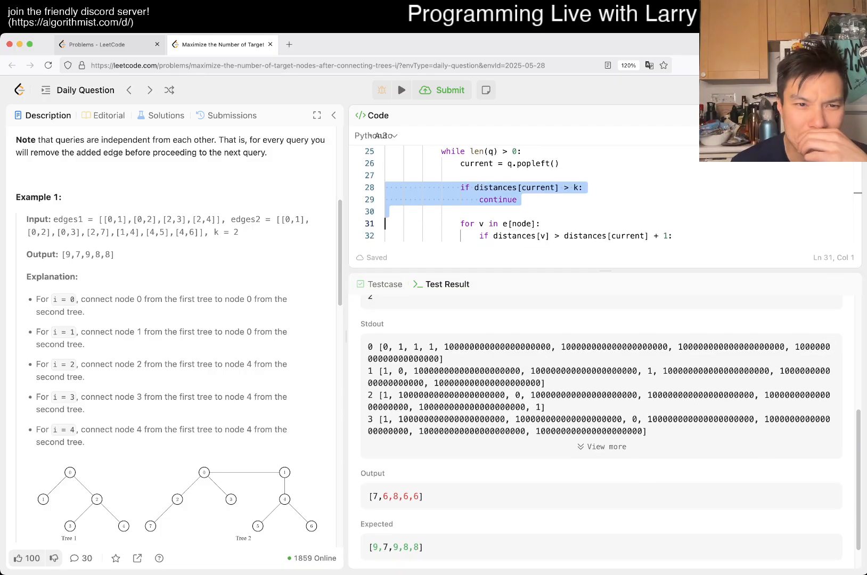
pyautogui.scroll(3)
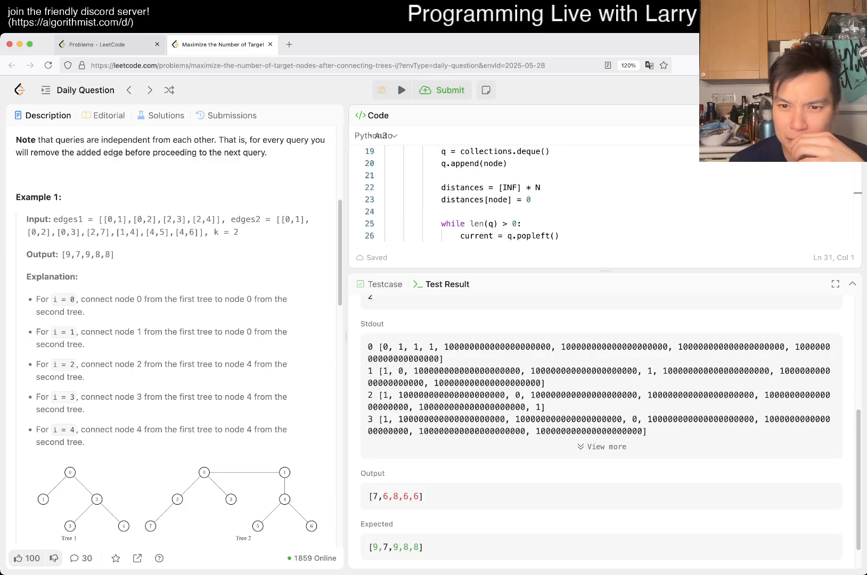
# Change the BFS neighbour loop to iterate e[current] instead of e[node].
pyautogui.click(853, 284)
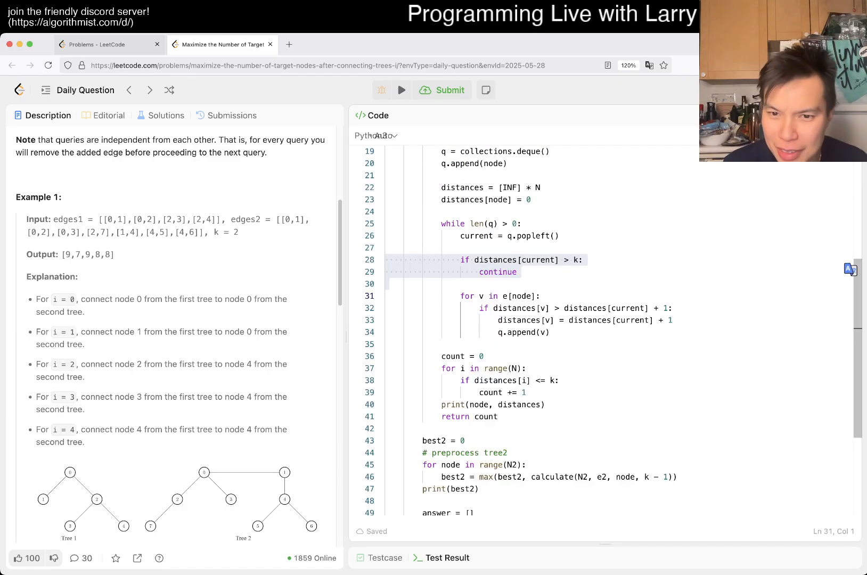
pyautogui.scroll(3)
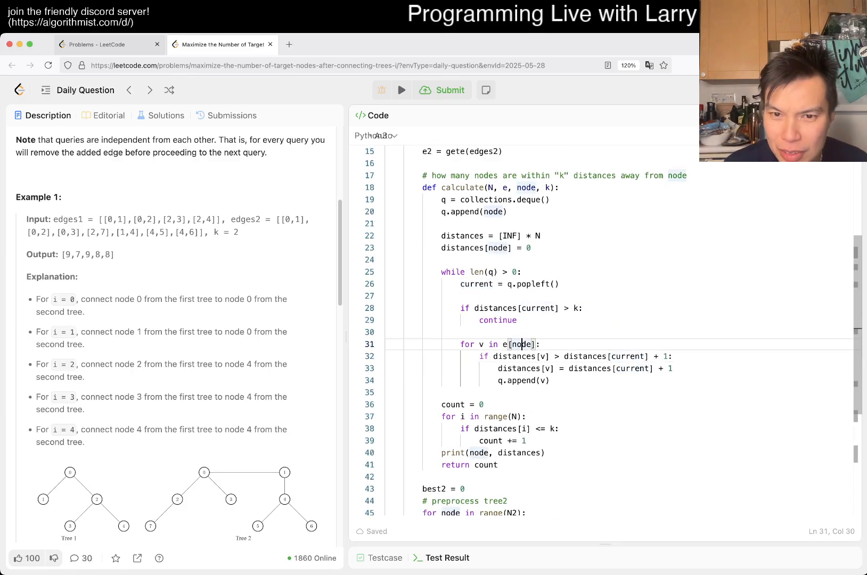
pyautogui.write('cu')
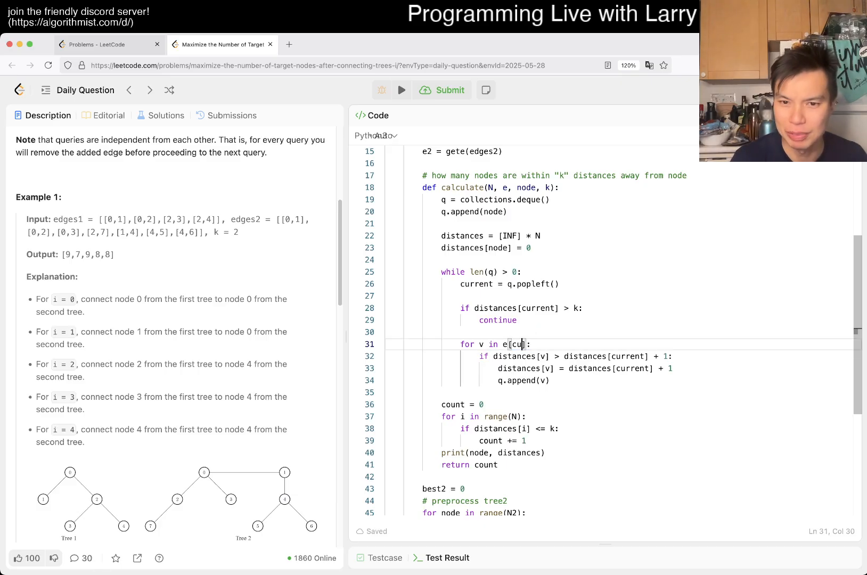
pyautogui.click(442, 90)
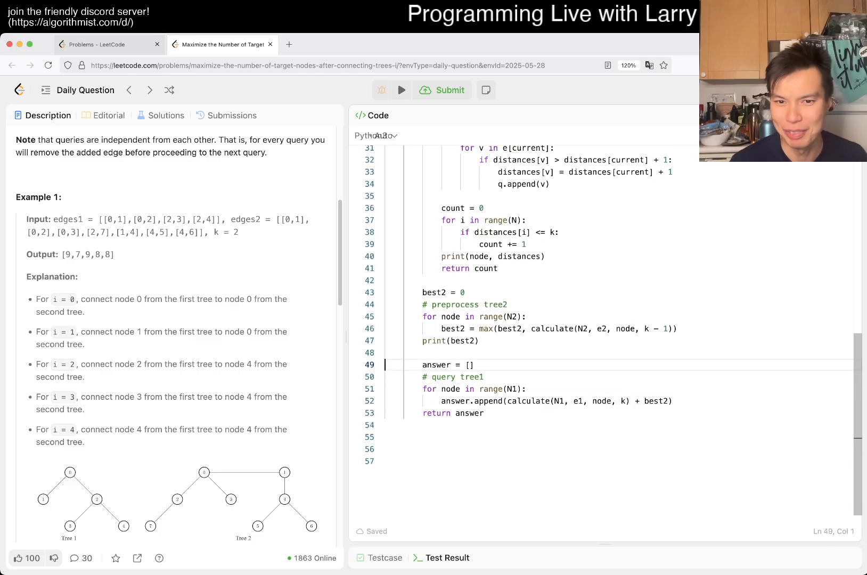
# Rerun the sample tests, now producing [9,7,9,8,8] matching Expected.
pyautogui.click(449, 91)
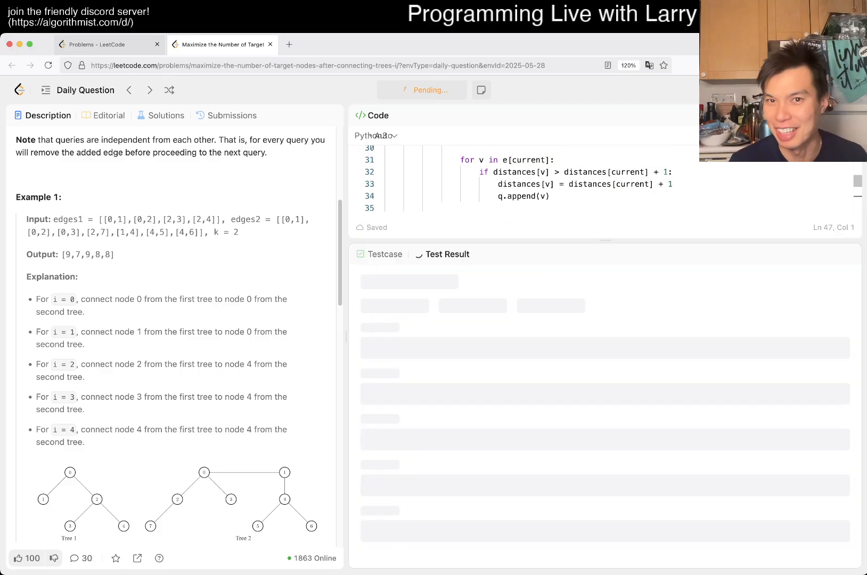
pyautogui.click(402, 89)
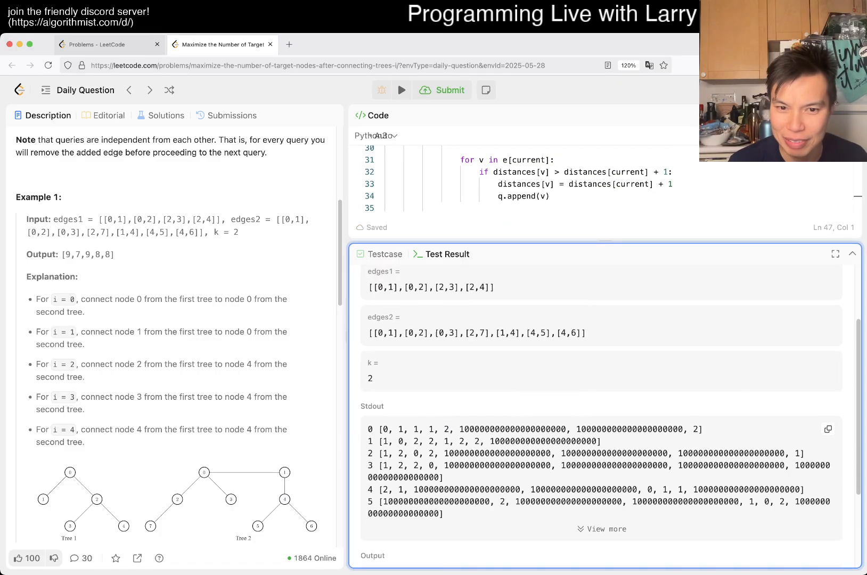
pyautogui.click(851, 254)
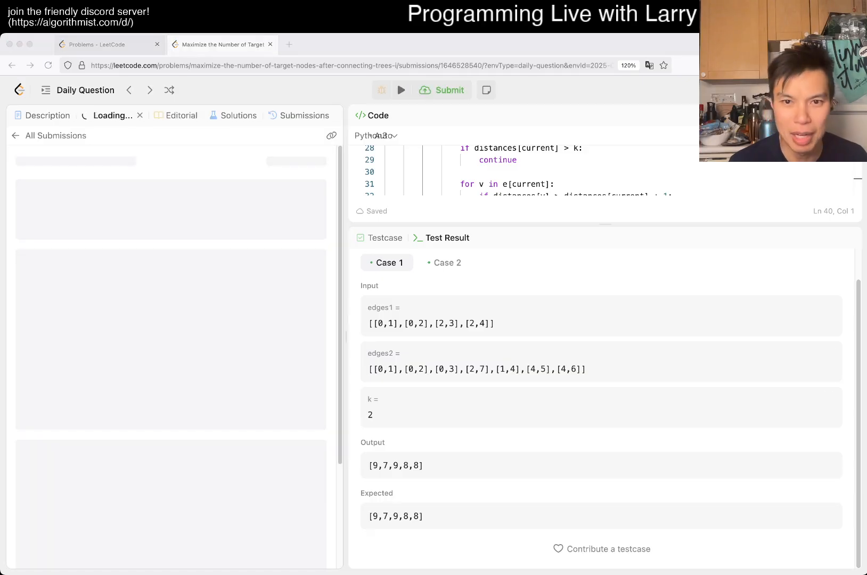
# Submit the solution, dismiss the daily challenge completed popup and collapse Test Result.
pyautogui.click(442, 91)
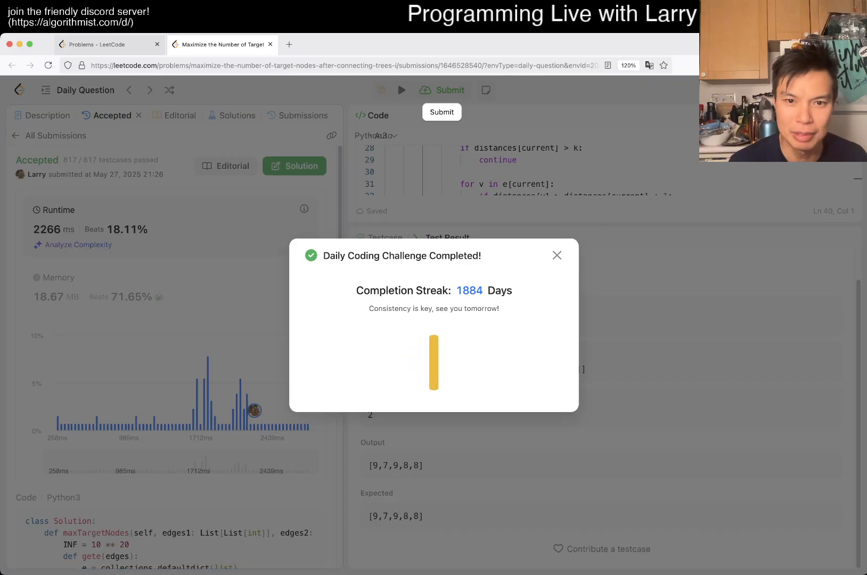
pyautogui.click(556, 255)
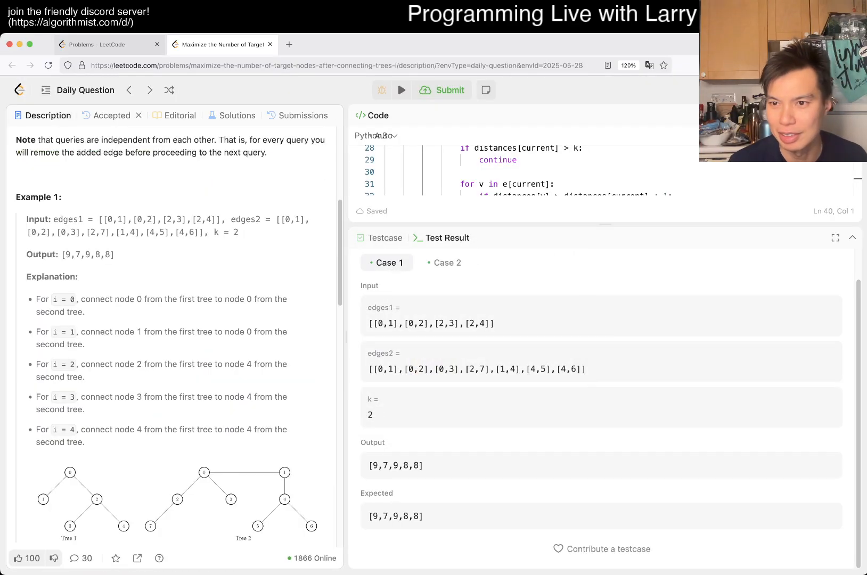
pyautogui.click(853, 238)
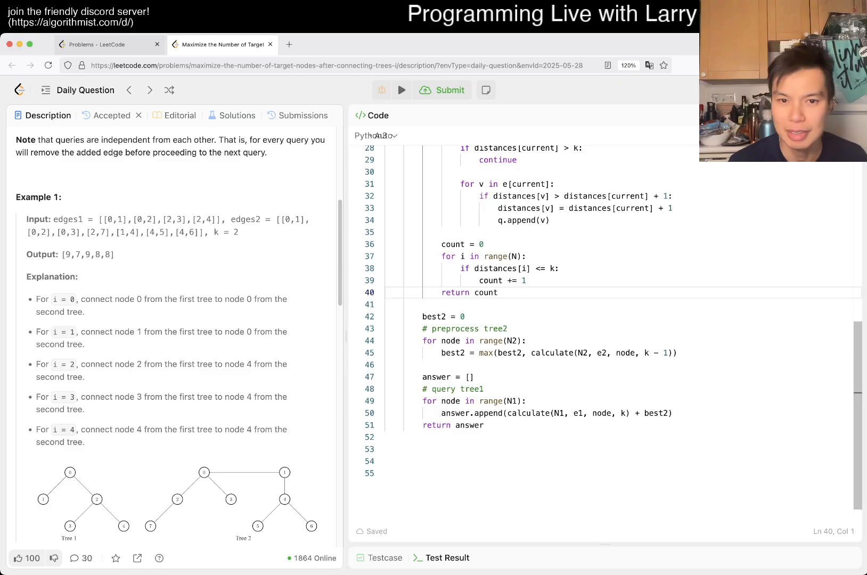
# Scroll through the accepted final code to review it.
pyautogui.scroll(3)
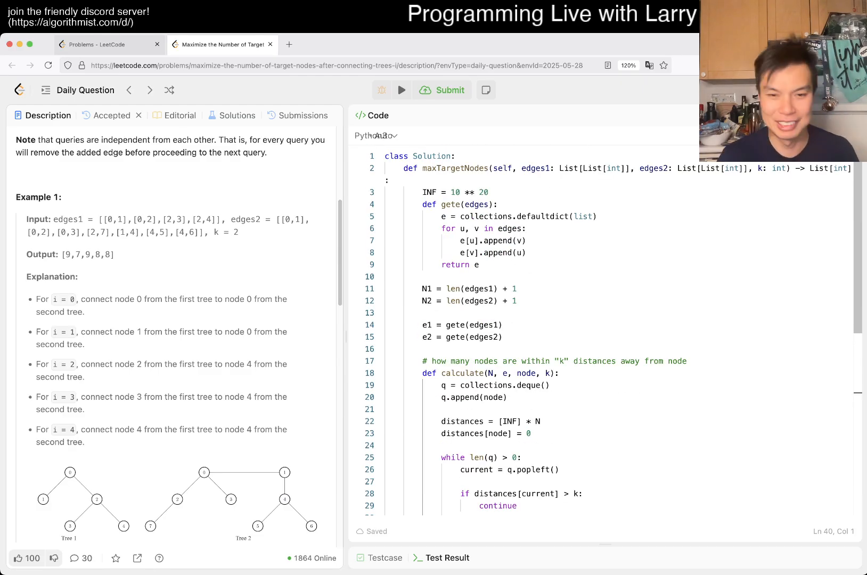
pyautogui.scroll(-3)
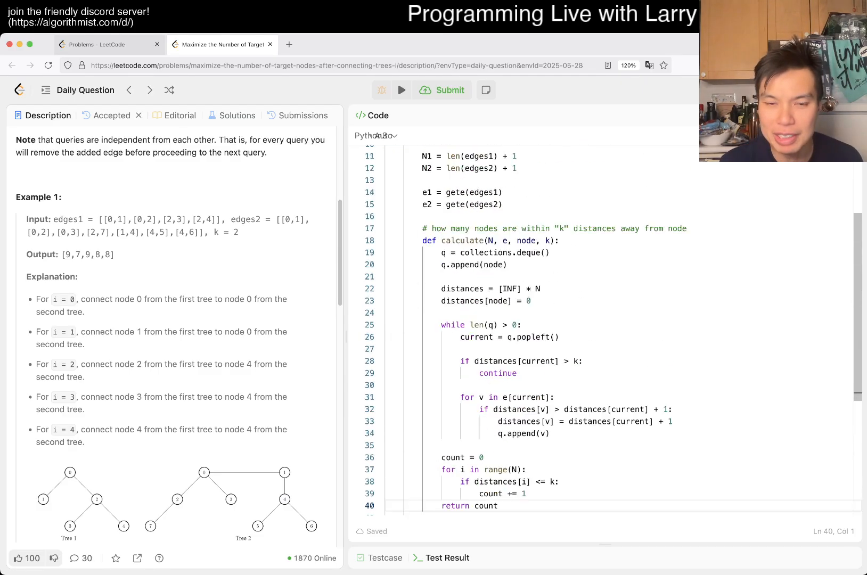
pyautogui.scroll(-3)
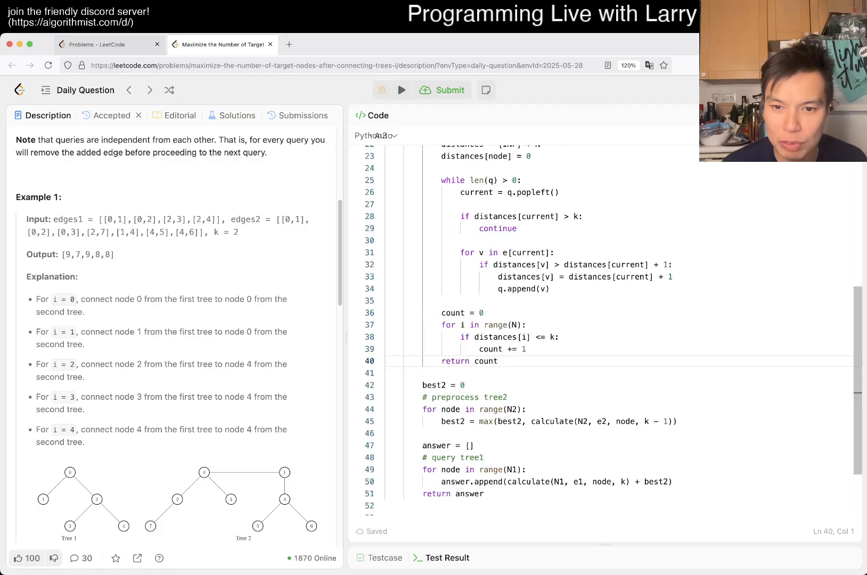